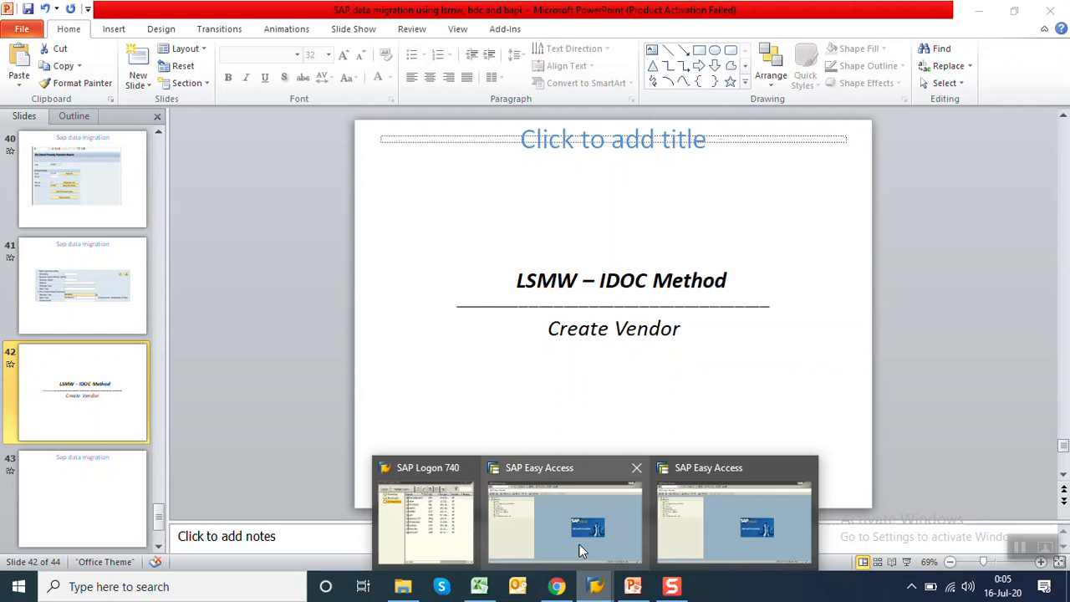
Step: Switch from the PowerPoint slide to the SAP session with the LSM Workbench
click(561, 519)
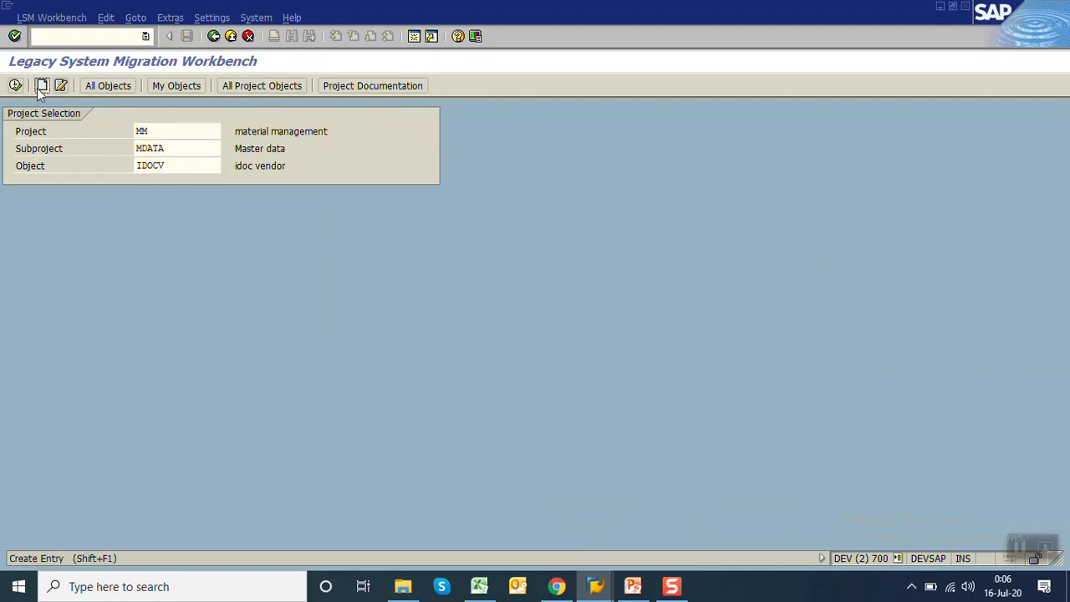
Step: Create object 'Idoc vendor creation', renaming the duplicate IDOCV identifier to VIDOC
click(42, 83)
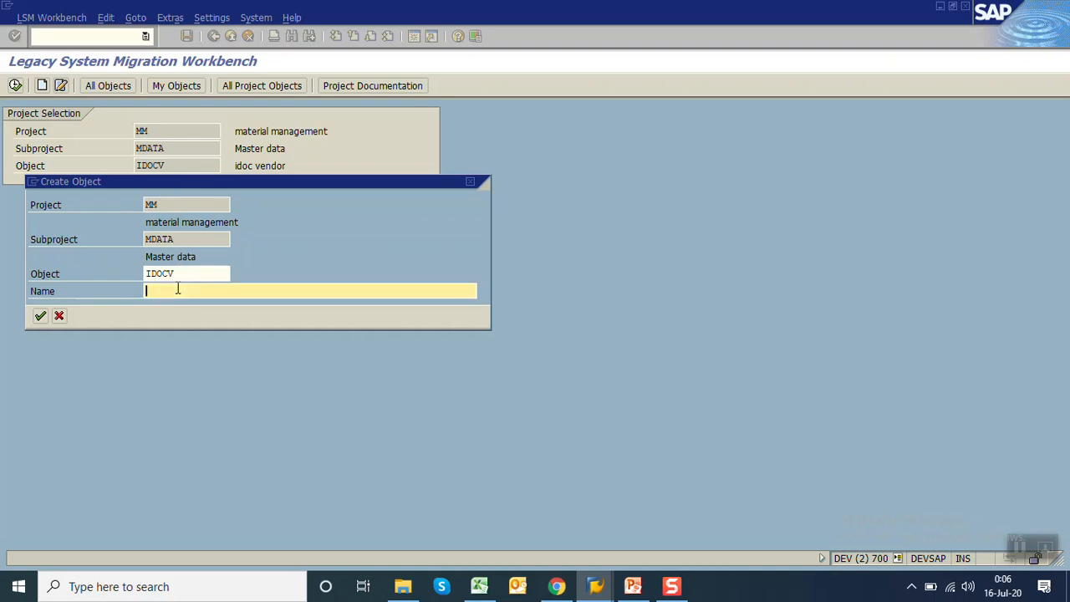
text(Idoc vendor creatio)
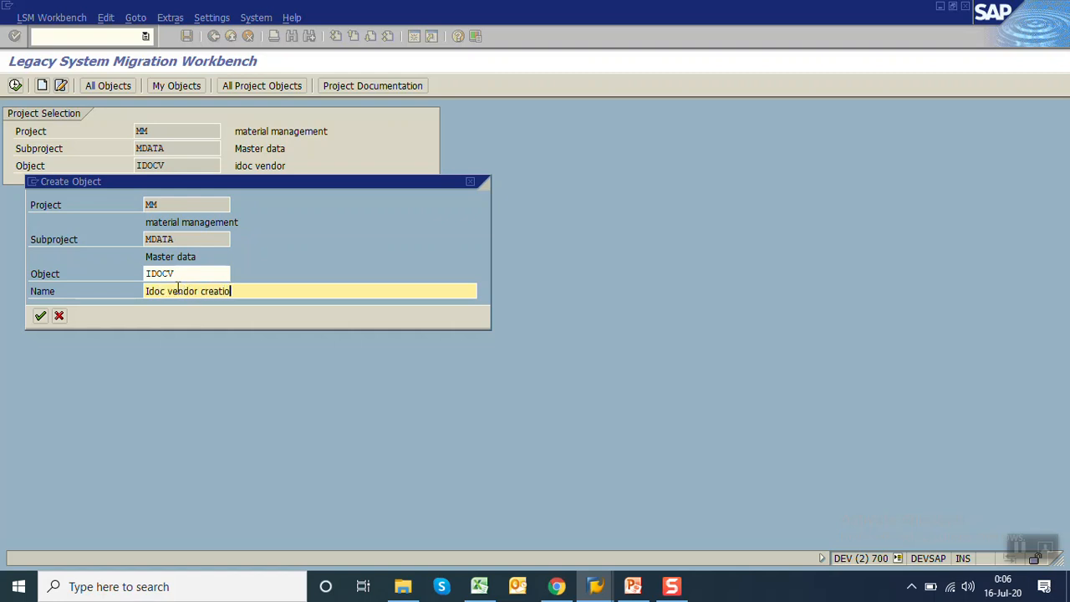
click(36, 315)
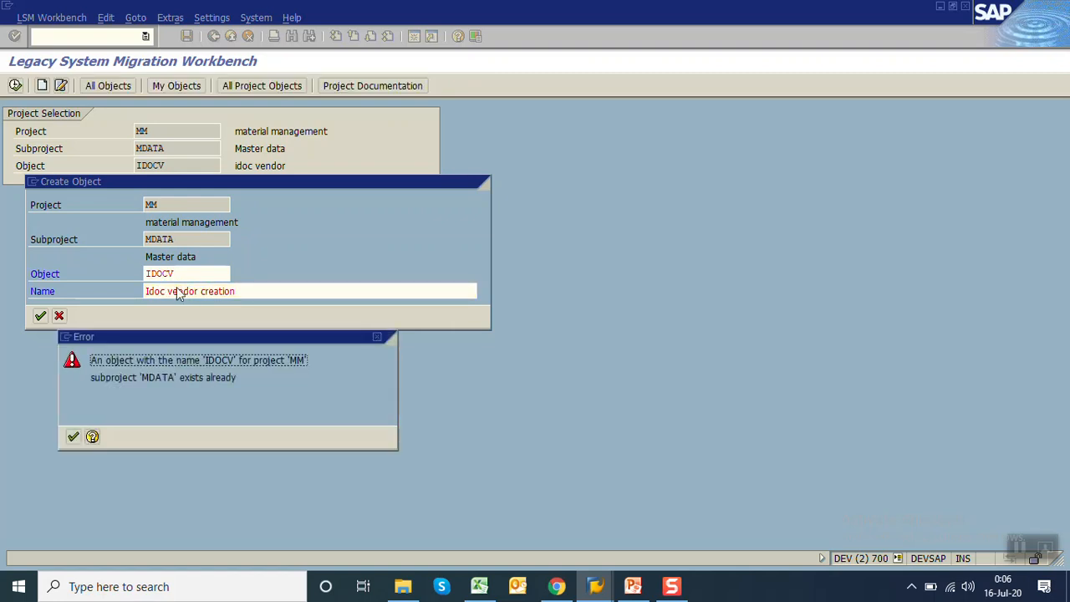
click(71, 436)
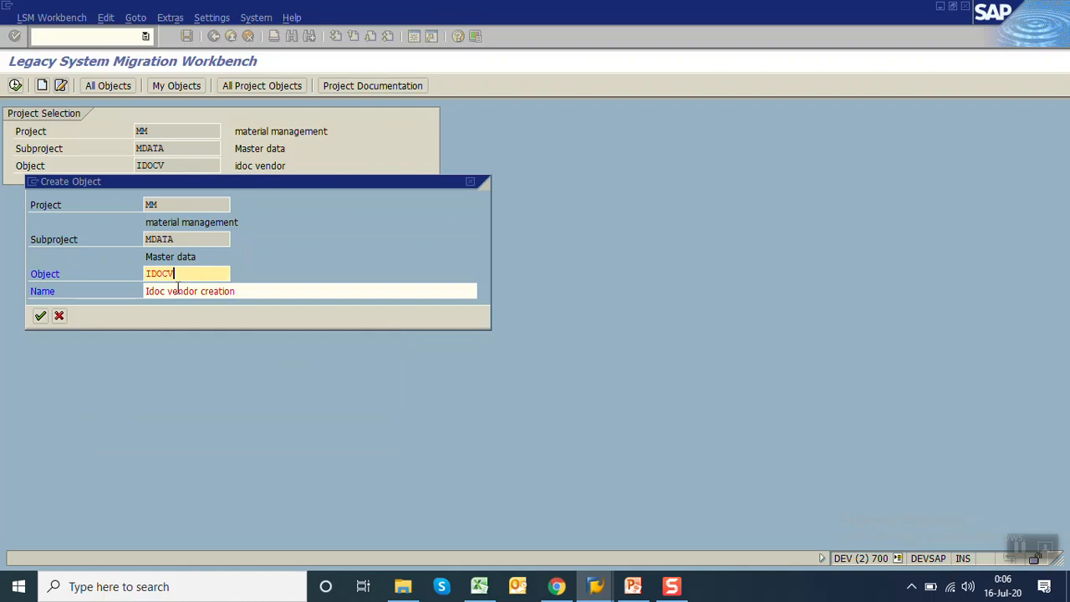
click(238, 274)
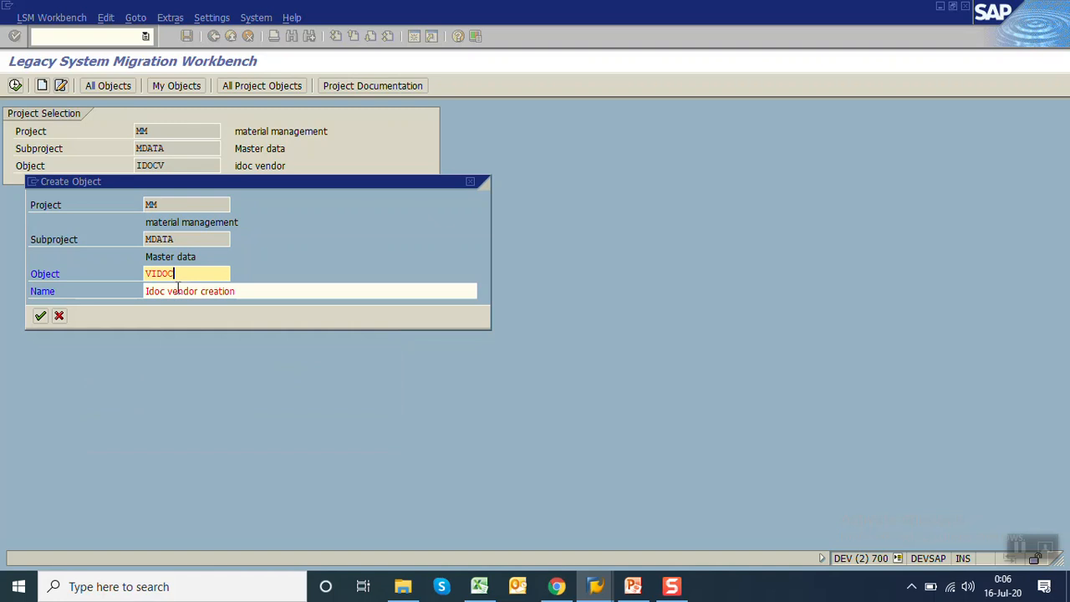
click(32, 316)
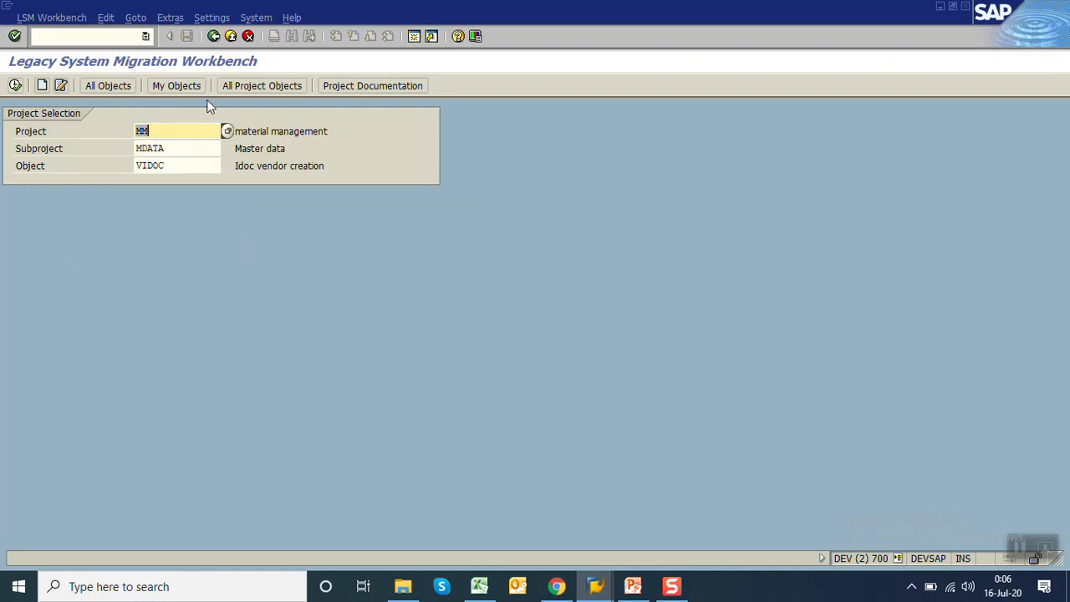
Step: Open the IDoc inbound processing preparatory measures and set file port LSMW
click(214, 16)
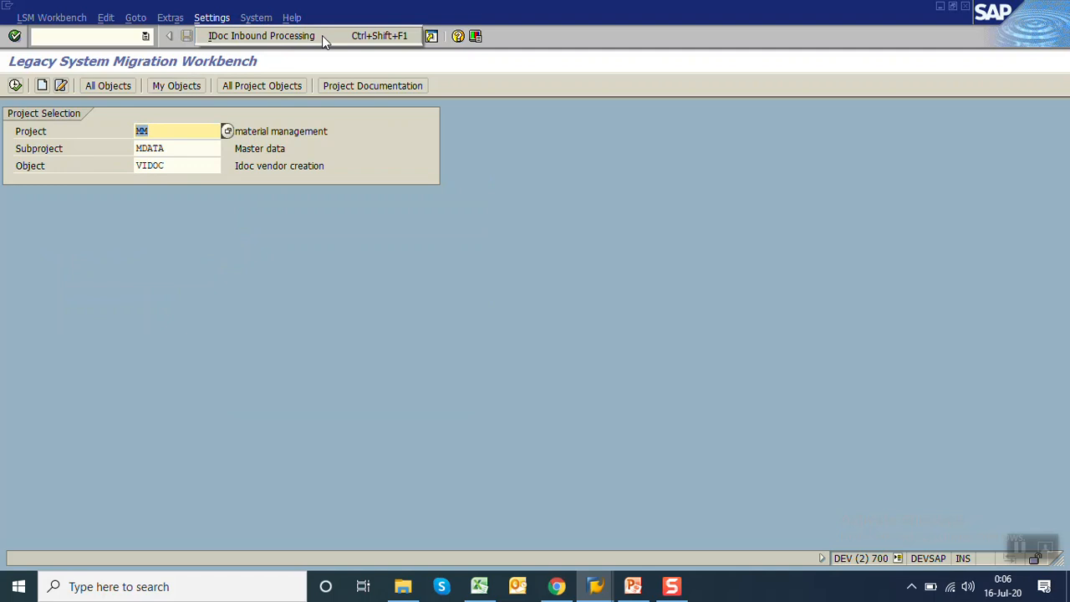
click(268, 36)
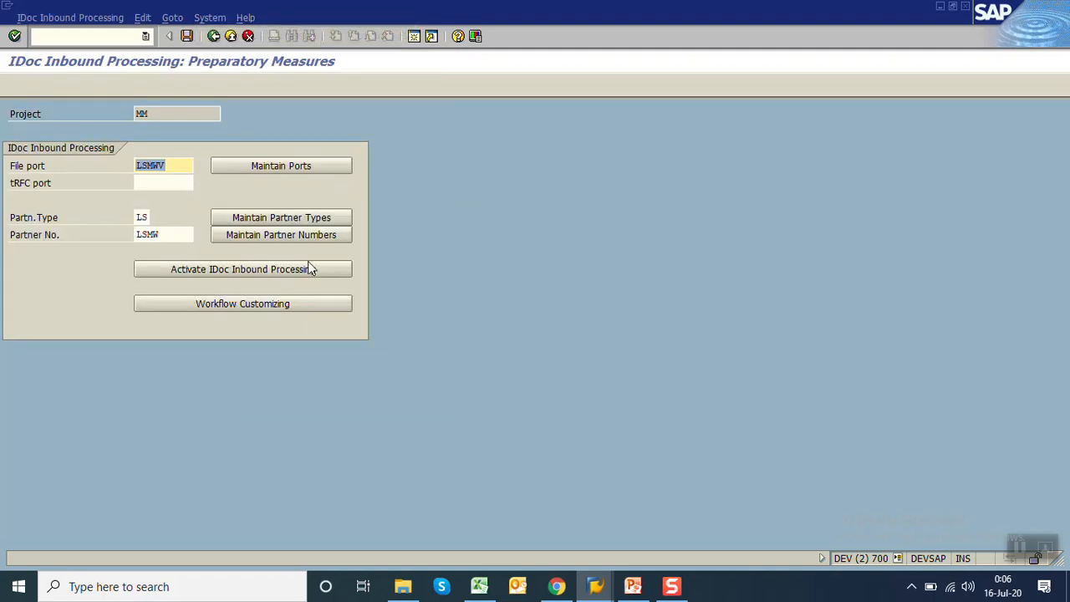
click(163, 166)
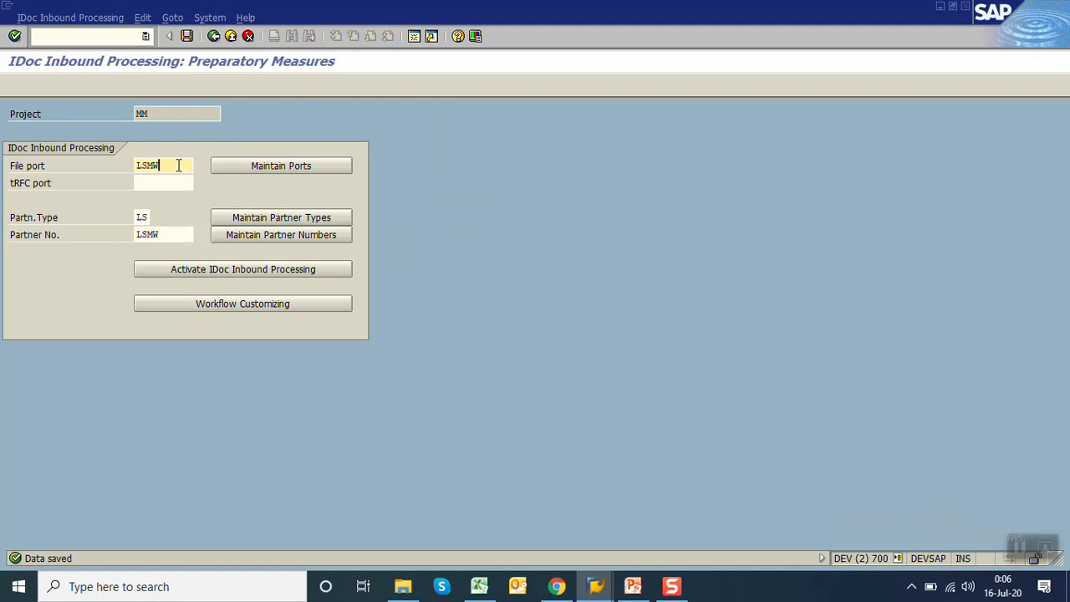
Step: Create file port LSMWVEND with description 'lsmw vendor' under the File port group
click(281, 165)
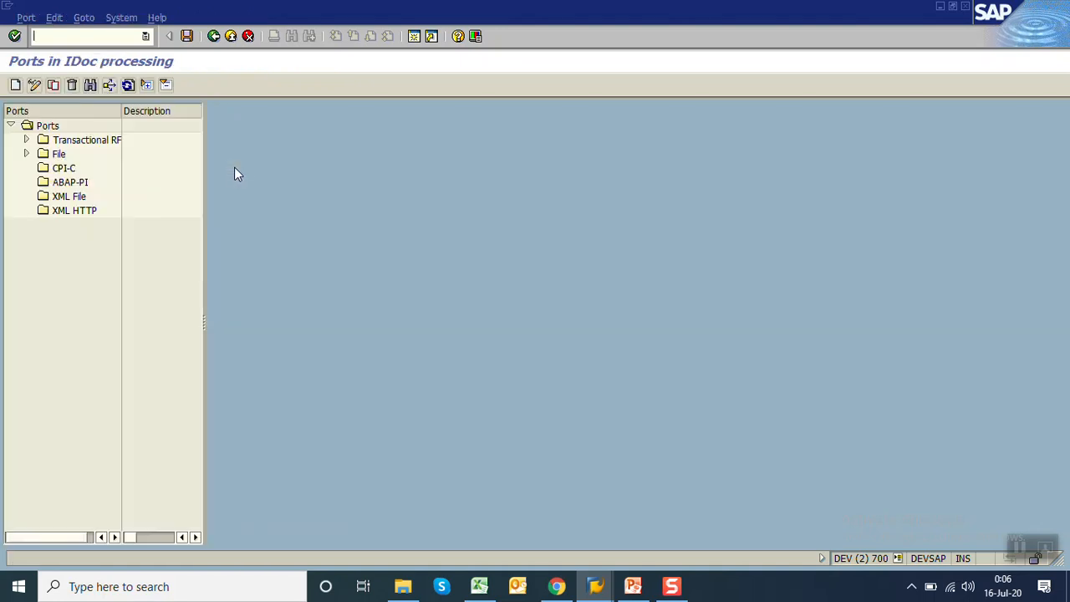
click(27, 154)
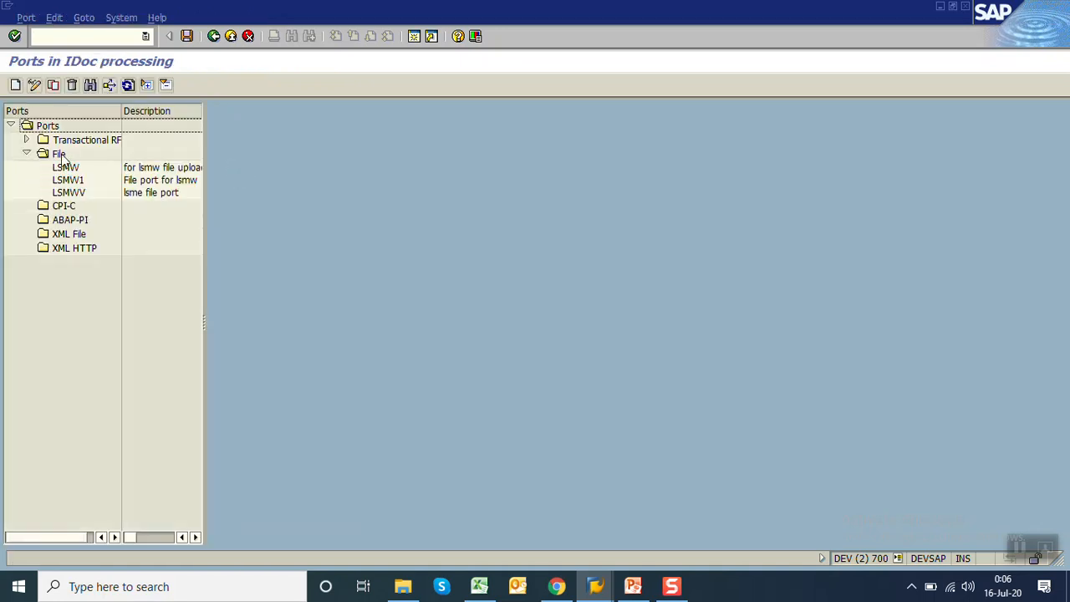
click(58, 154)
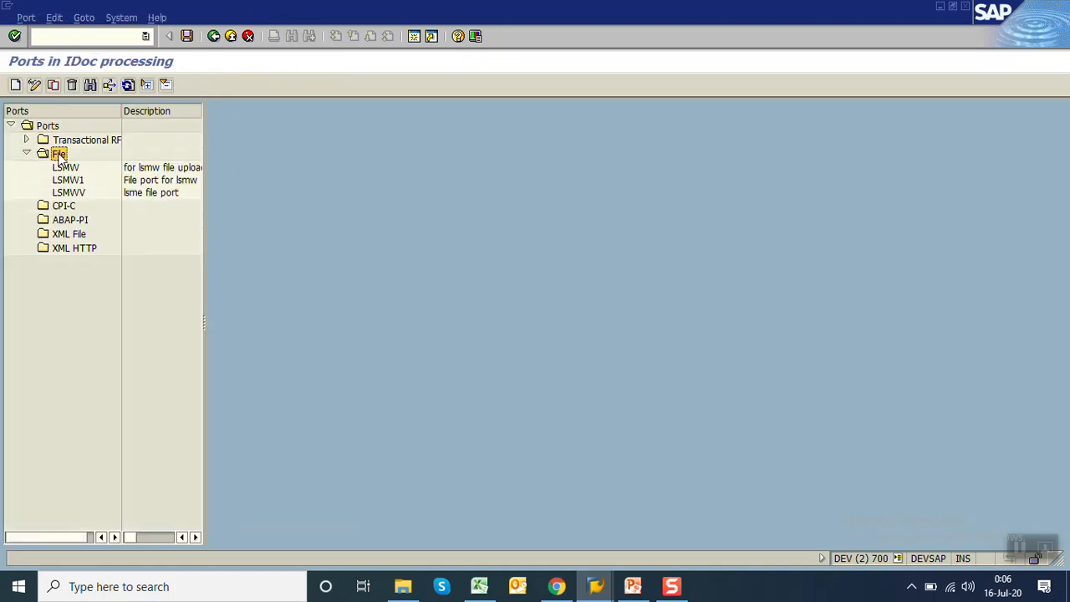
mouse_move(15, 83)
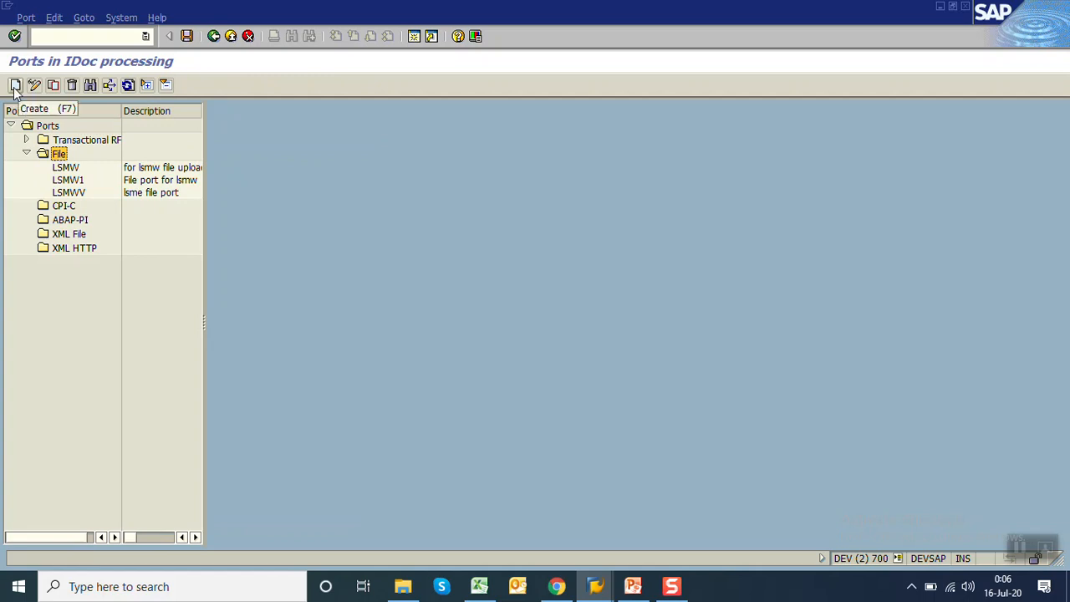
click(13, 84)
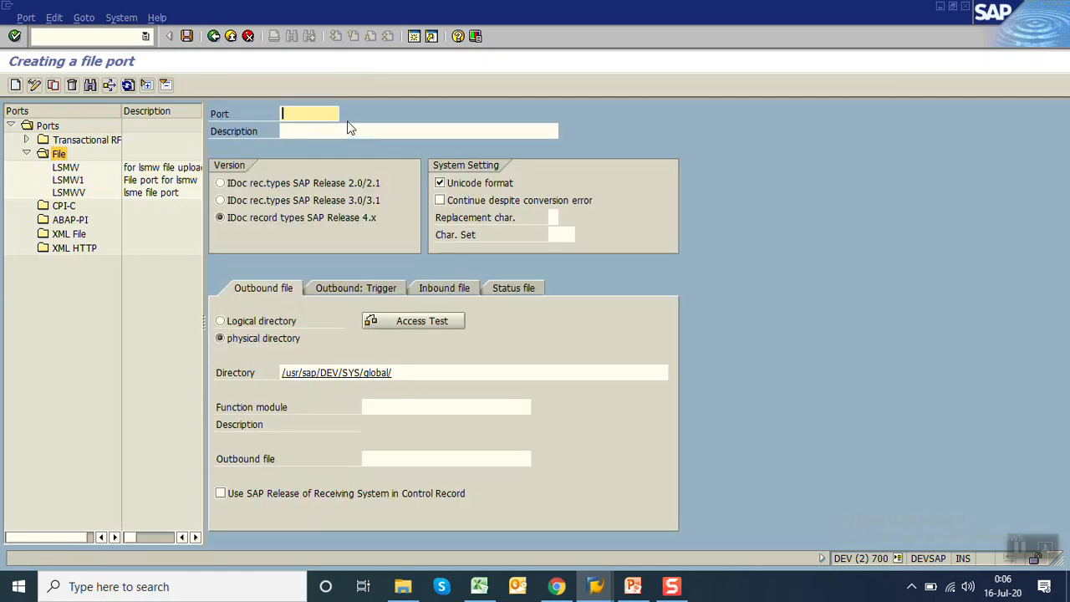
text(LSMWVEND)
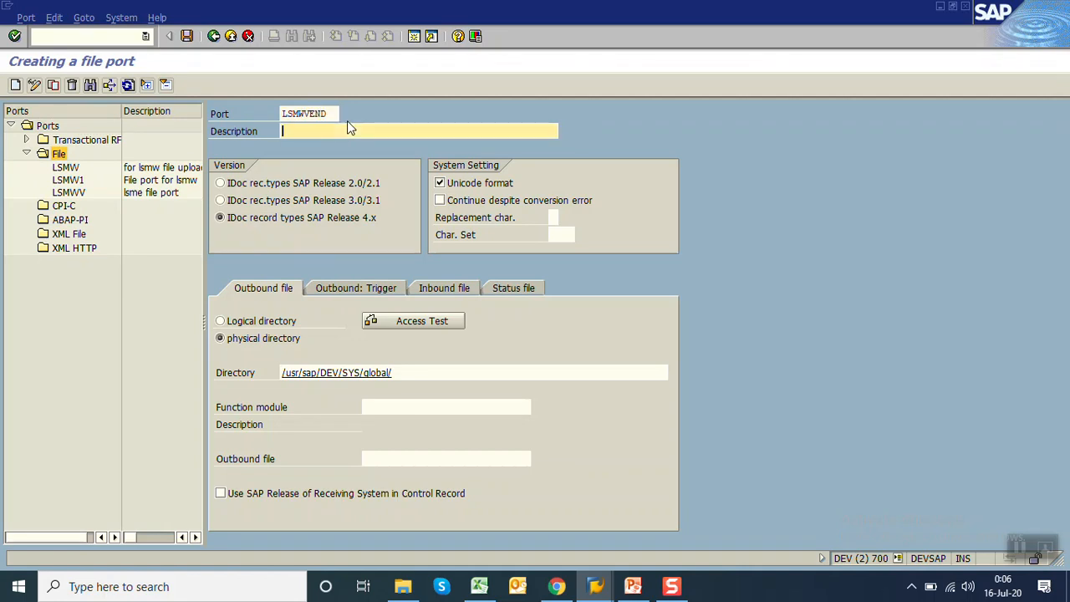
text(lsmw vendor)
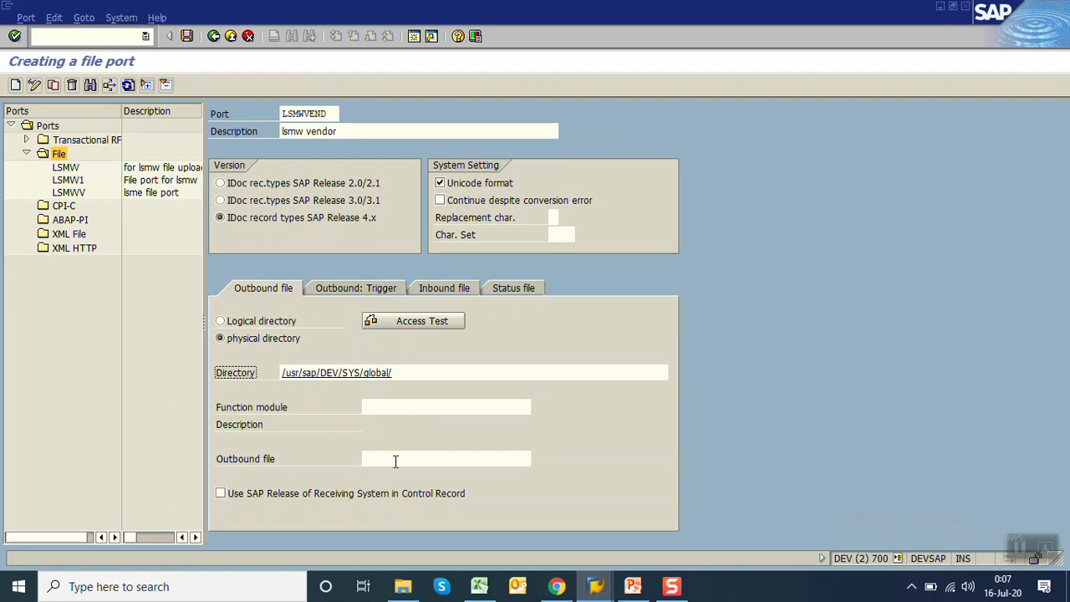
click(446, 459)
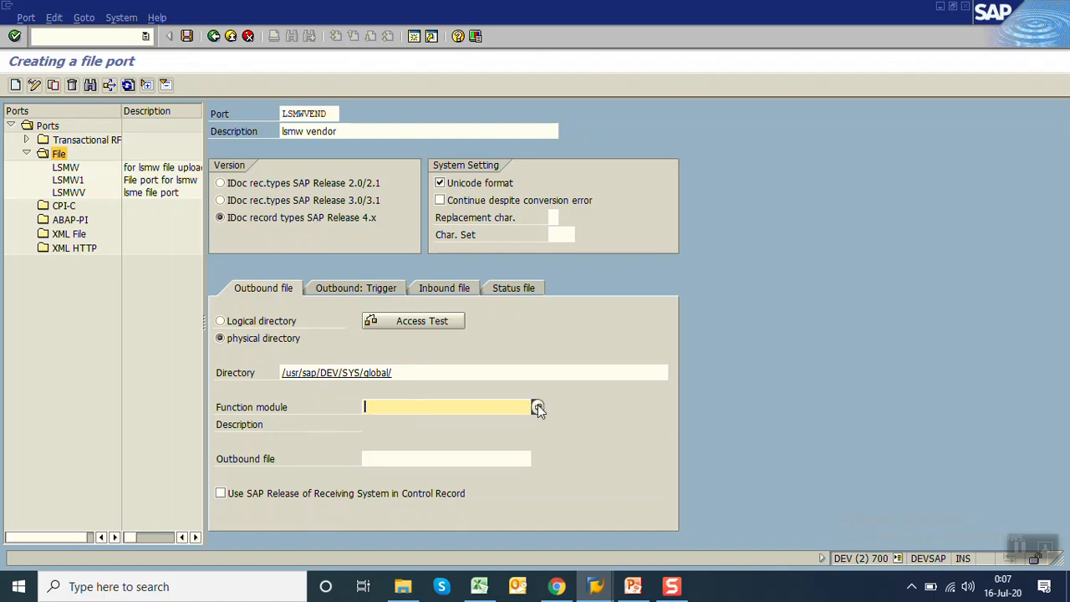
Step: Set the port's function module to EDI_PATH_CREATE_MESTYP_DOCNUM
click(538, 407)
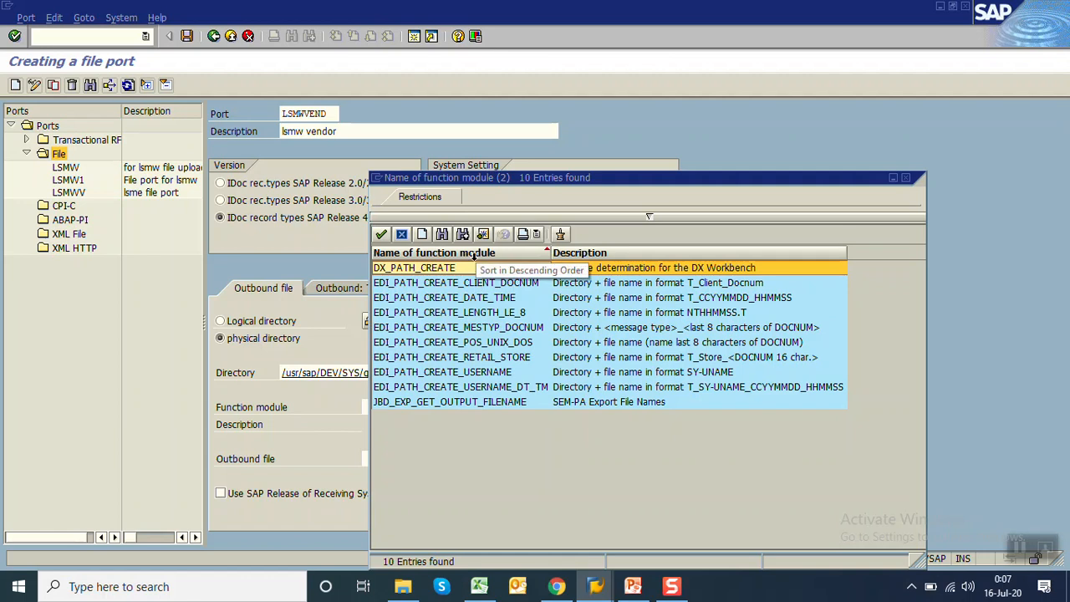
mouse_move(481, 274)
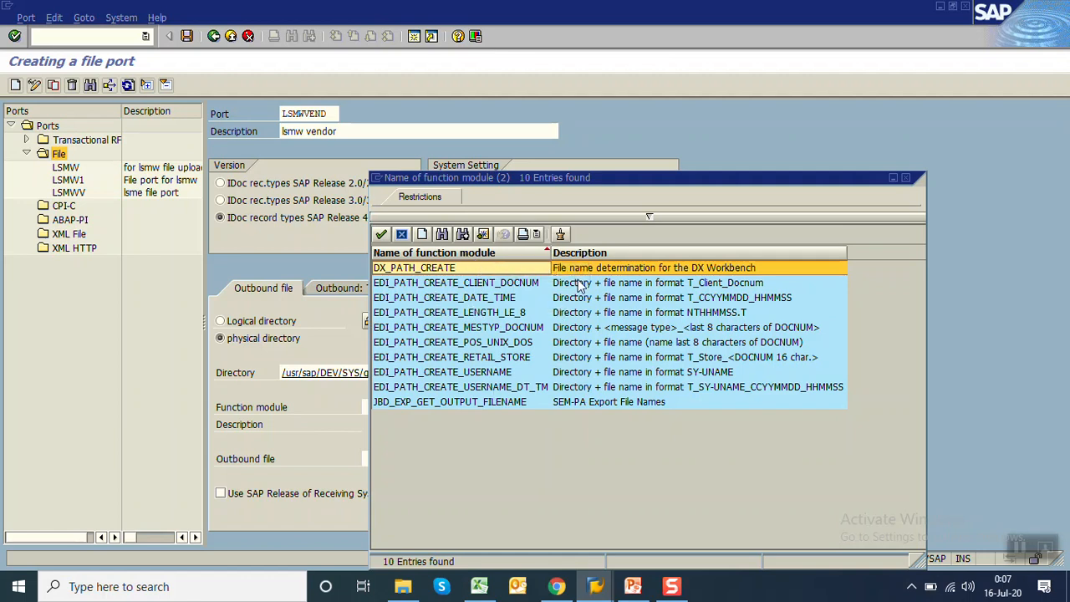
mouse_move(631, 288)
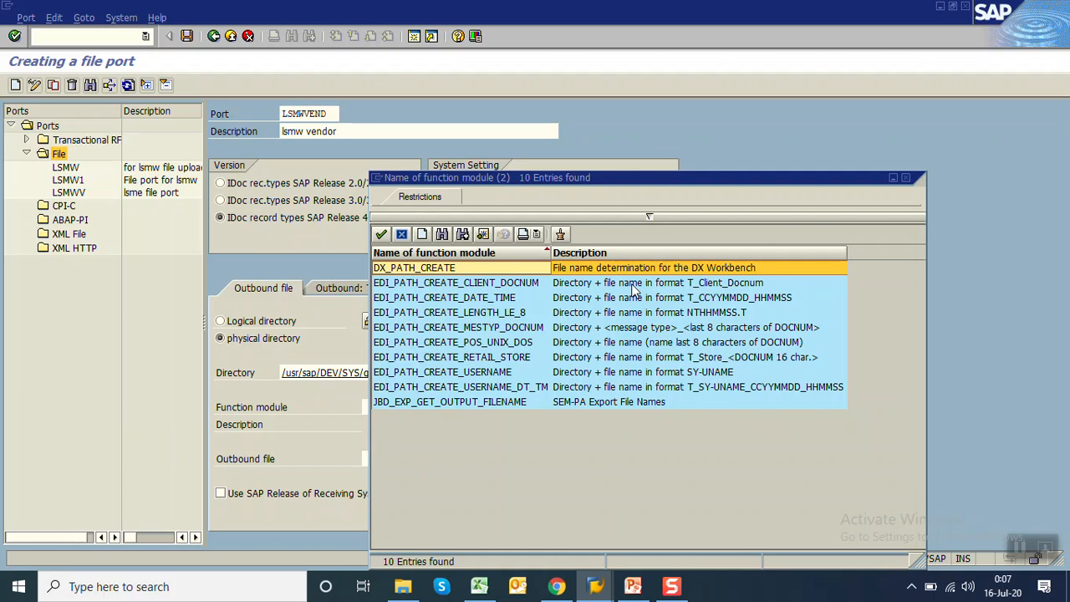
click(463, 327)
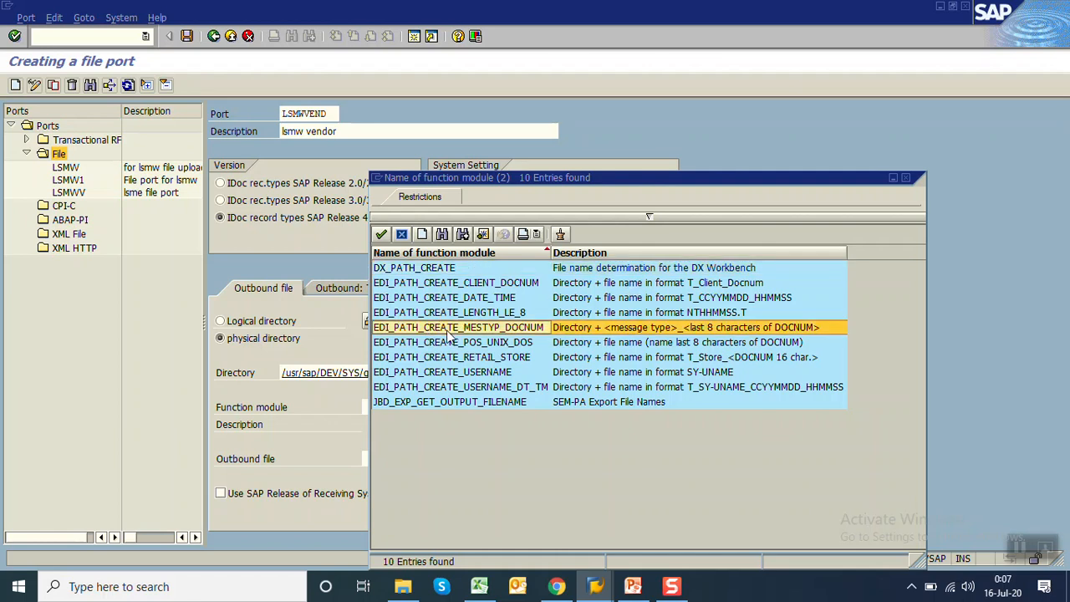
double_click(461, 327)
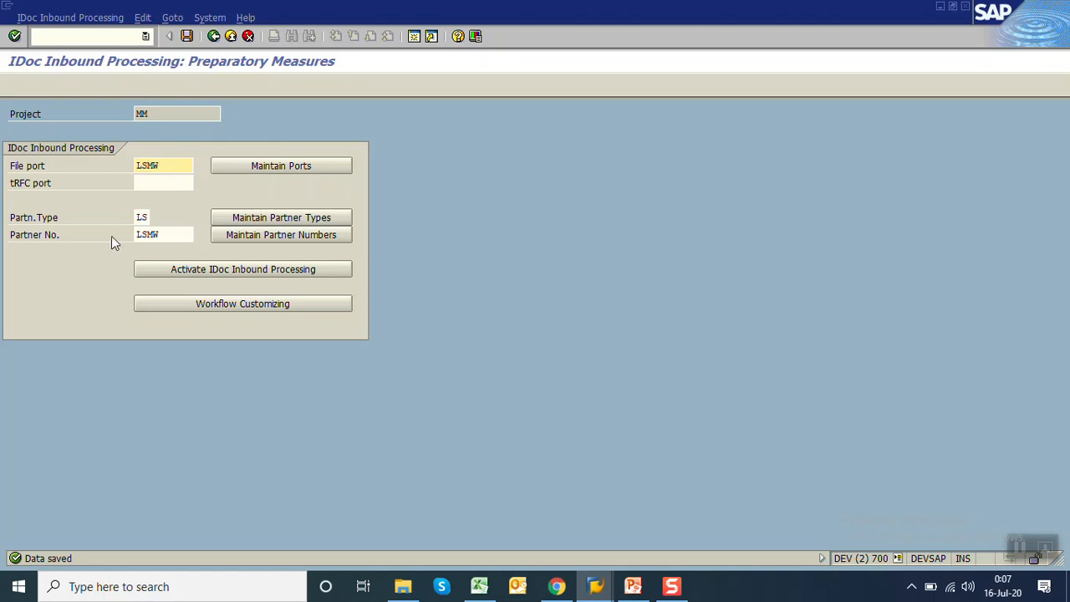
Step: Inspect partner number LSMW and partner type LS, then view the partner types overview
click(164, 234)
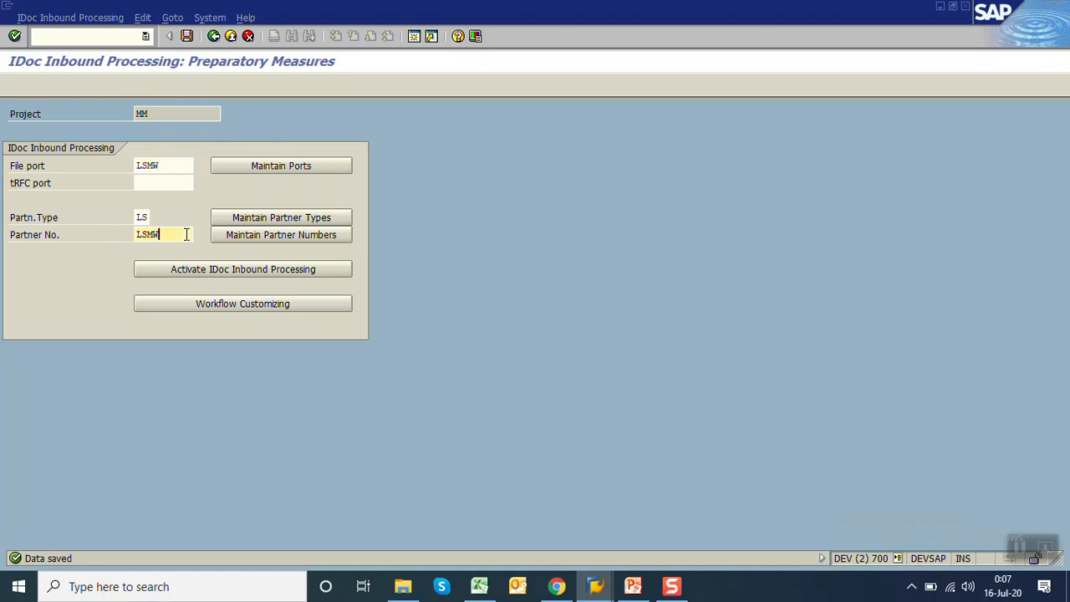
click(153, 219)
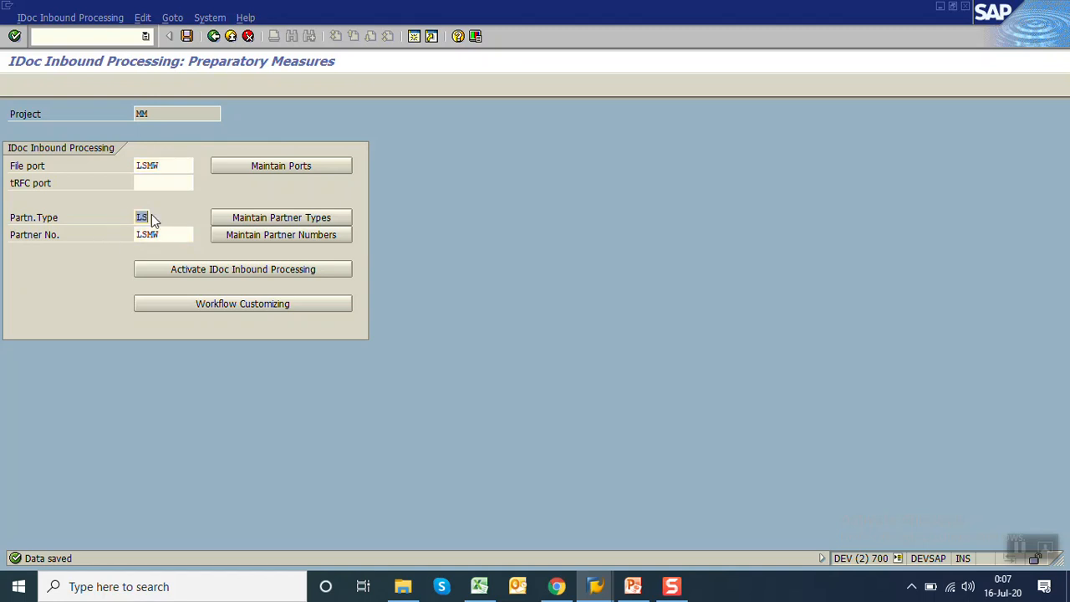
click(281, 218)
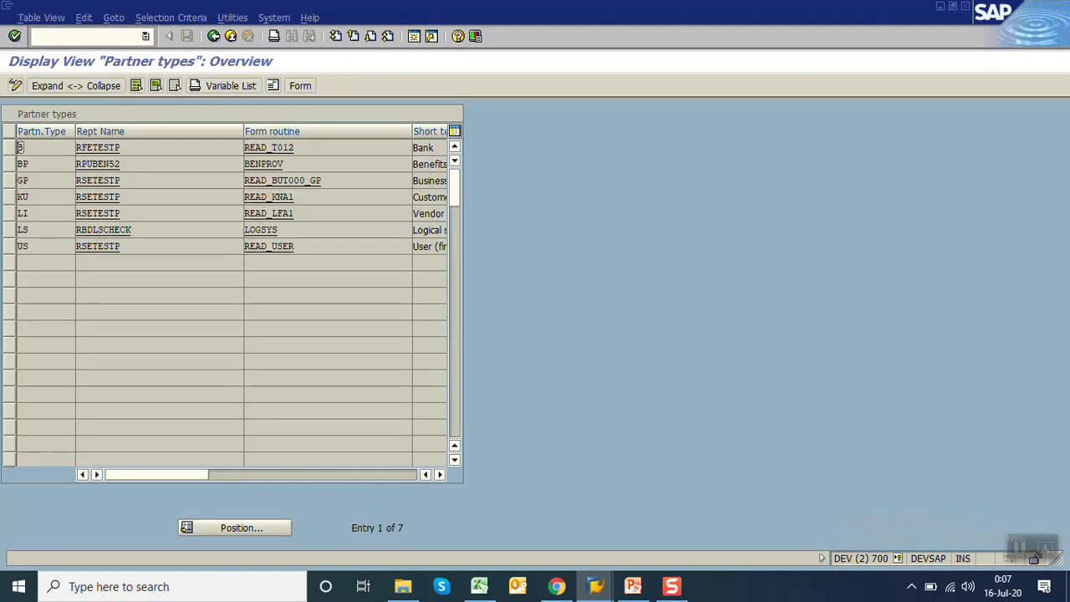
click(25, 229)
text(bd5)
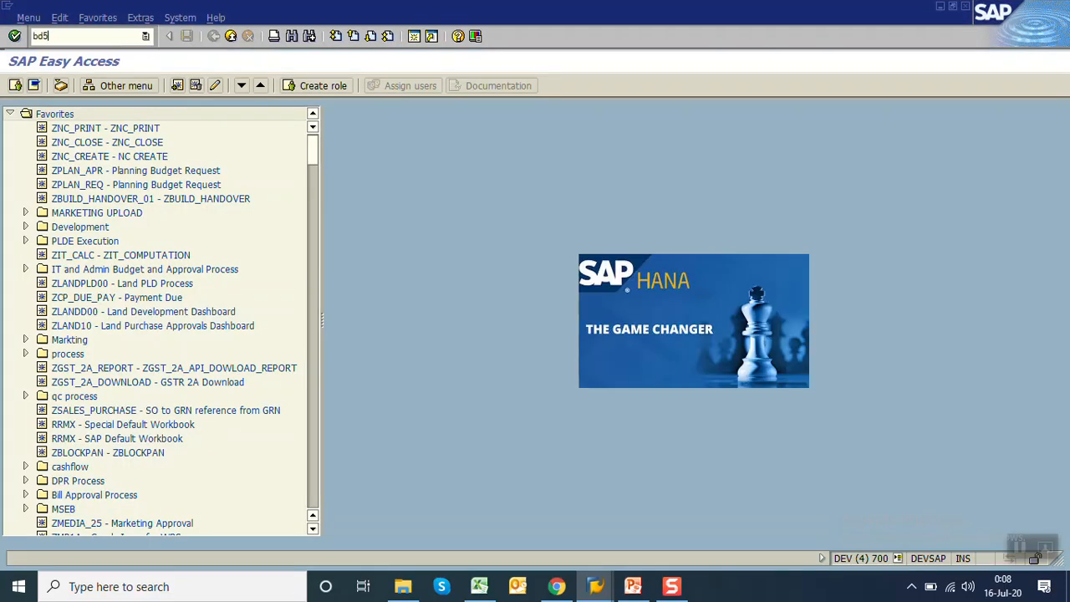
Step: Run BD54 and review the logical systems list containing LSMW
key(Enter)
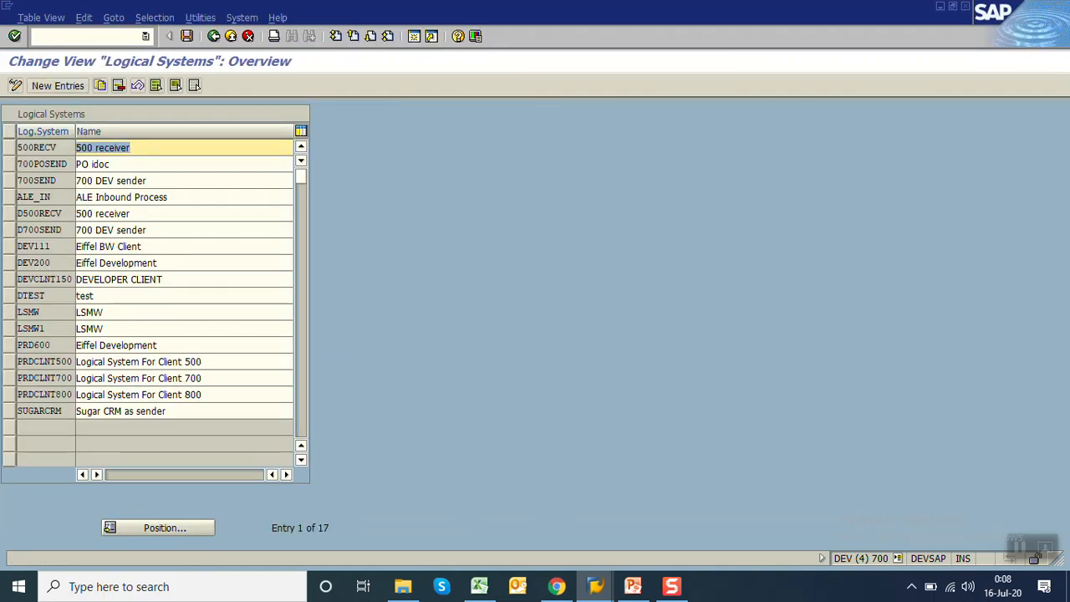
click(8, 312)
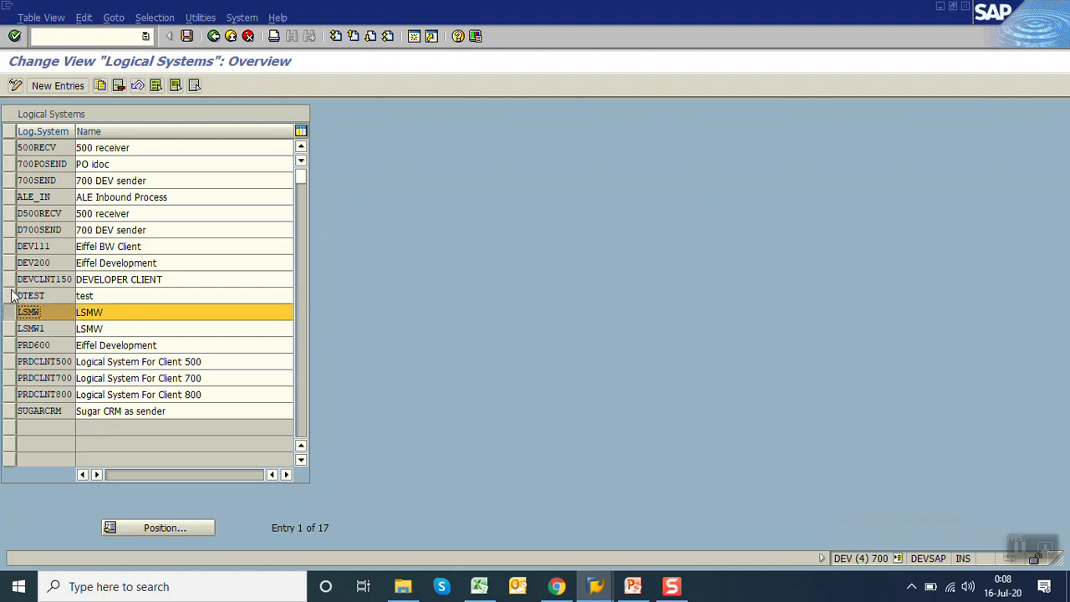
mouse_move(63, 266)
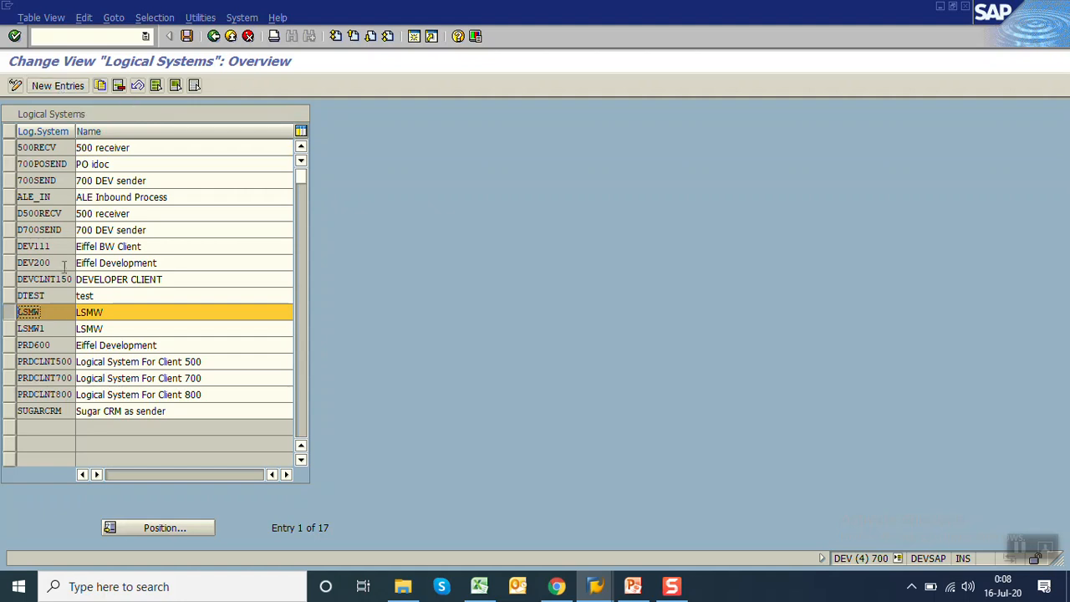
mouse_move(205, 61)
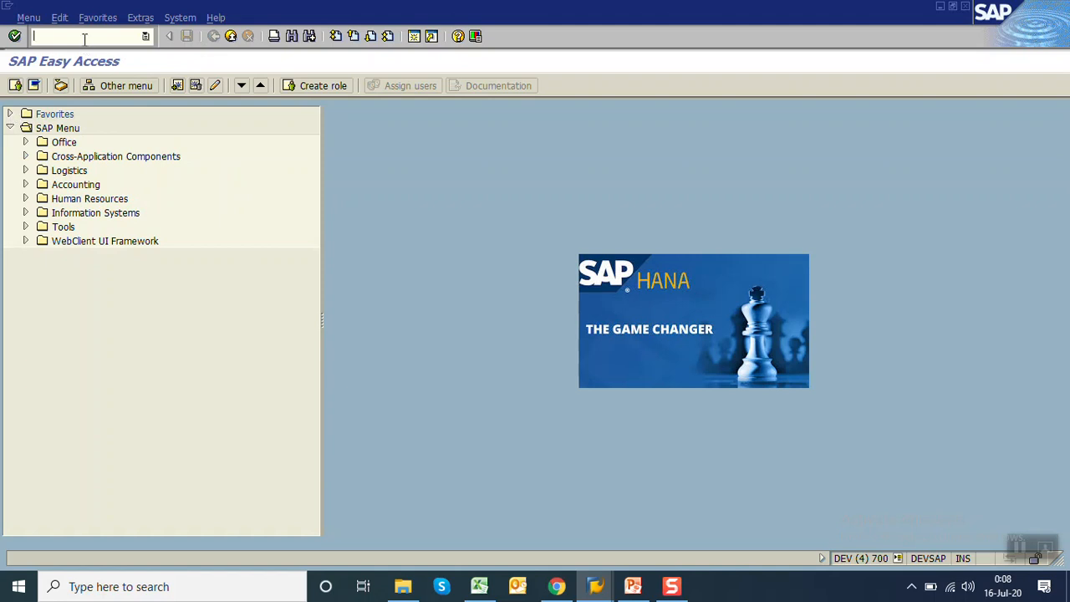
Step: Run SCC4 and save client 700 with logical system LSMW
text(scc4)
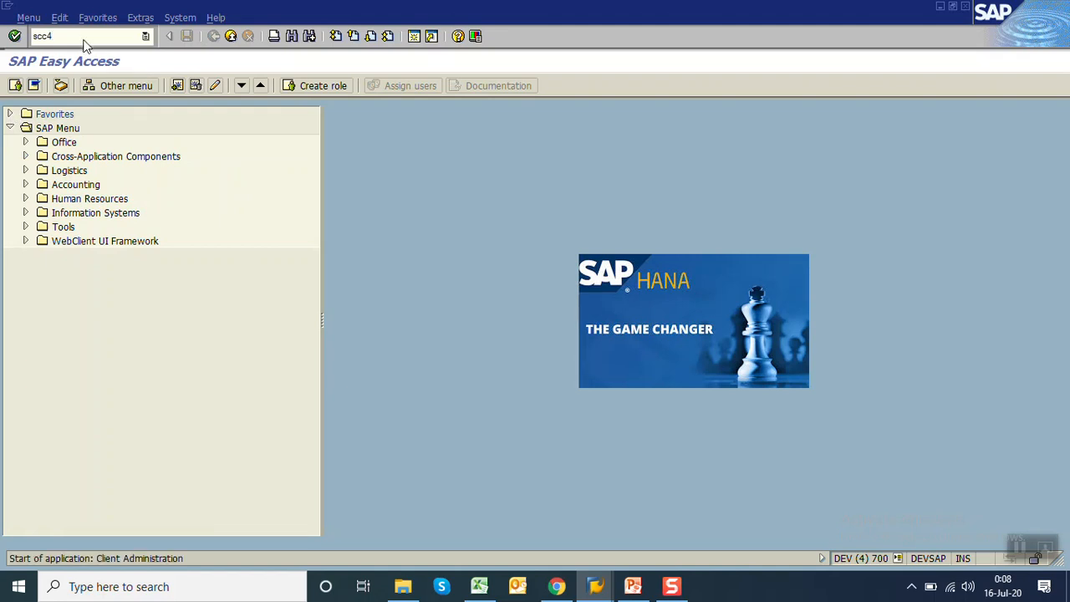
key(Enter)
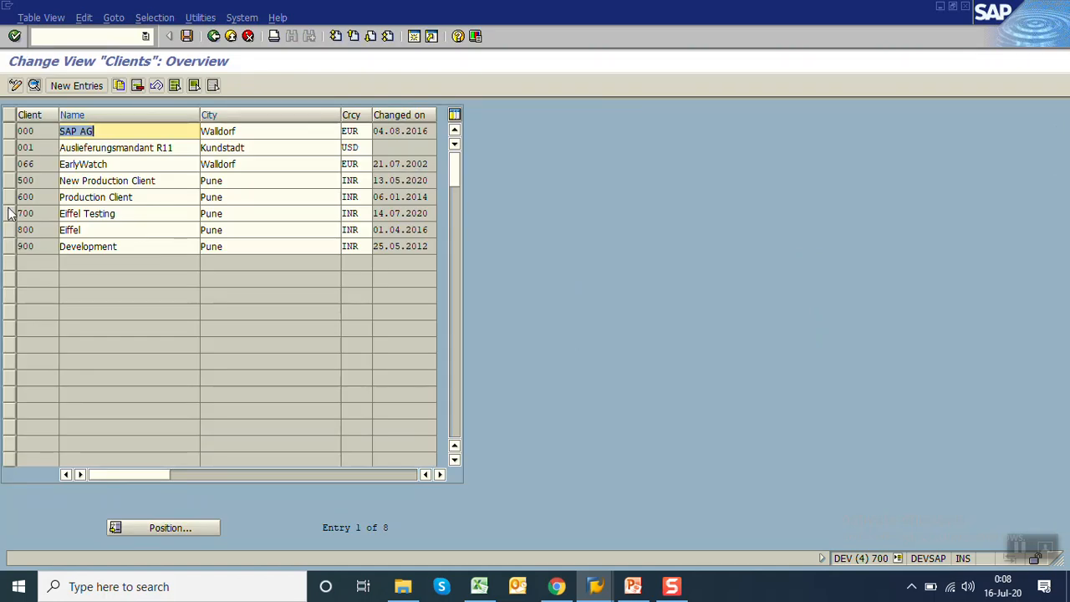
click(7, 213)
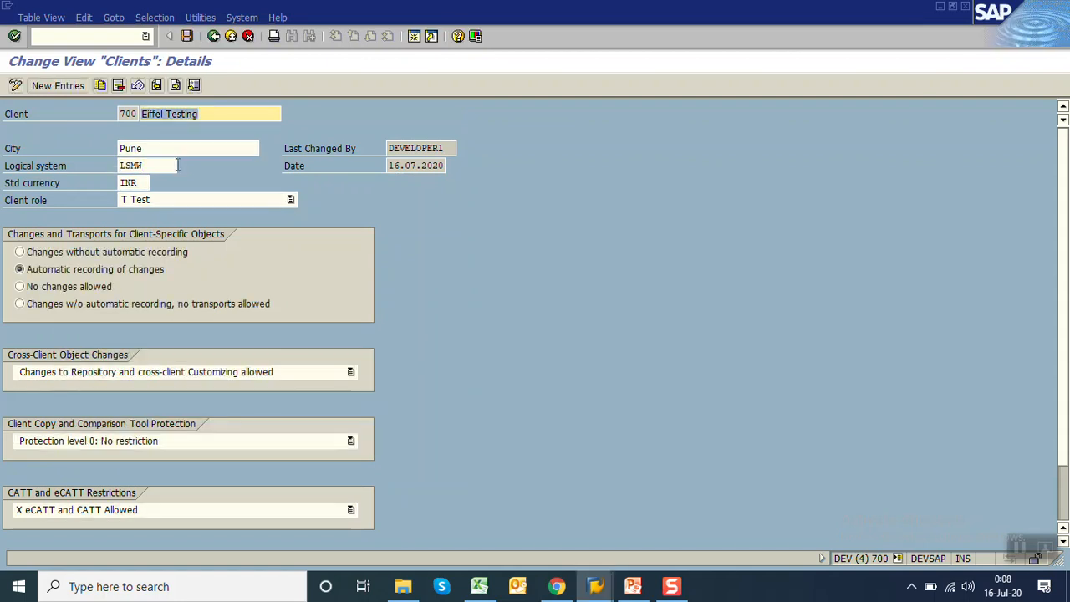
click(192, 37)
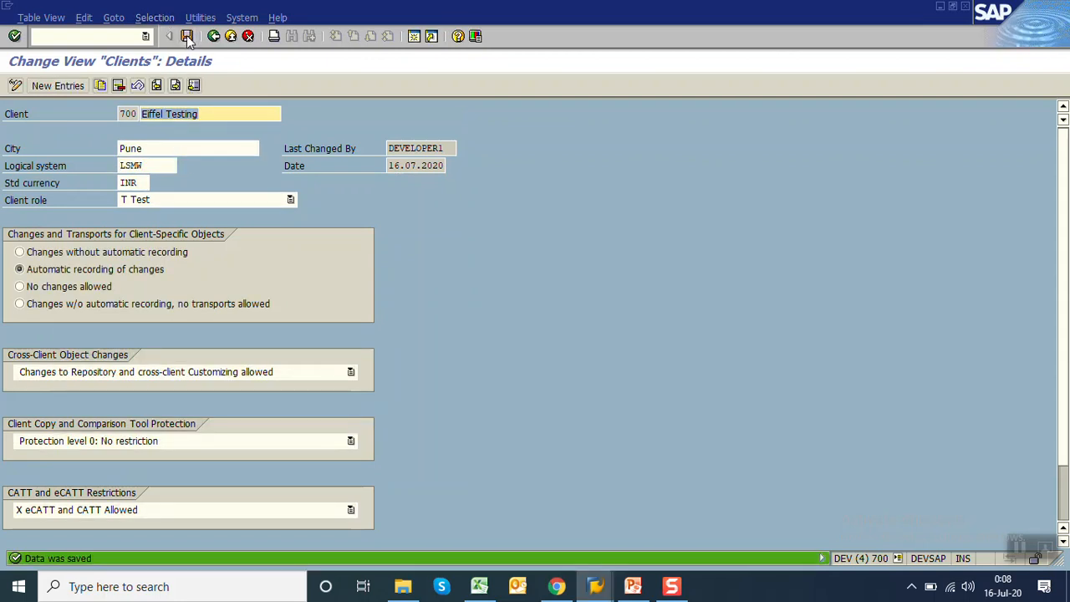
click(226, 35)
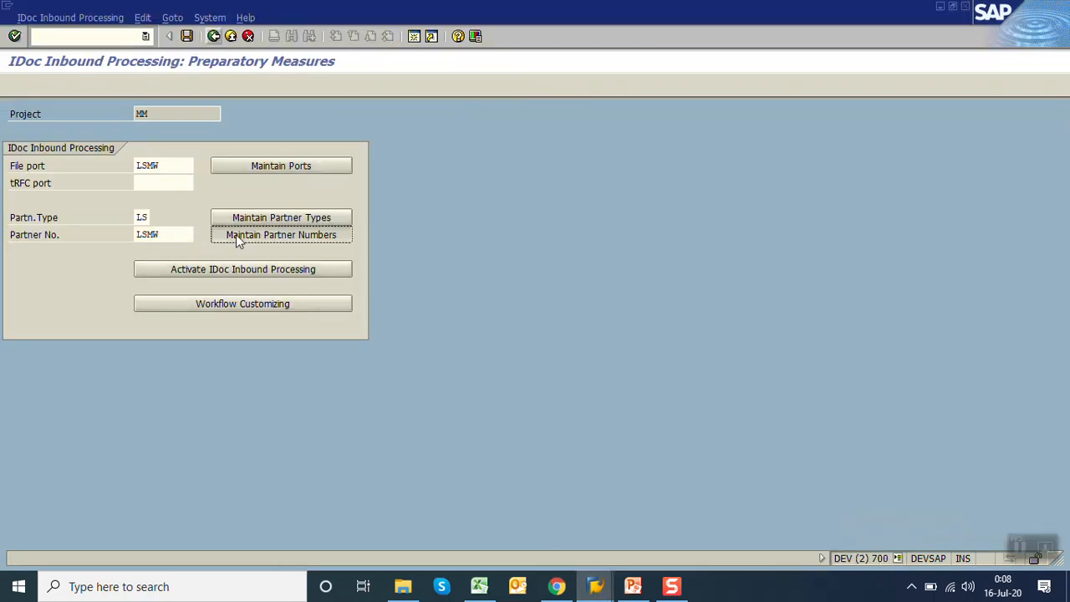
Step: Review the LSMW partner profile's inbound CREMAS entry, then activate IDoc inbound processing
click(281, 234)
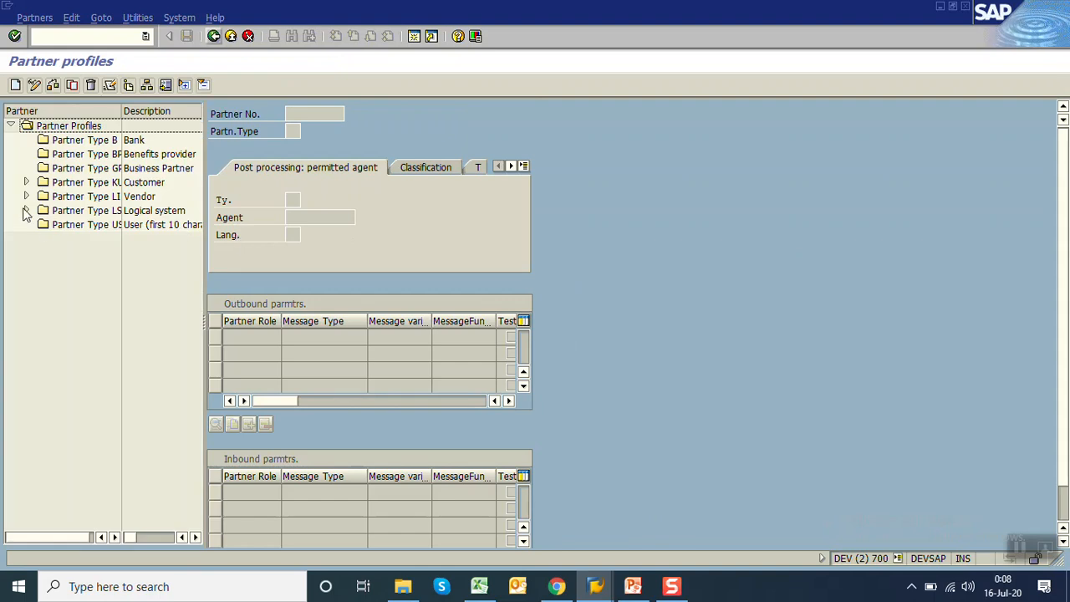
click(27, 209)
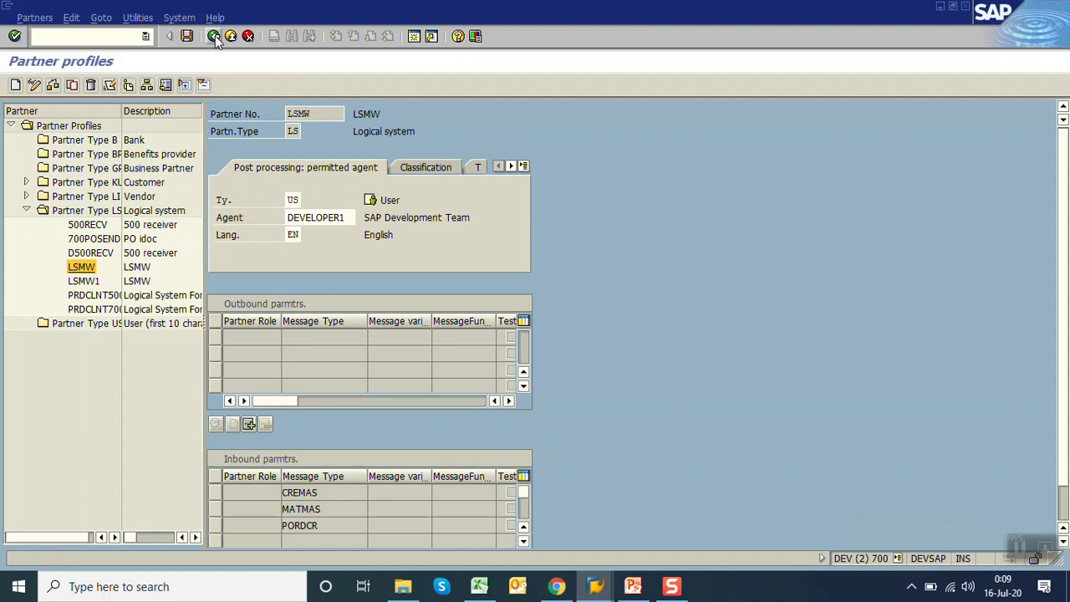
click(215, 40)
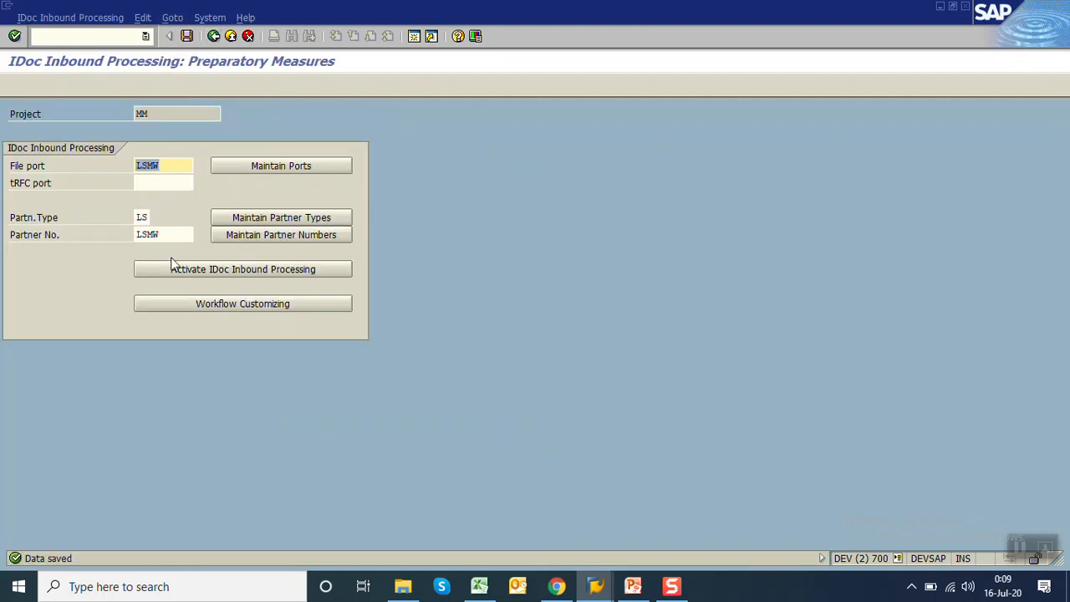
mouse_move(211, 276)
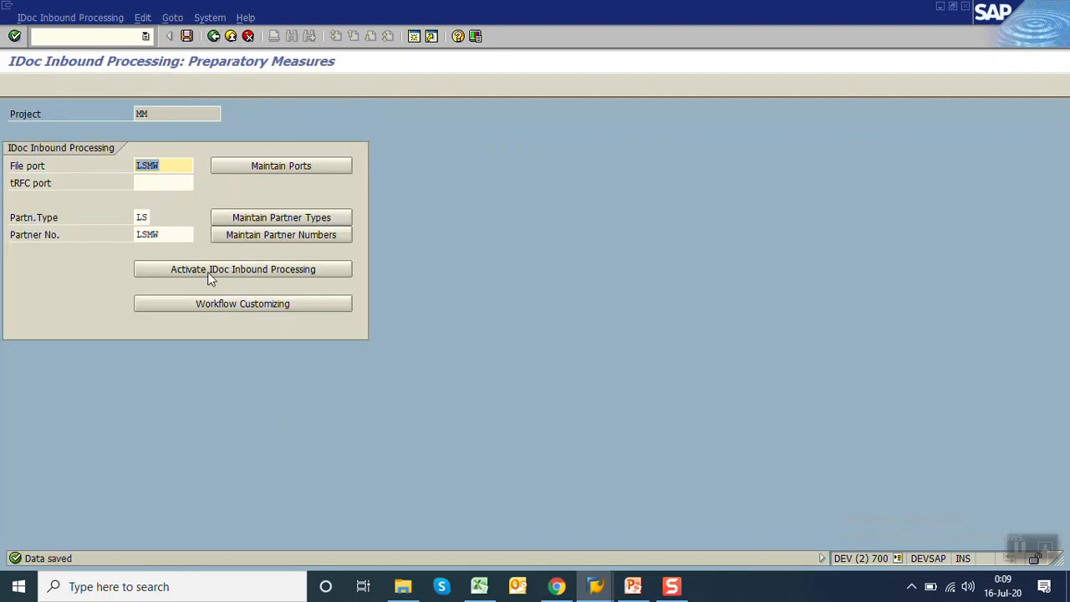
click(242, 268)
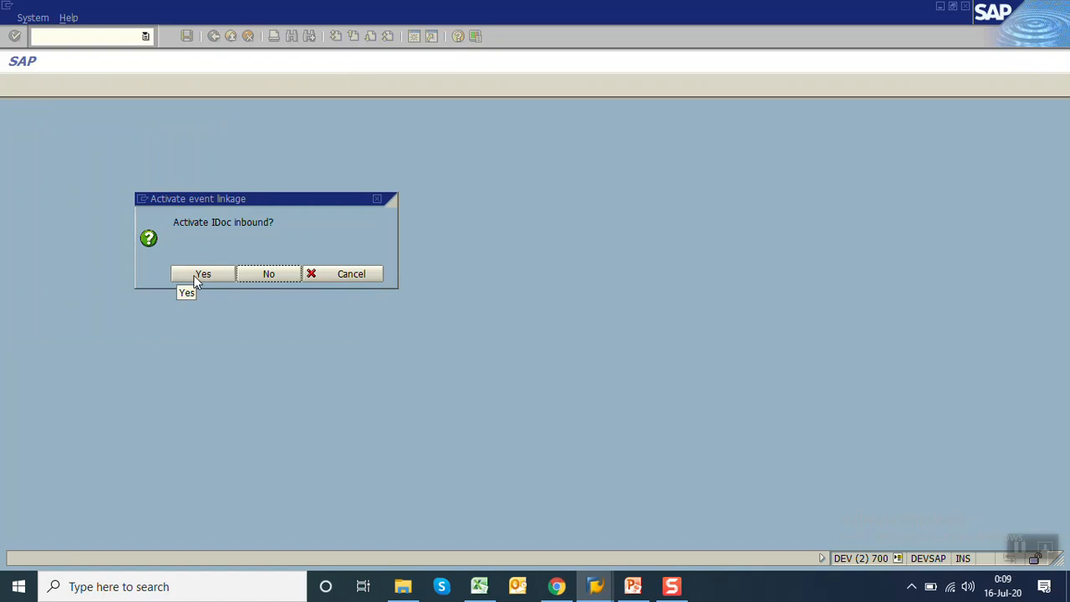
click(202, 274)
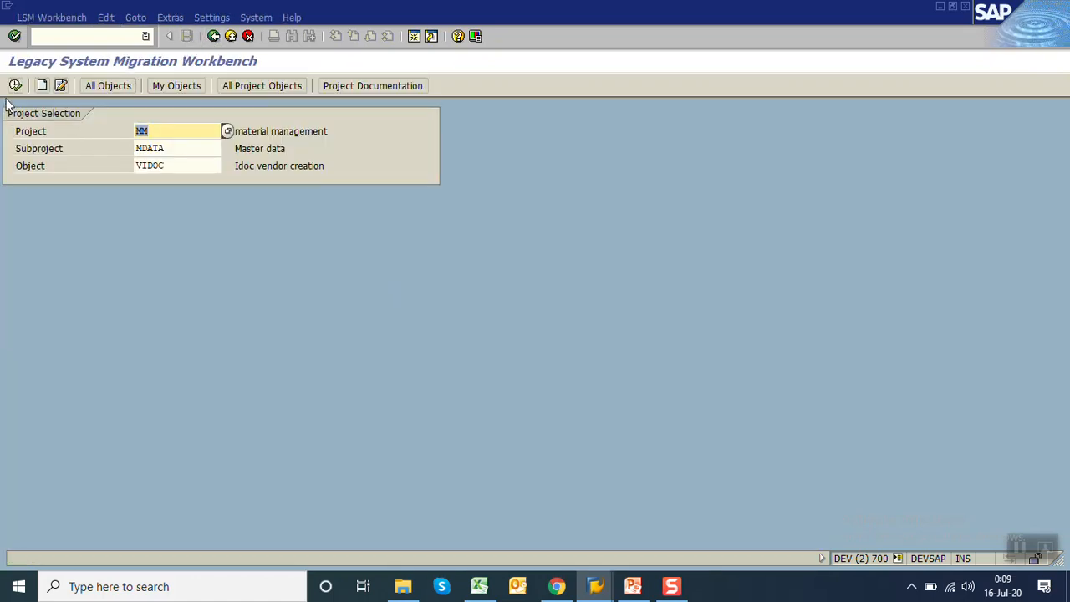
Step: Set VIDOC's import method to IDoc and list the possible message types
click(13, 84)
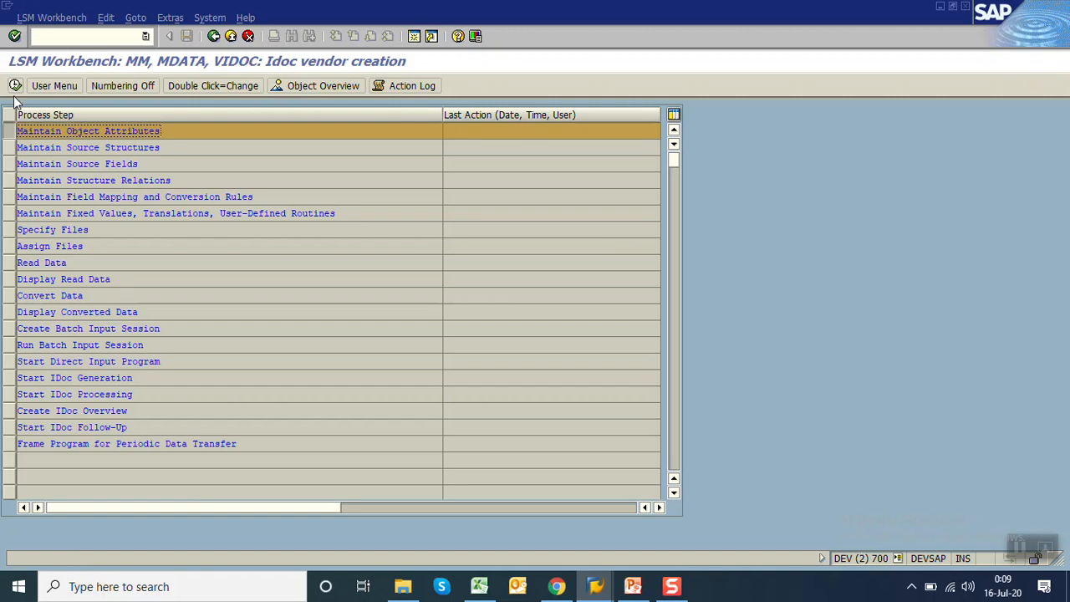
mouse_move(15, 86)
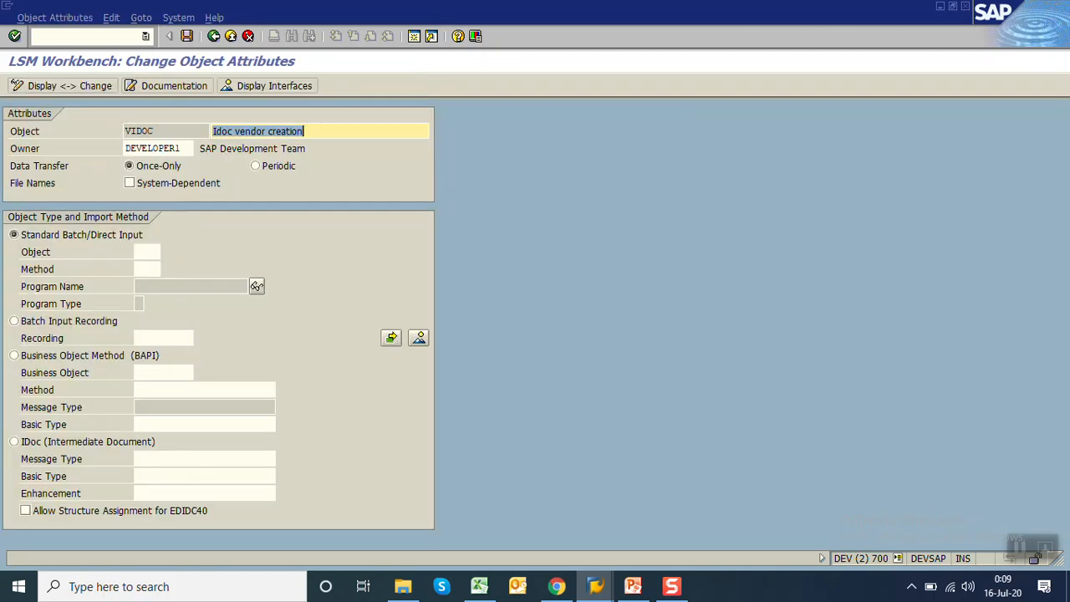
click(12, 442)
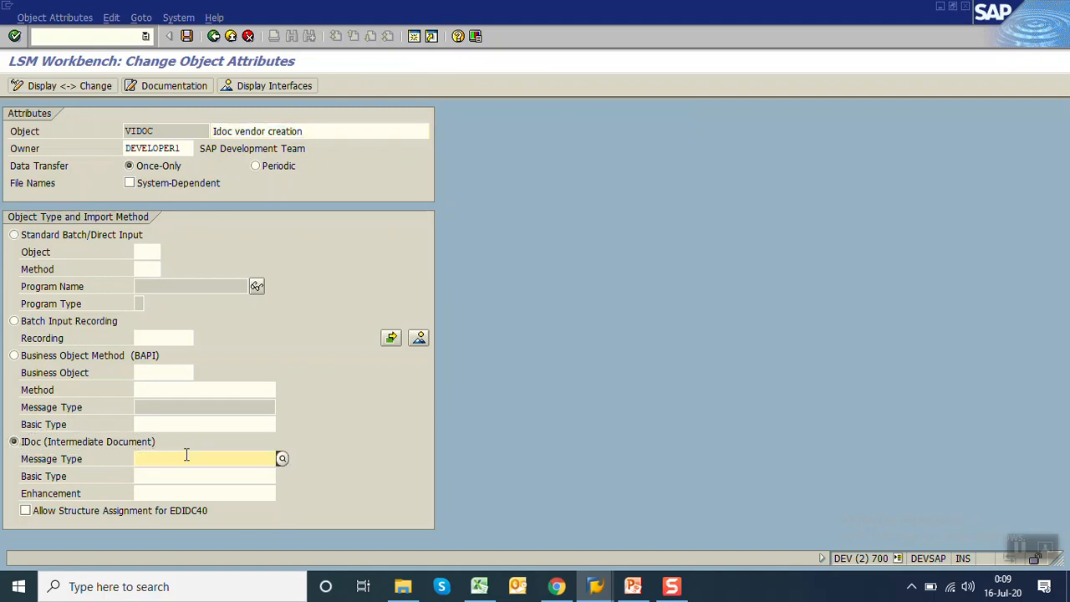
mouse_move(272, 462)
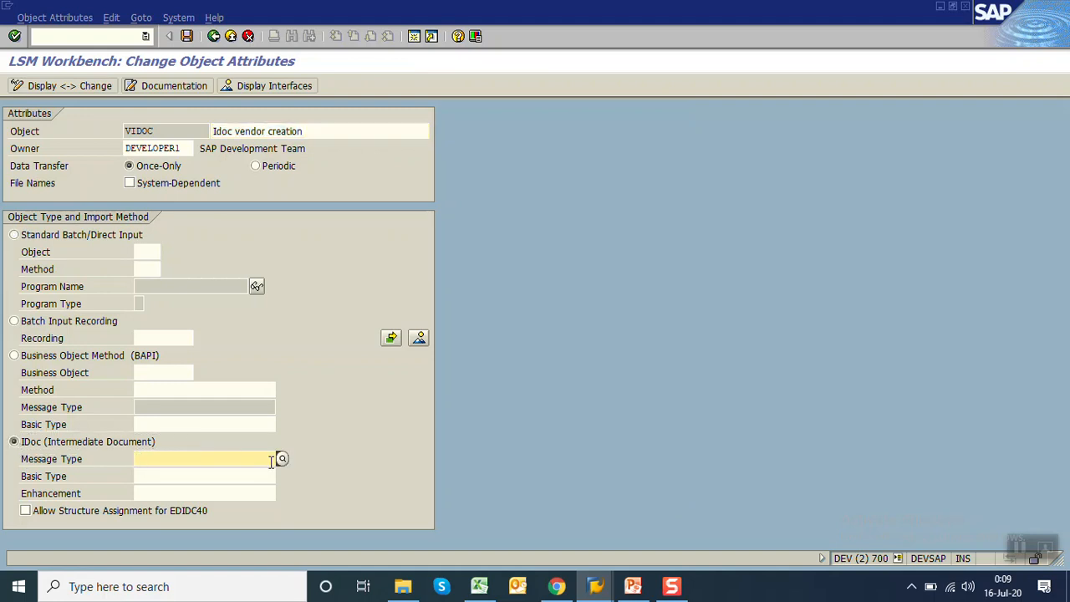
click(283, 459)
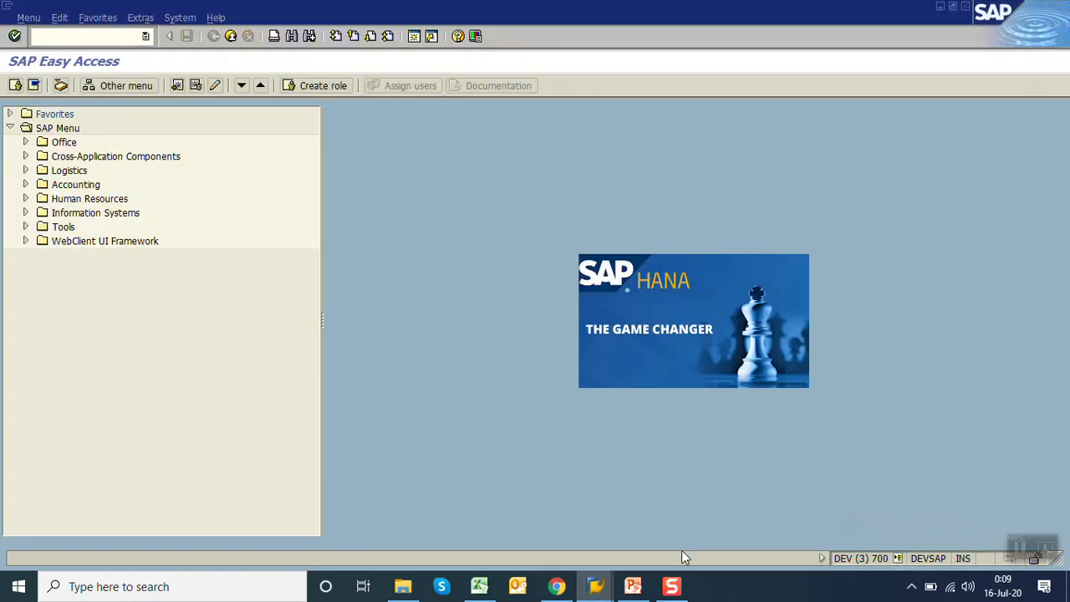
Step: Review the ME81 purchase order value analysis for vendor 306879, then launch a WE8 transaction
click(79, 37)
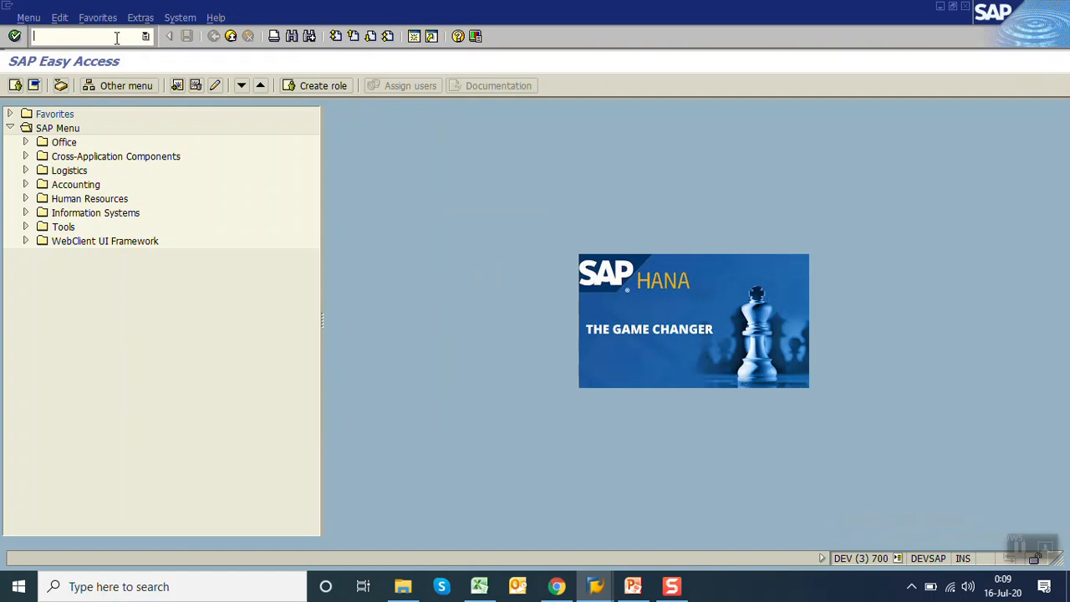
text(me81)
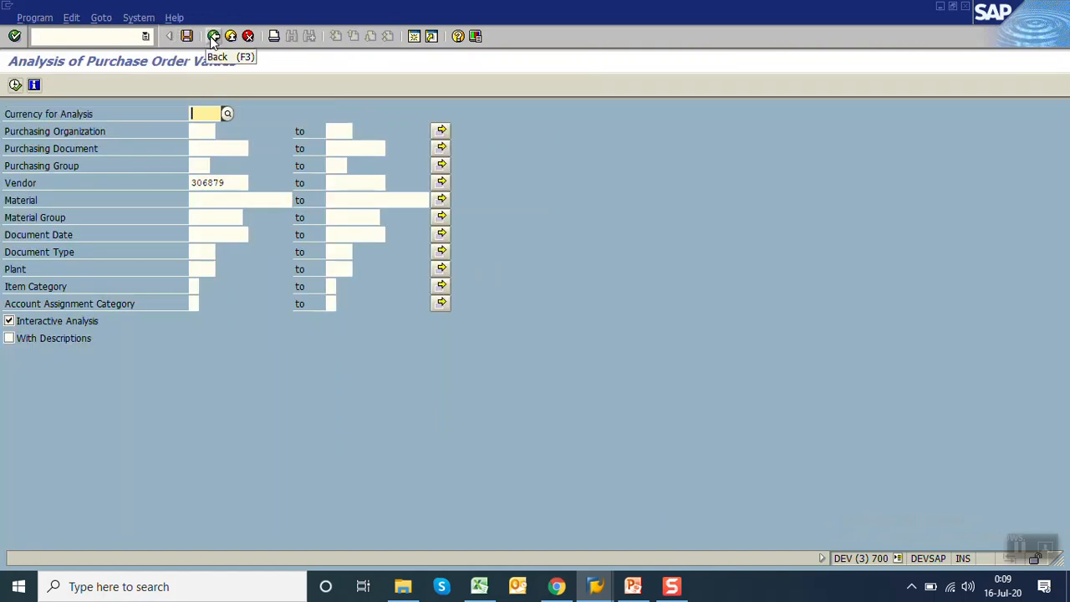
click(214, 35)
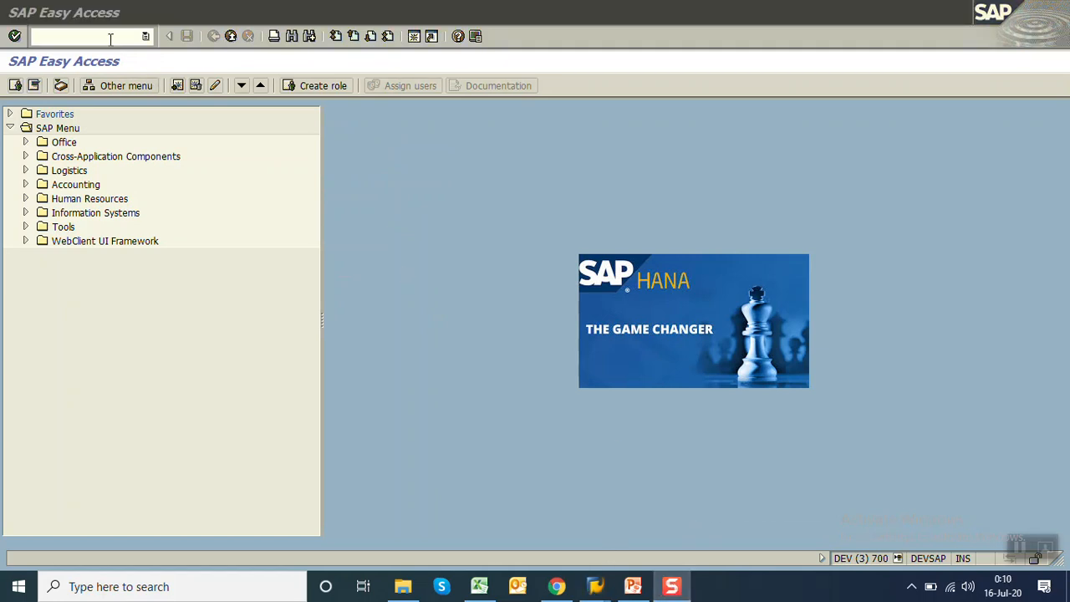
text(we8)
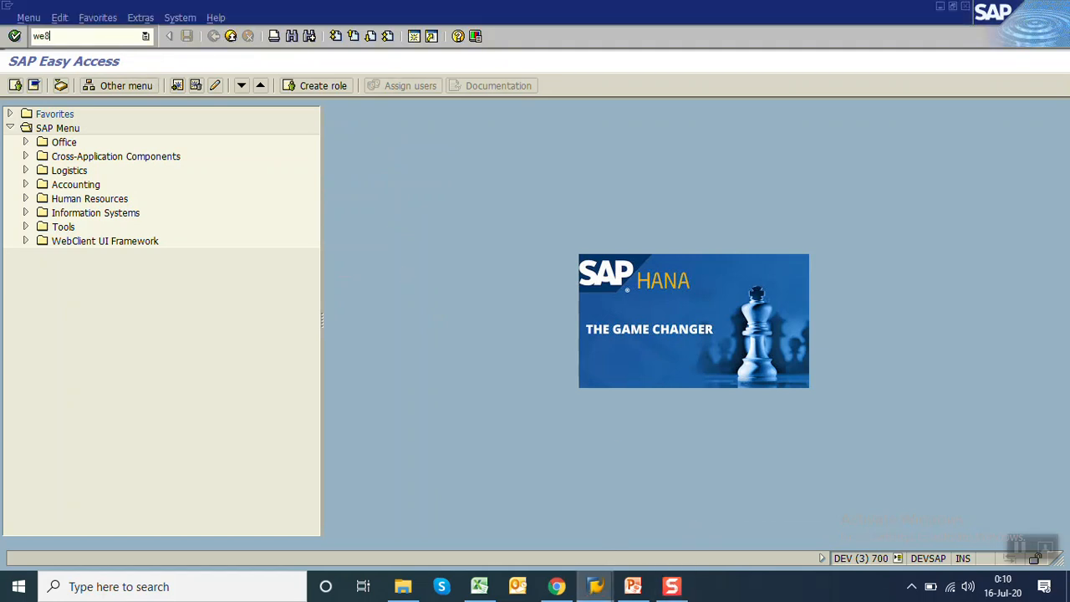
key(Enter)
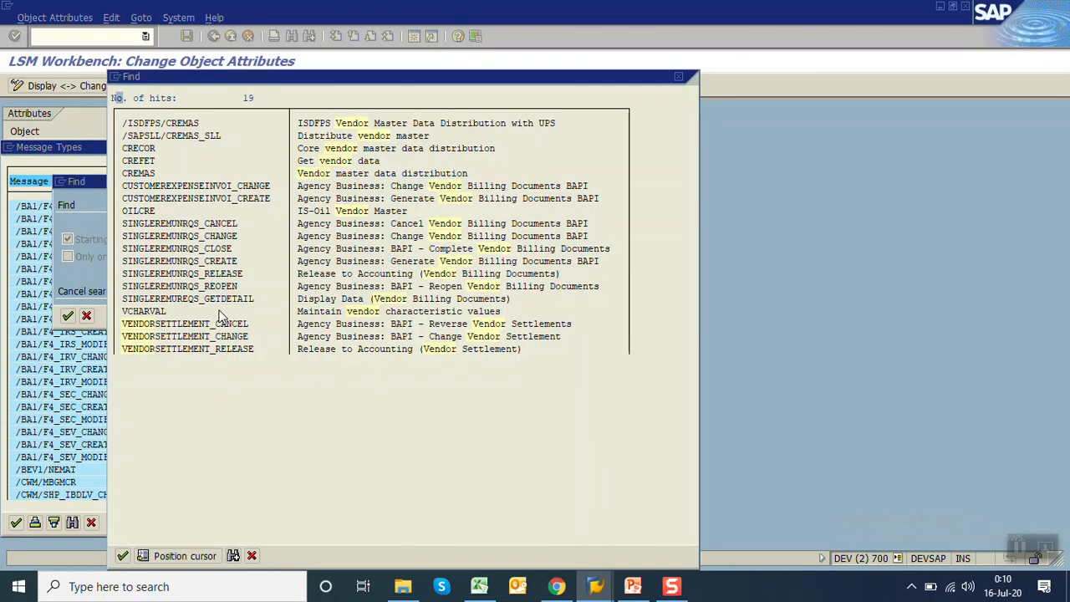
mouse_move(200, 178)
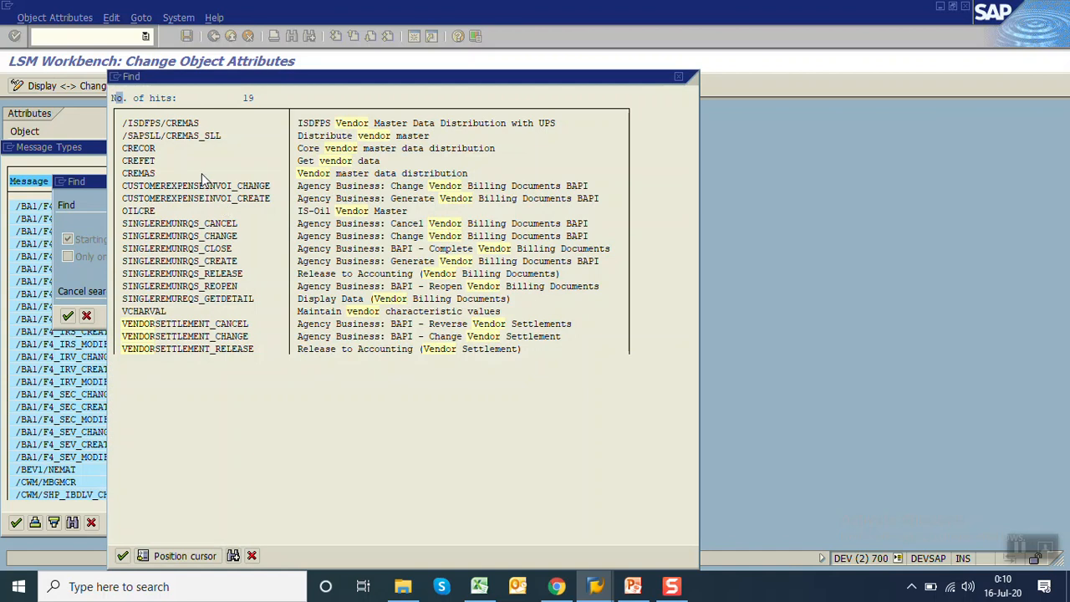
mouse_move(193, 175)
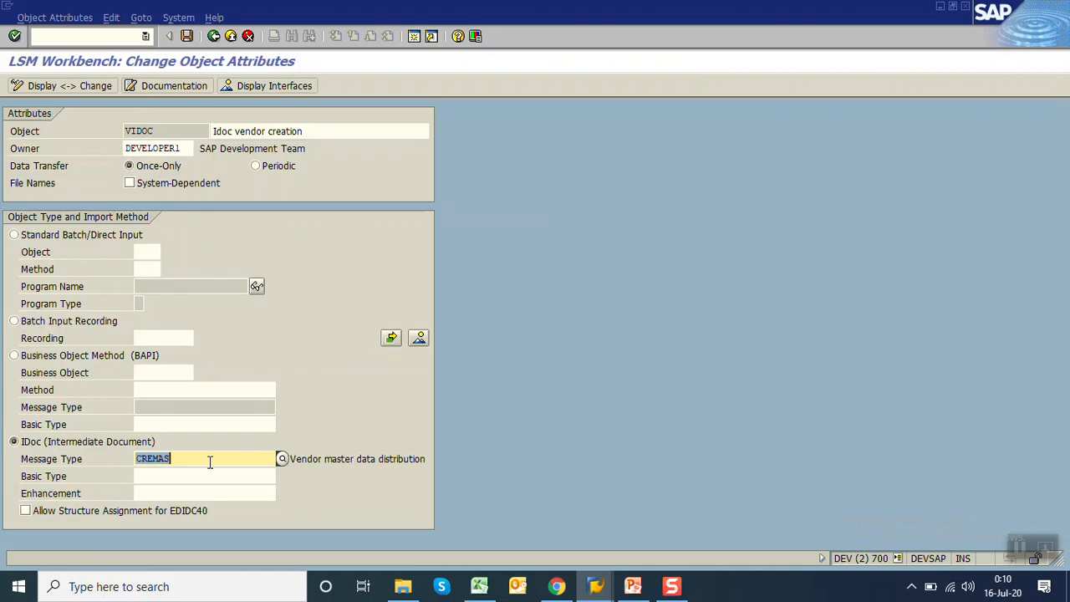
Step: Display the basic types available for message type CREMAS
click(282, 458)
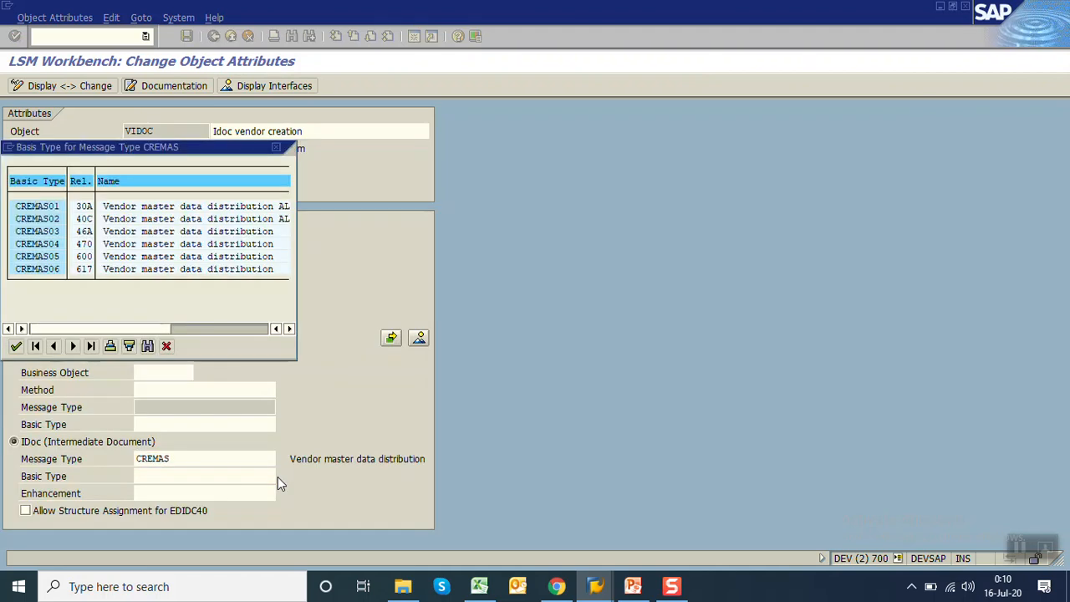
mouse_move(40, 237)
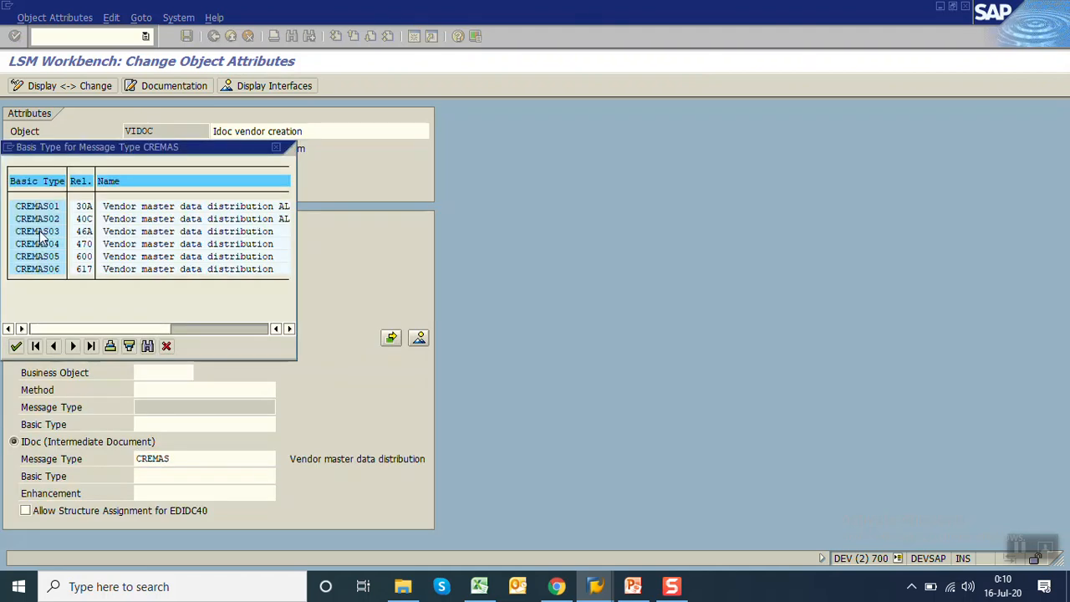
mouse_move(38, 274)
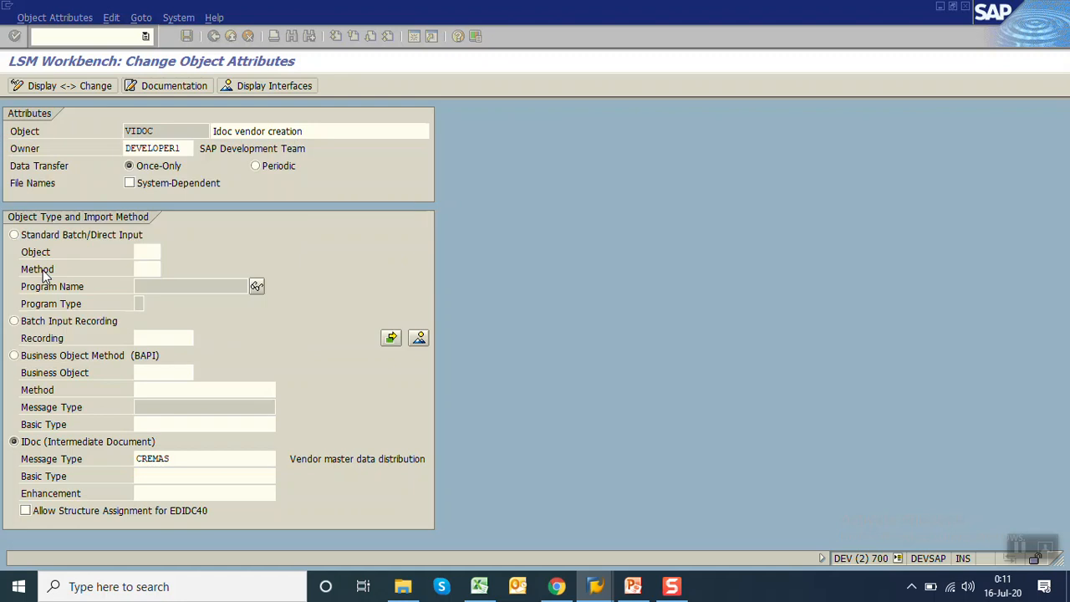
Step: Enter basic type CREMAS06 alongside message type CREMAS for VIDOC and save the attributes
text(CREMAS06)
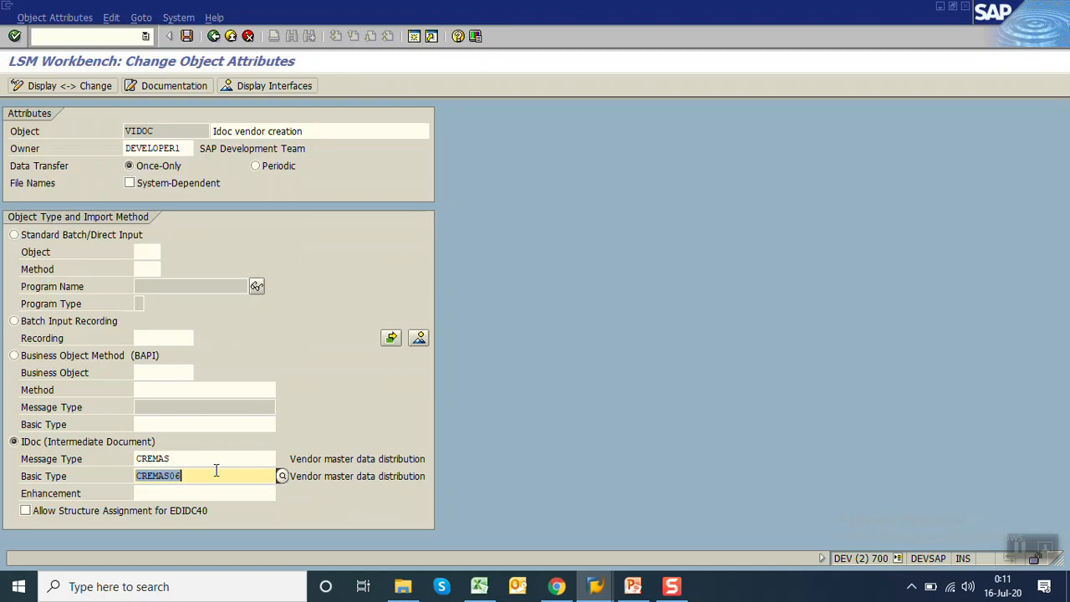
mouse_move(202, 486)
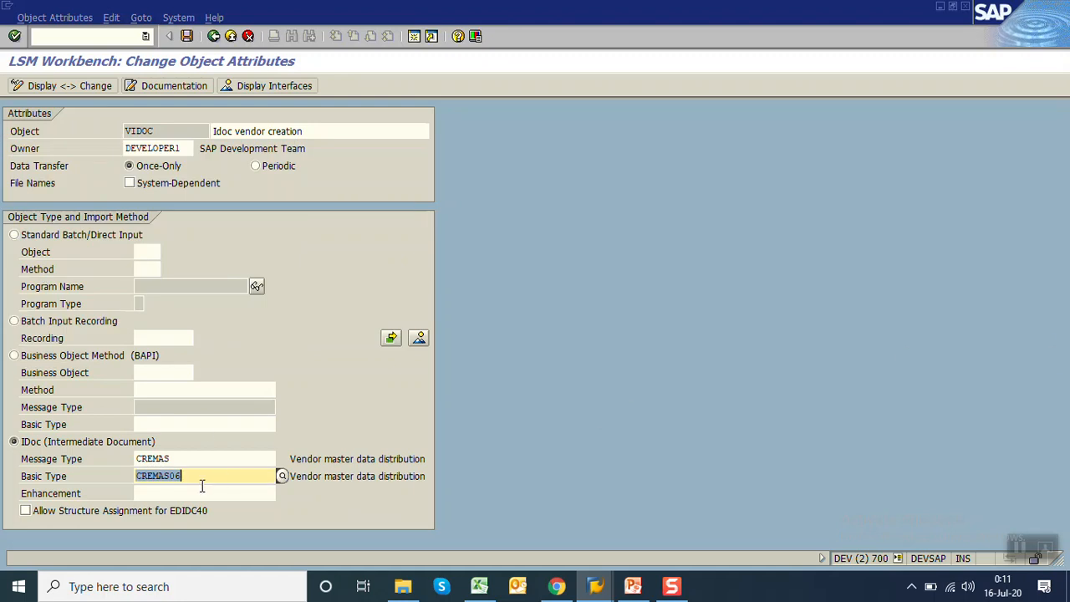
click(205, 492)
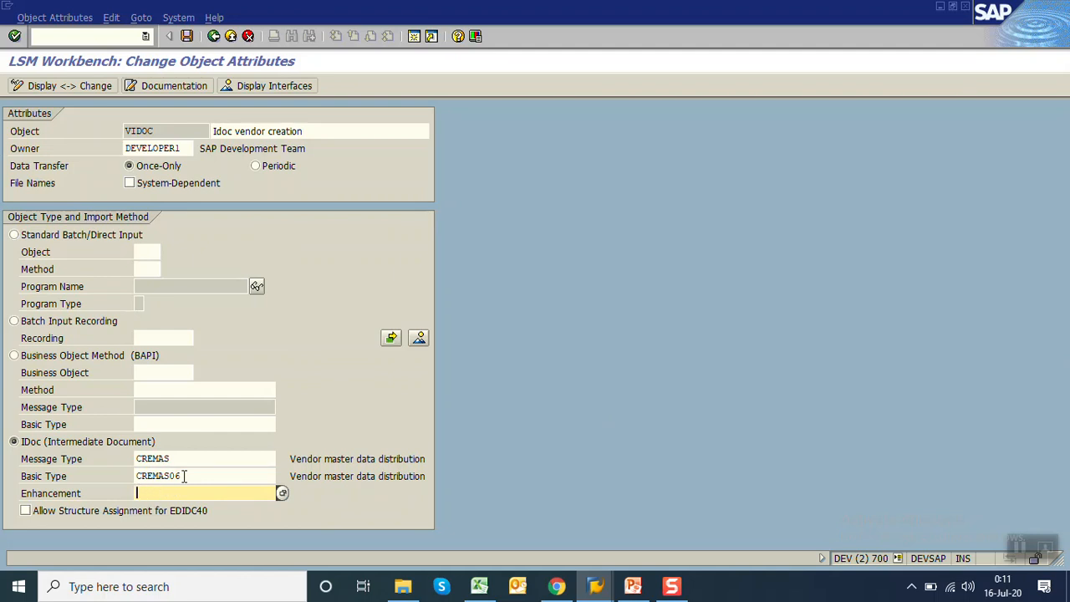
click(188, 459)
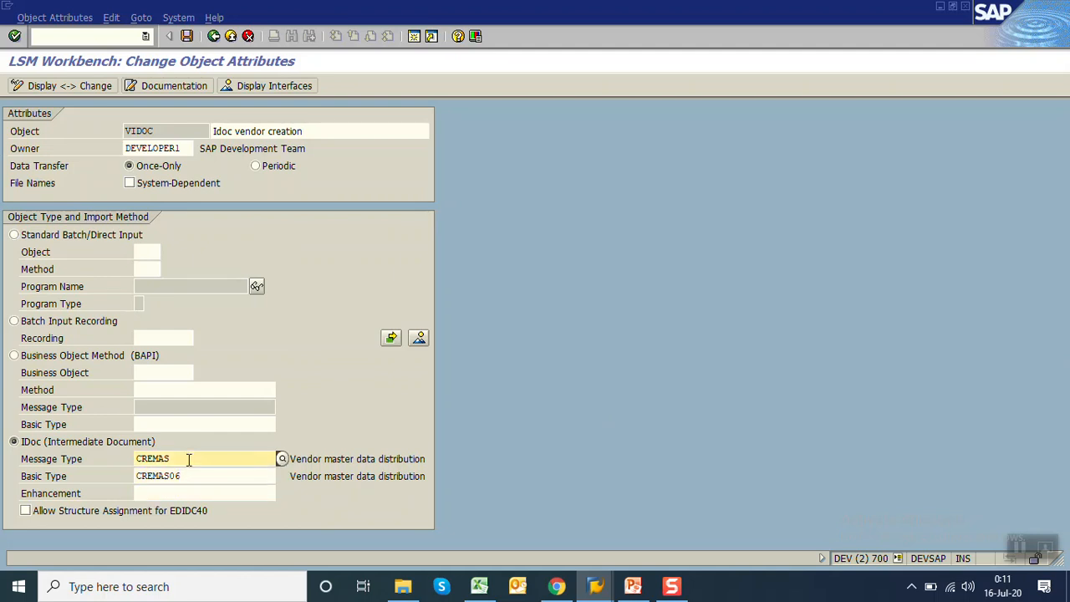
click(200, 476)
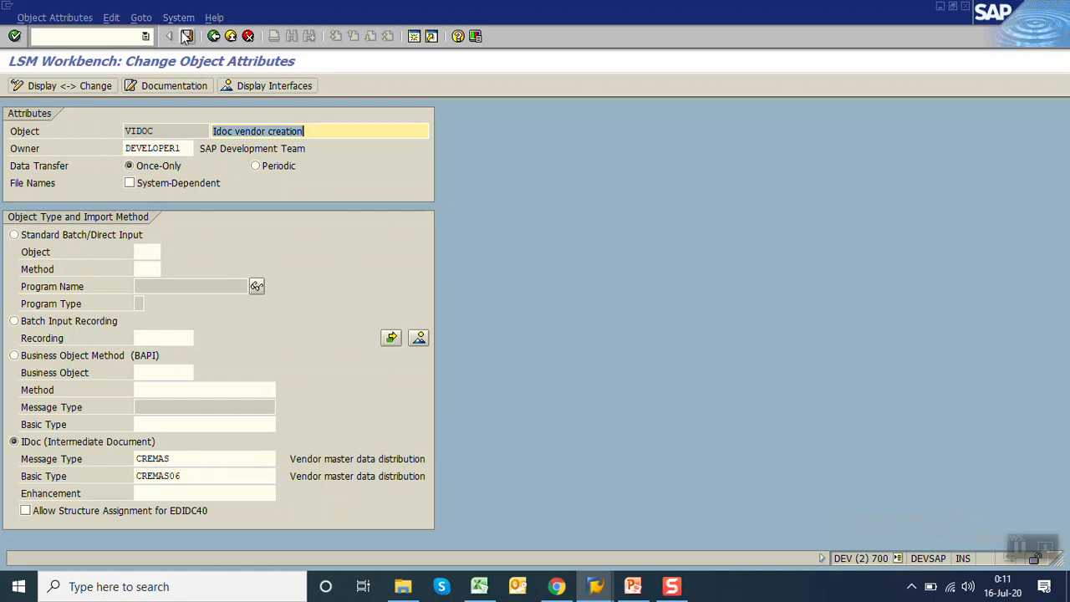
click(189, 36)
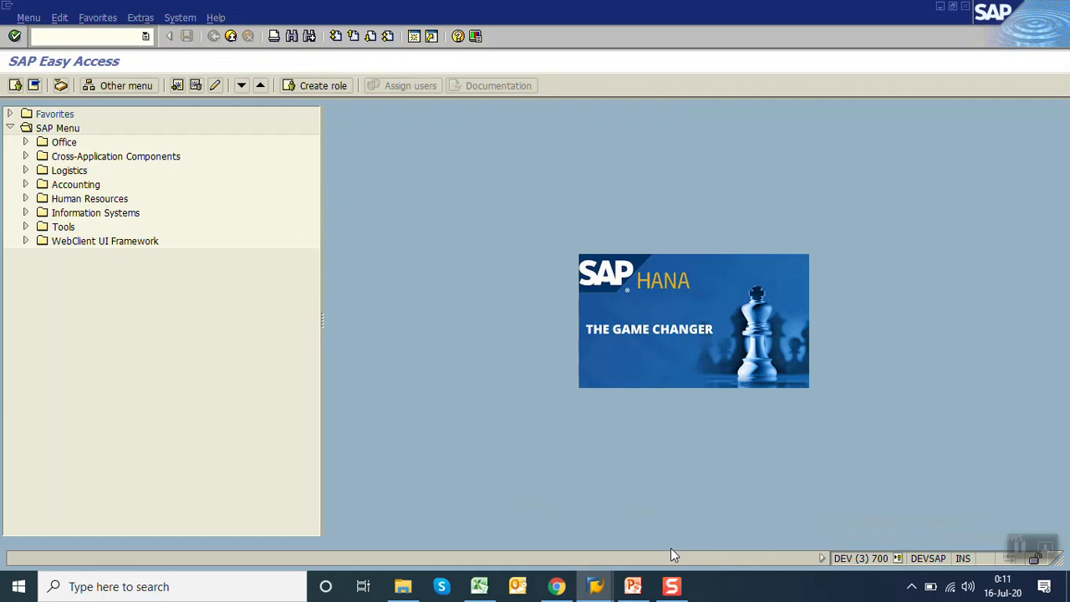
Step: In WE20, inspect logical system LSMW's inbound CREMAS partner profile parameter
click(71, 36)
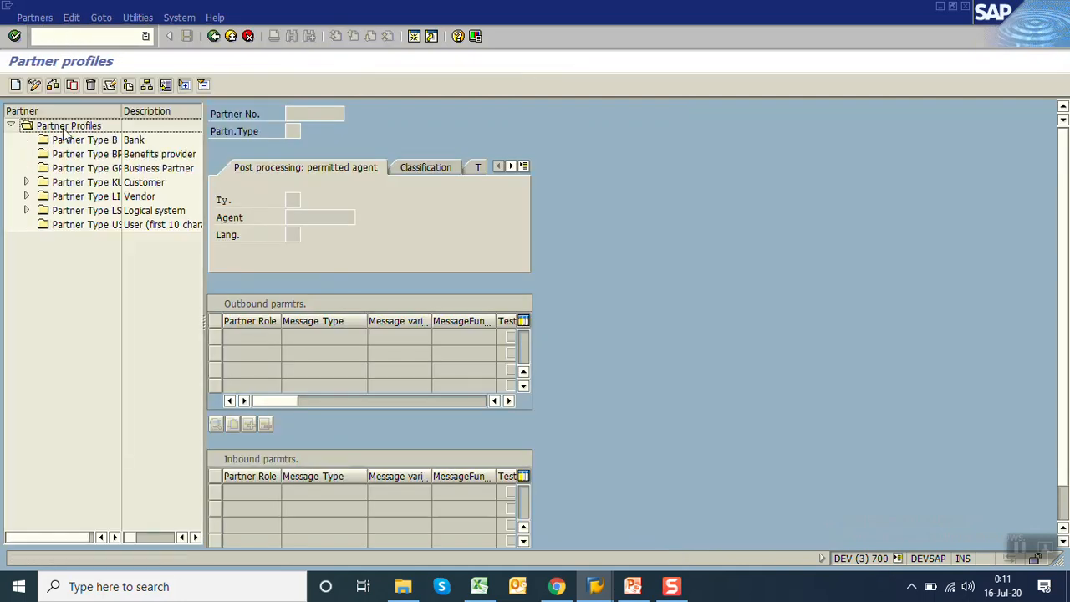
click(26, 197)
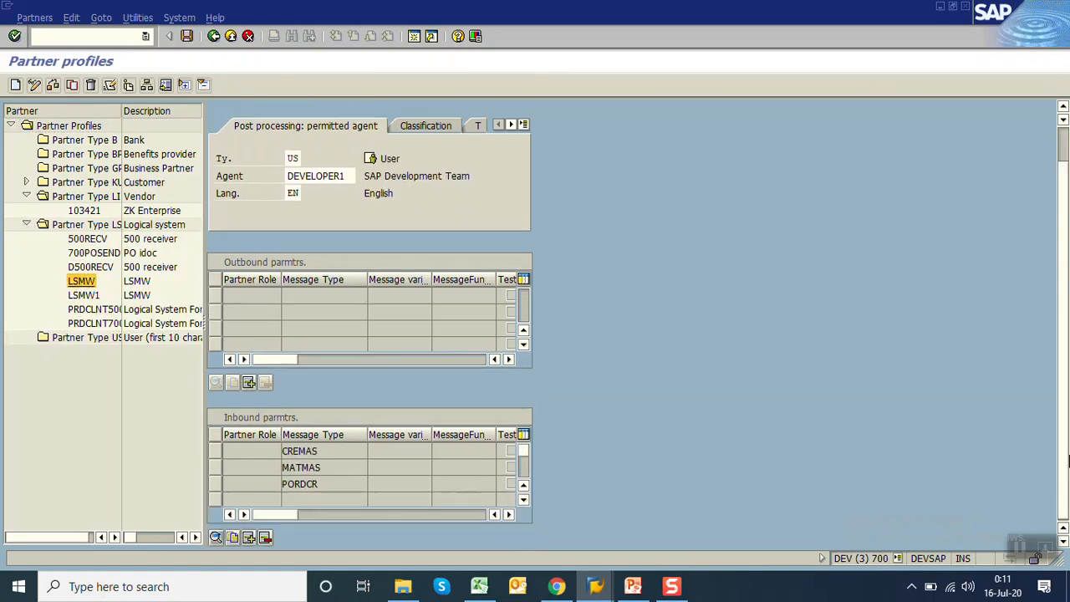
click(317, 451)
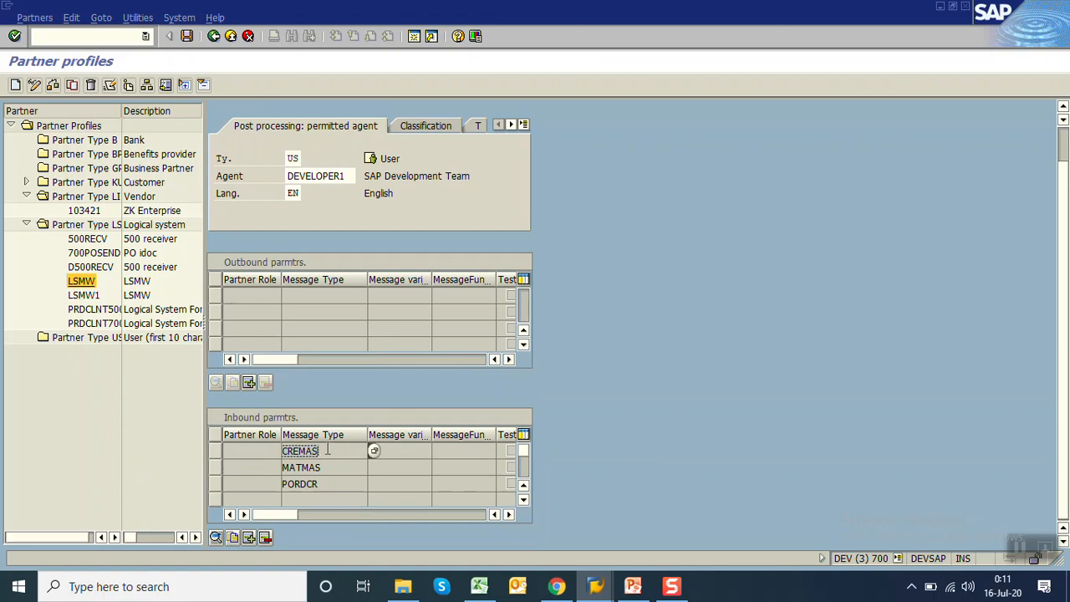
double_click(300, 451)
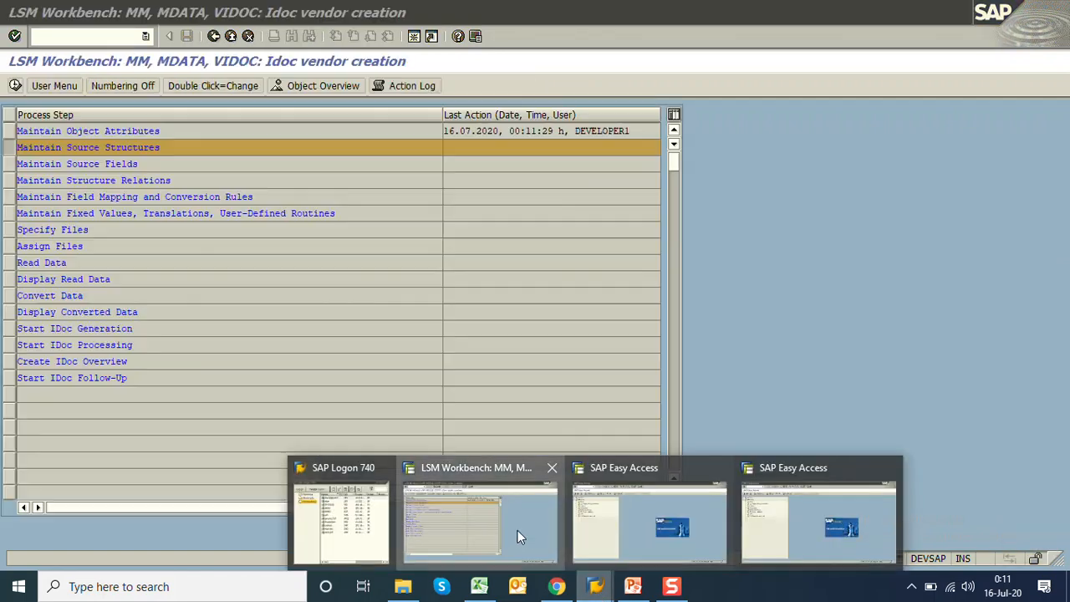
Step: Create source structure ZVIDOC 'vendor master', clearing the duplicate-name error, and save it
click(480, 523)
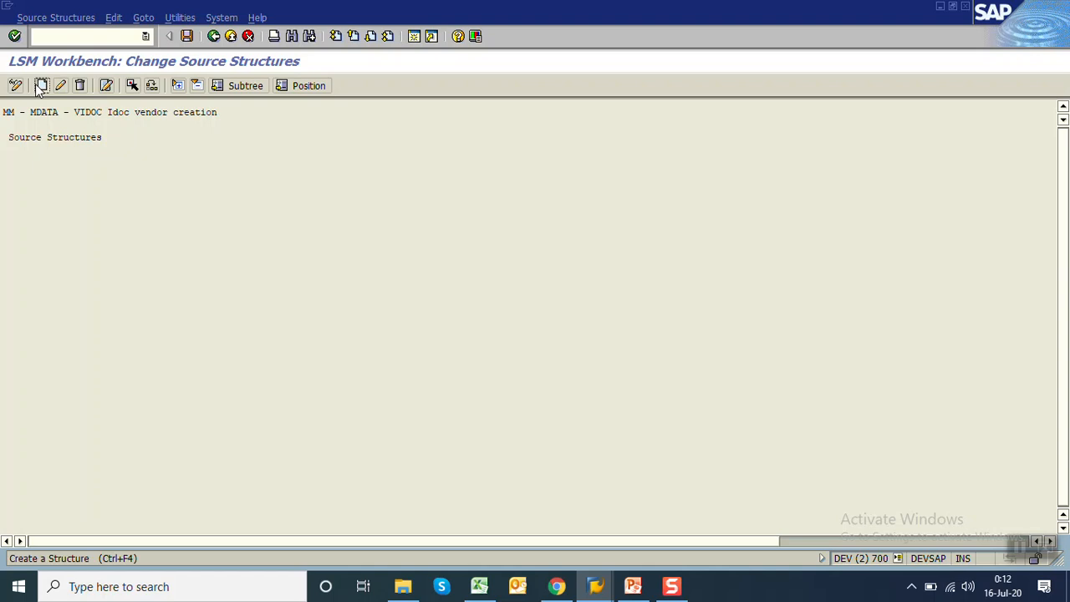
click(40, 85)
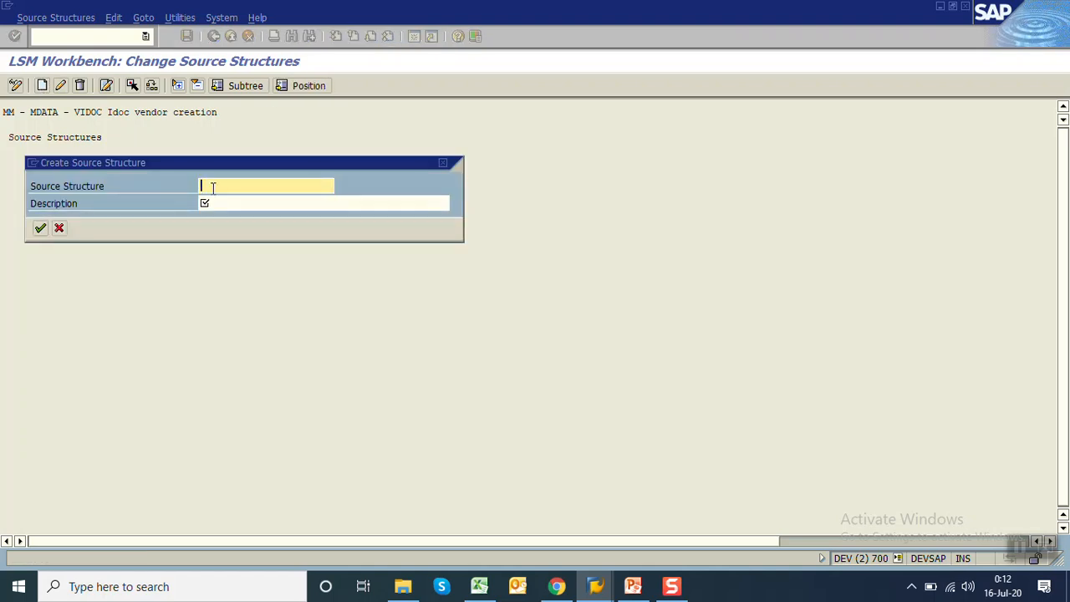
text(ZVEND)
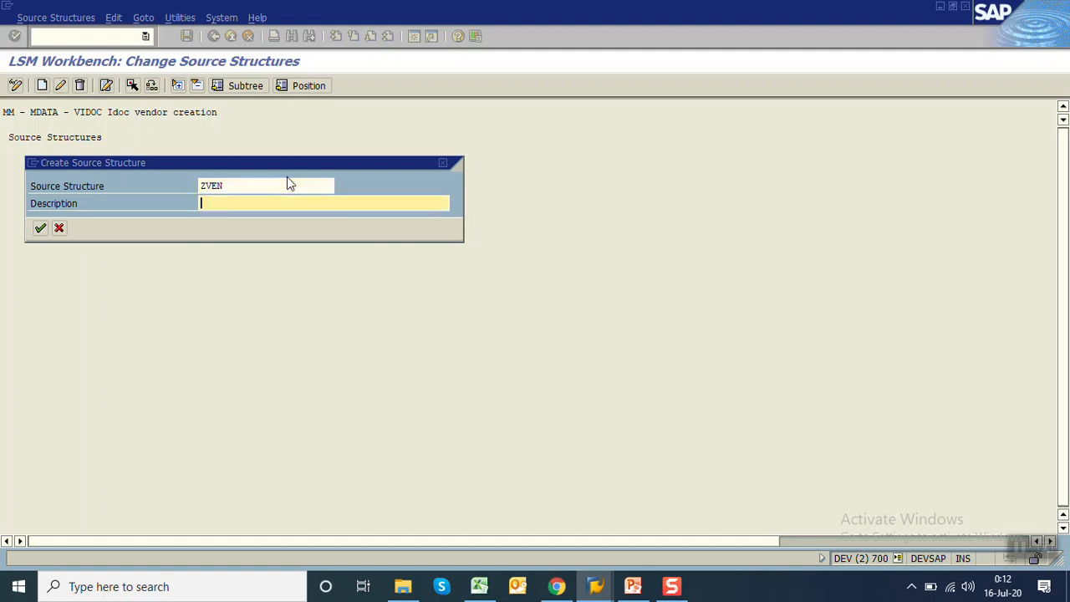
text(vendor mas)
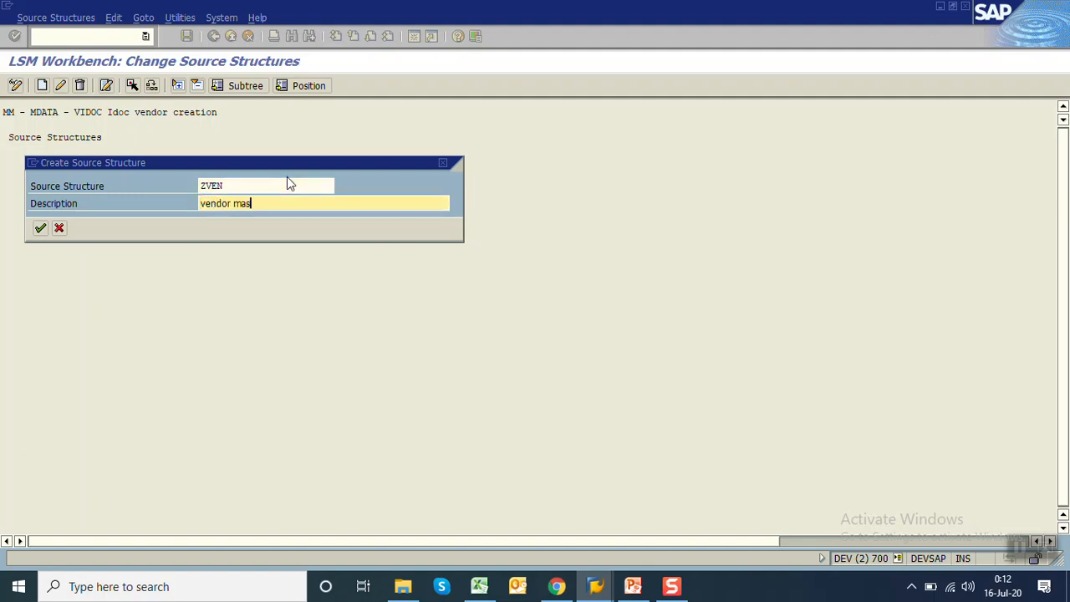
text(ter)
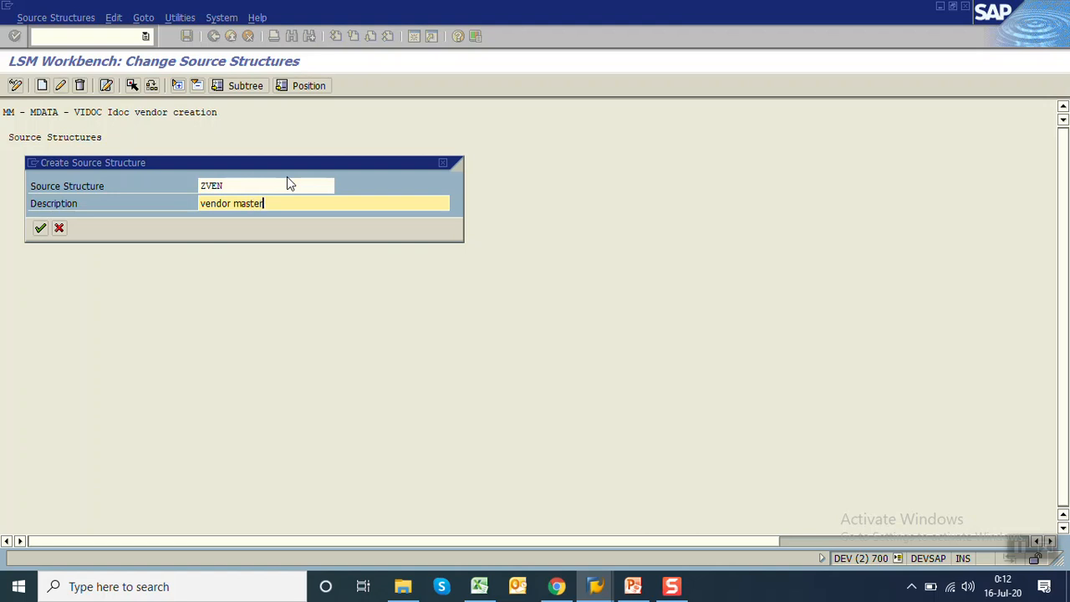
click(39, 229)
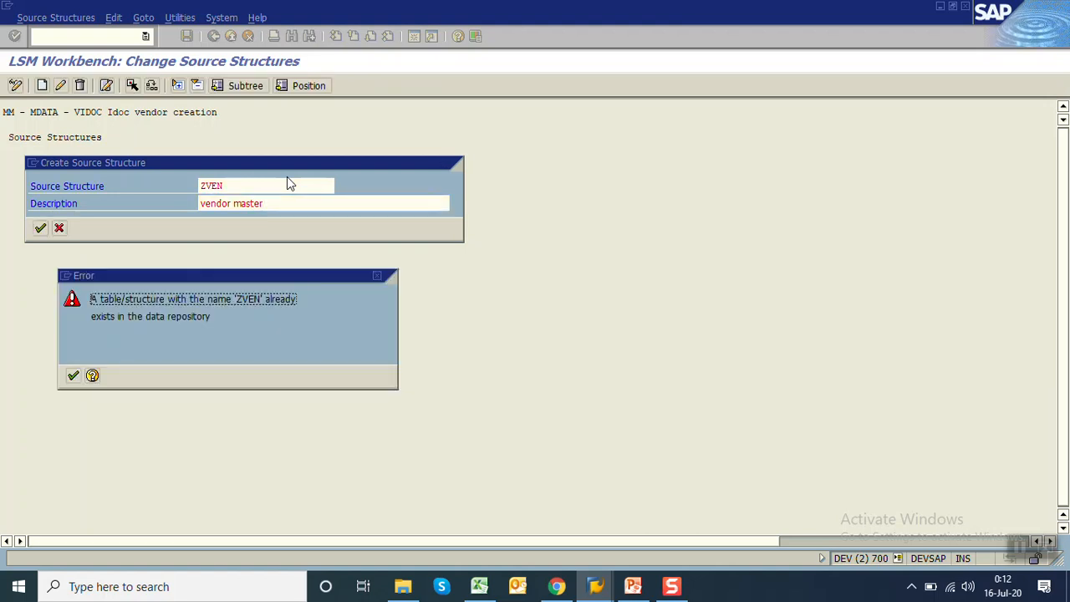
click(71, 376)
text(IDOC)
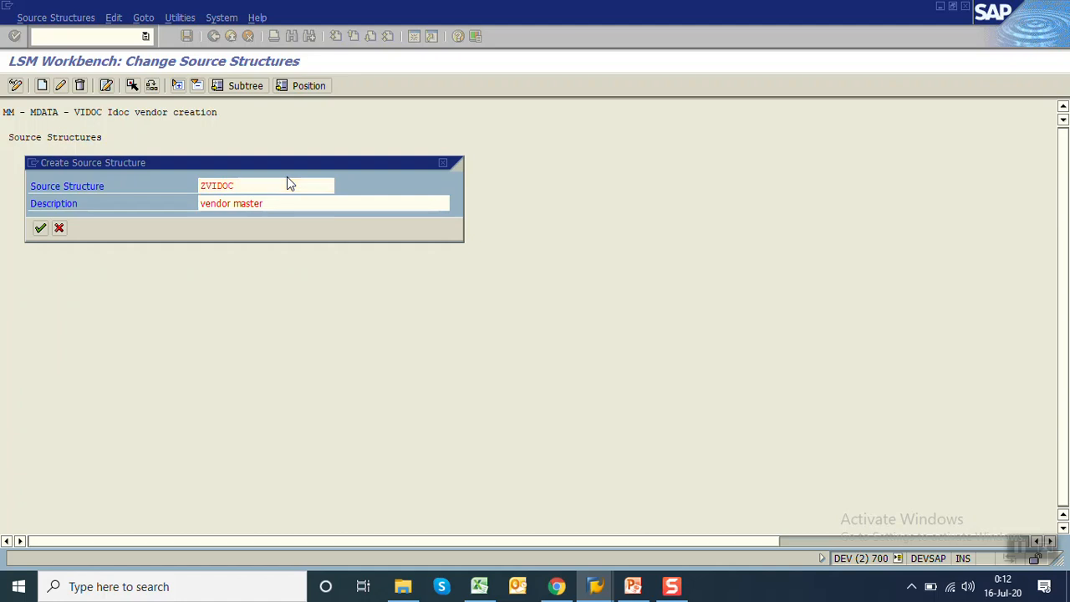
click(39, 227)
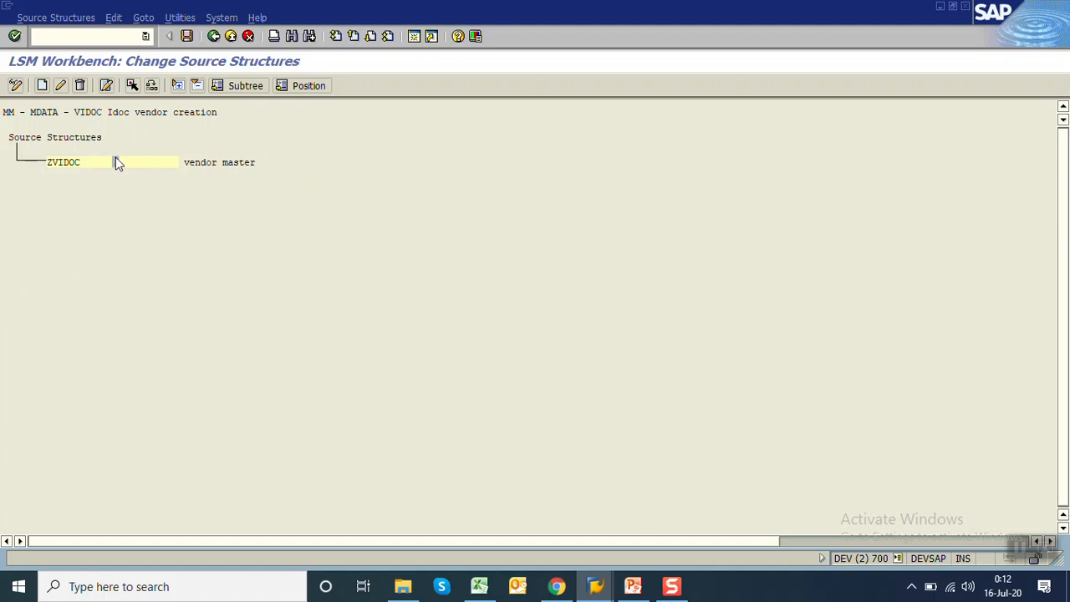
click(214, 37)
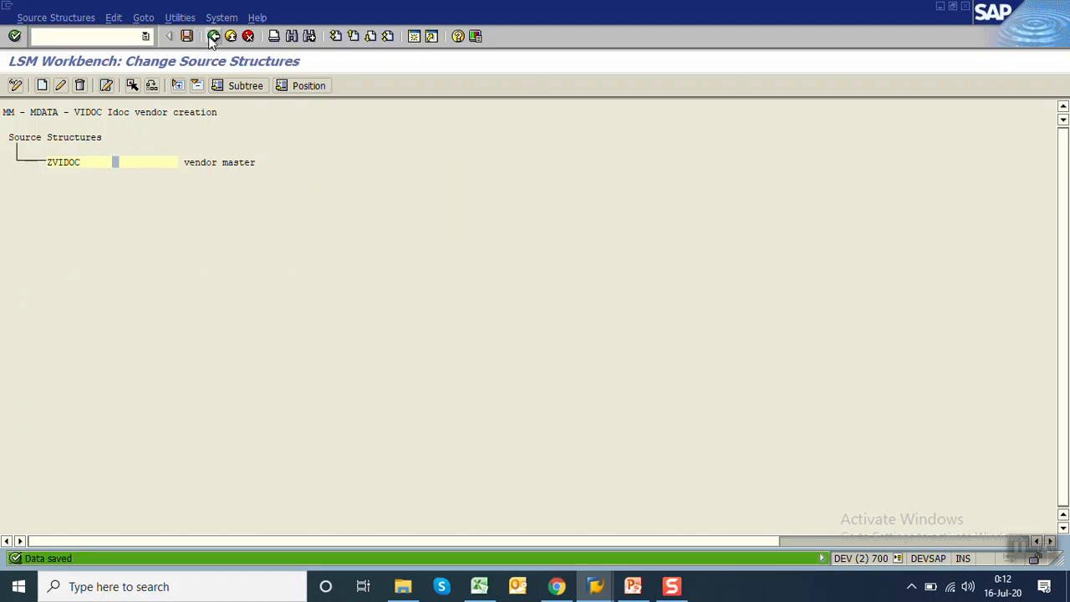
click(214, 38)
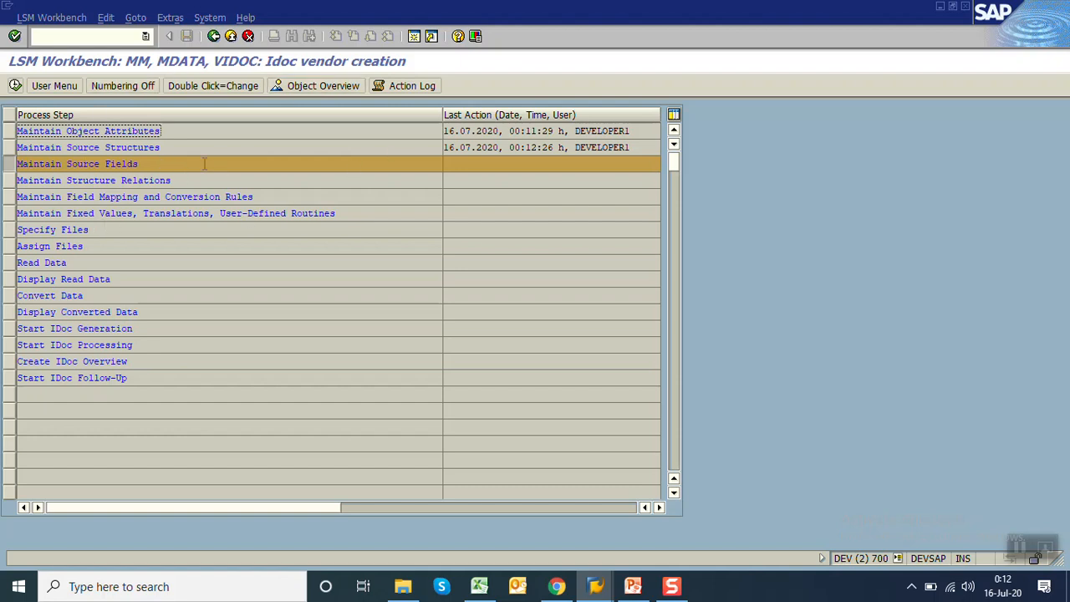
click(314, 85)
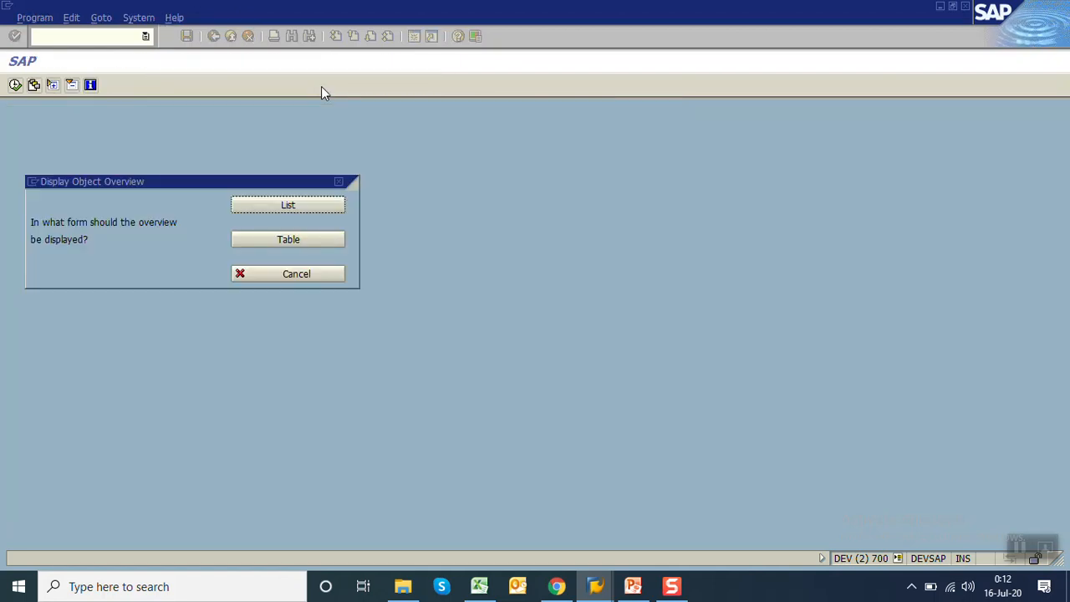
click(288, 239)
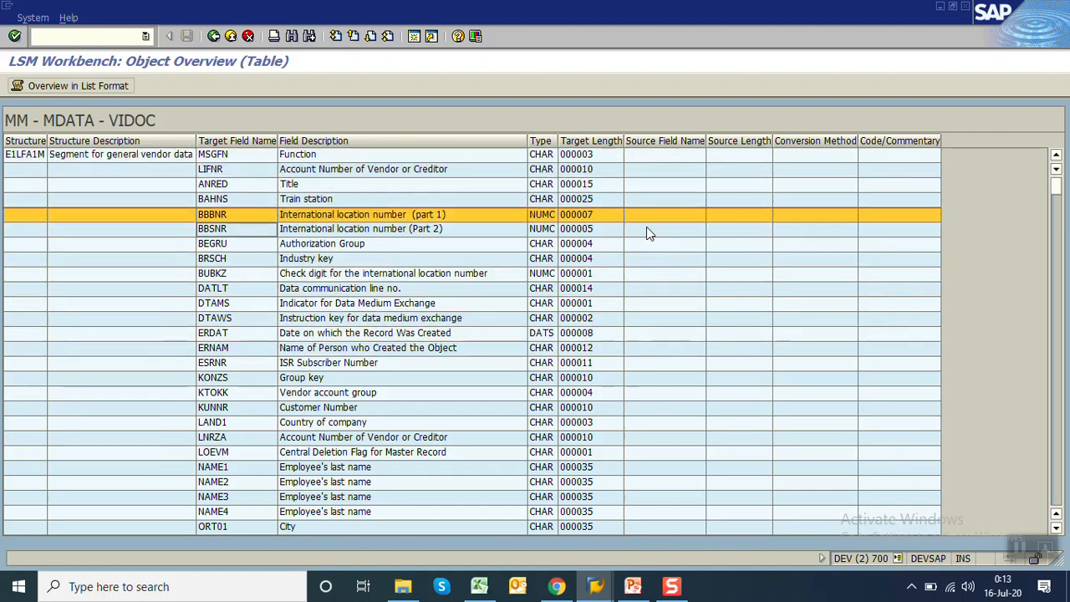
click(213, 422)
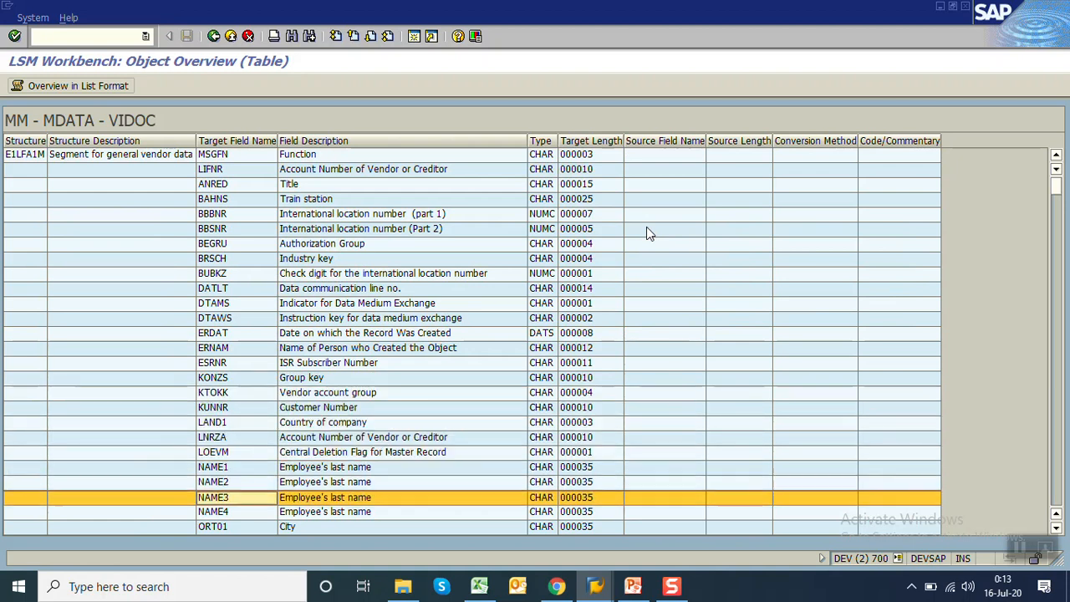
scroll(down, 3)
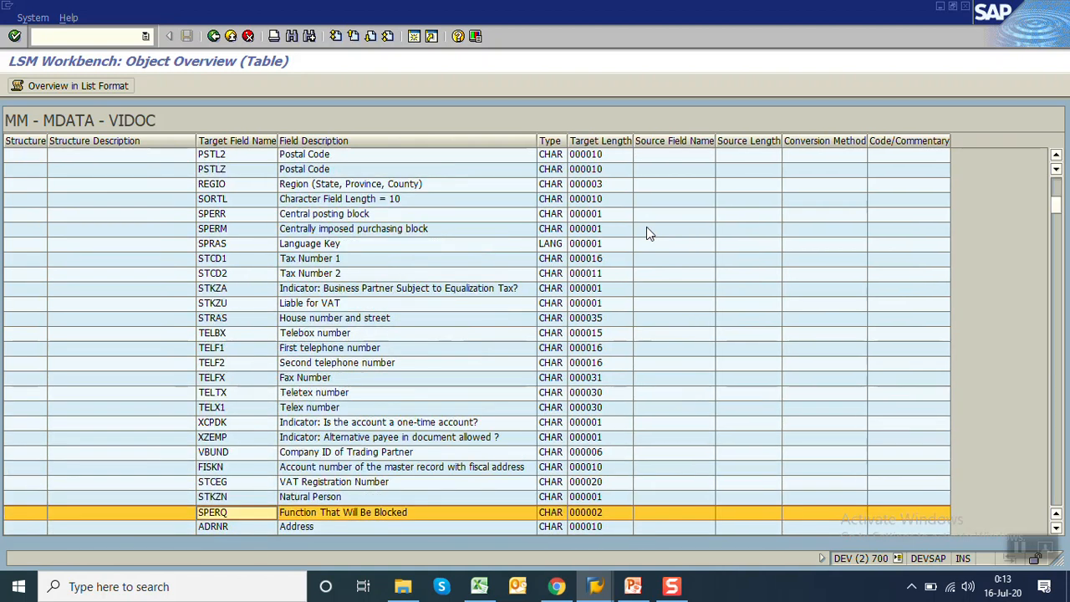
scroll(down, 3)
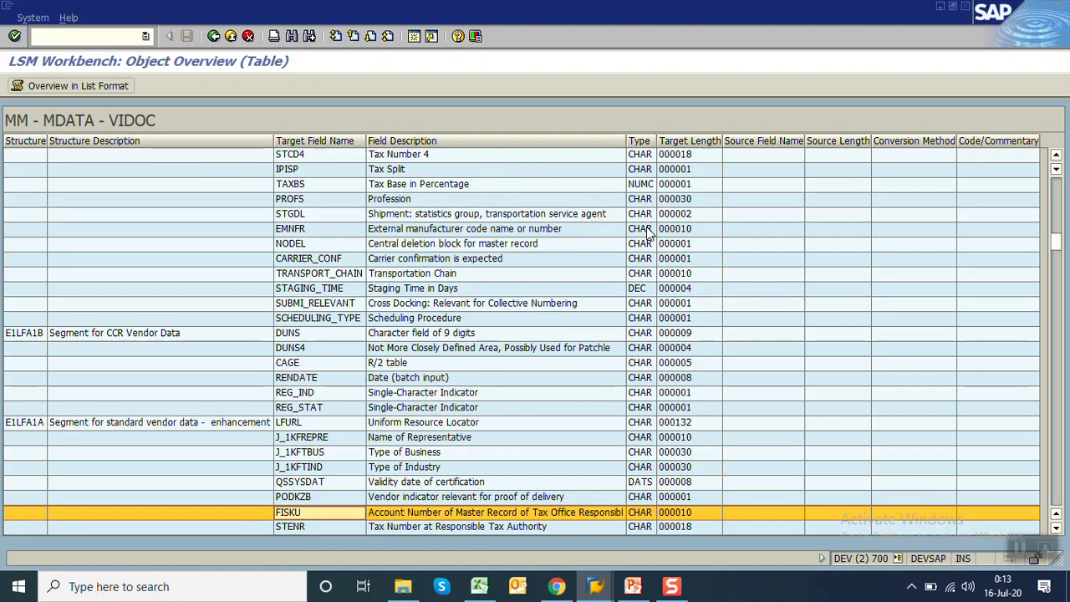
scroll(down, 3)
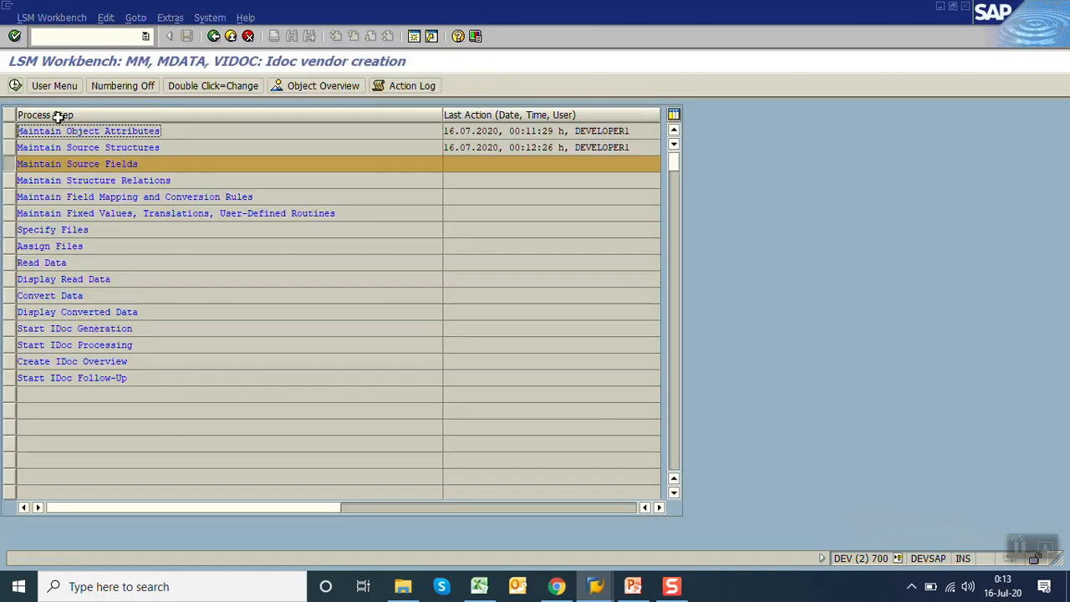
Step: Select the seven vendor field definitions NAME1 through SPRAS with their types and lengths
double_click(77, 163)
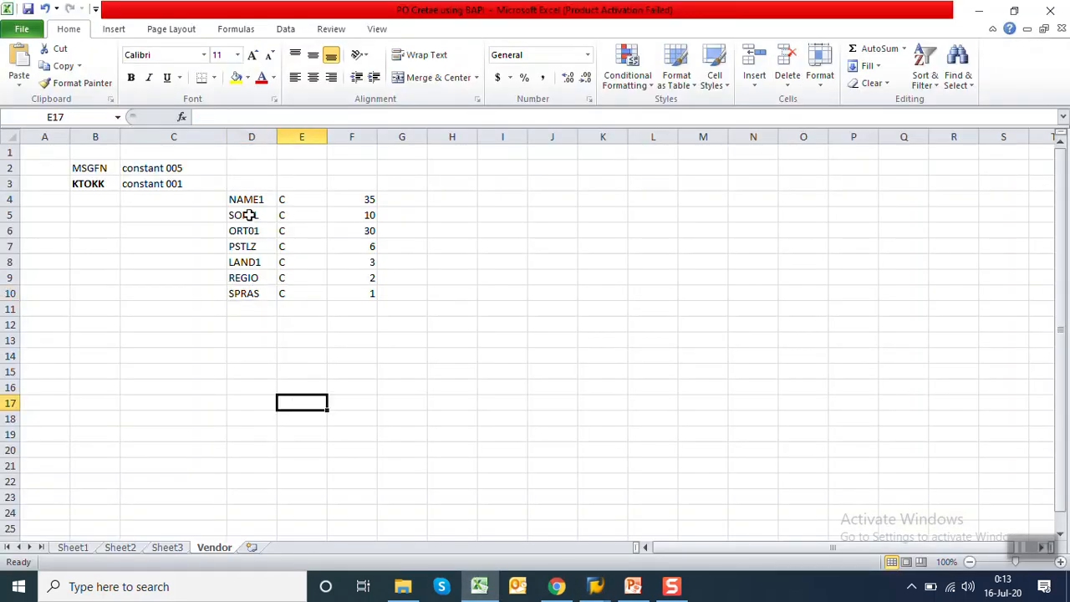
drag(247, 199, 351, 199)
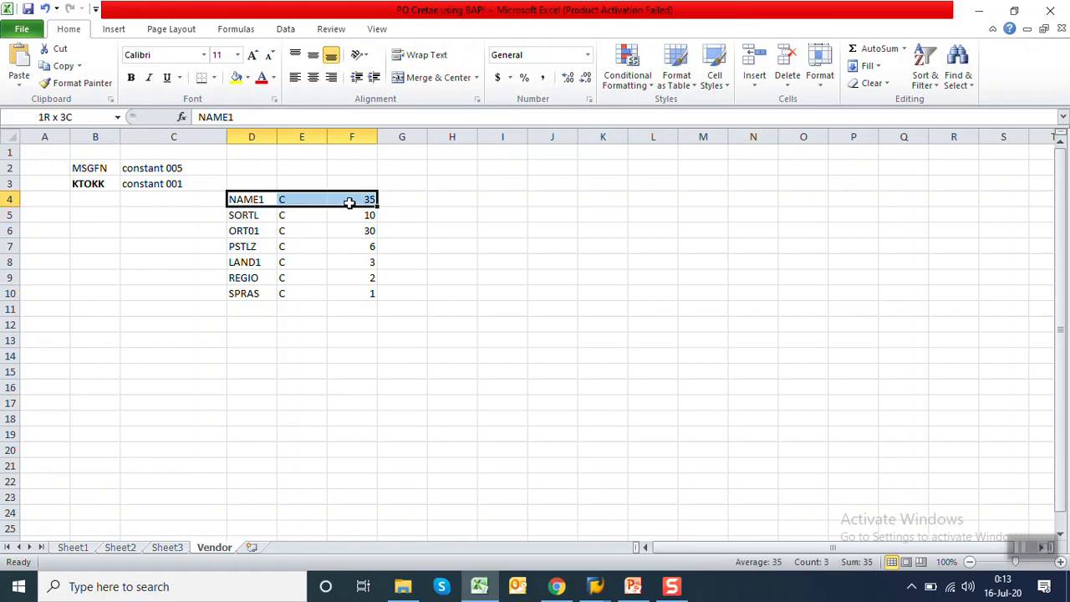
drag(350, 199, 360, 246)
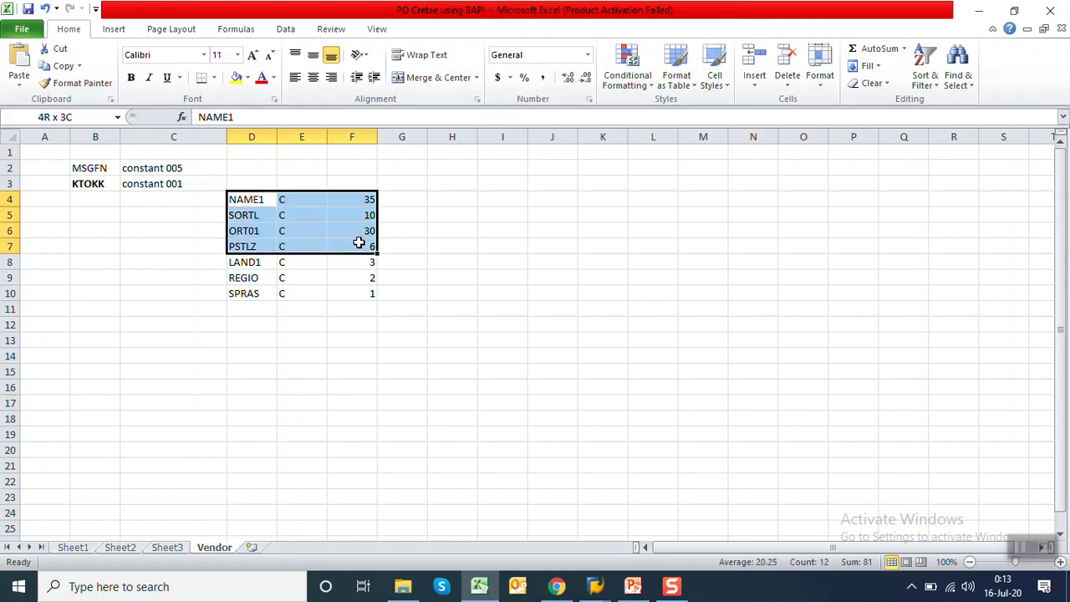
drag(352, 246, 351, 261)
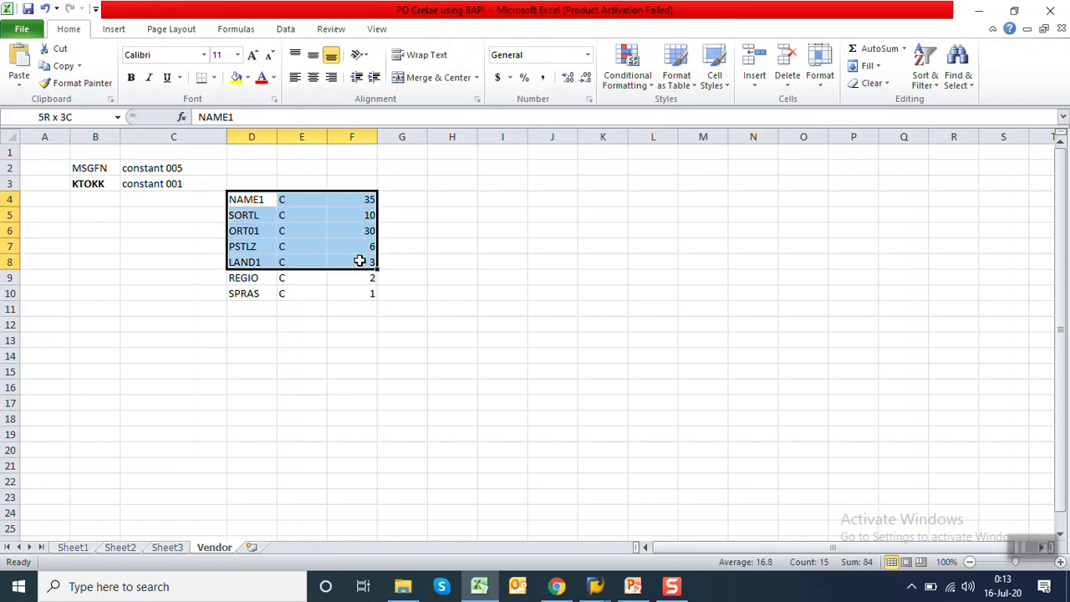
drag(359, 261, 366, 293)
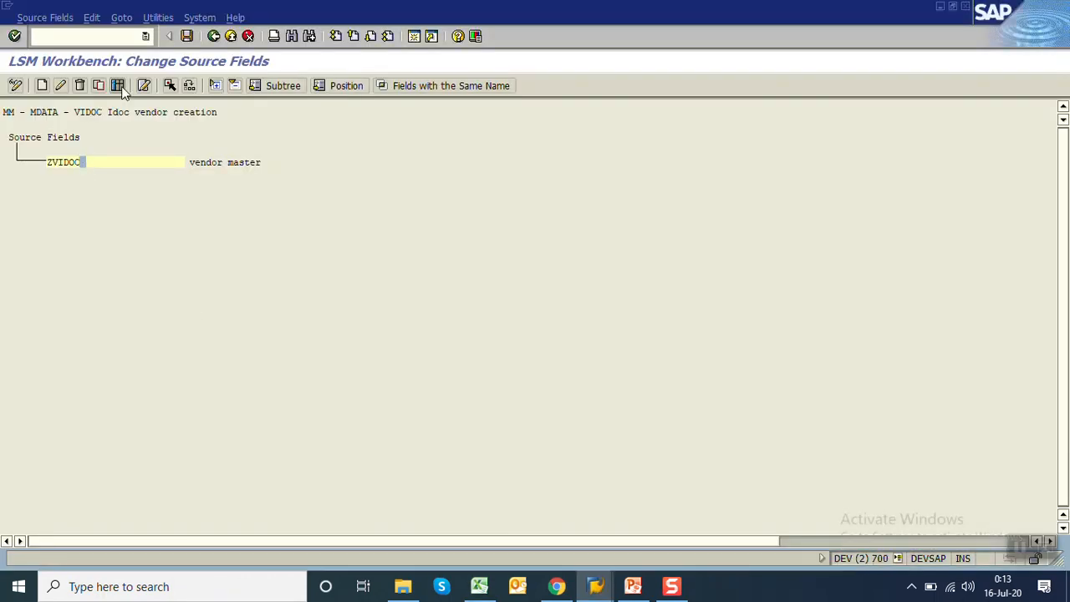
Step: Bring up table maintenance for ZVIDOC's source fields
click(119, 85)
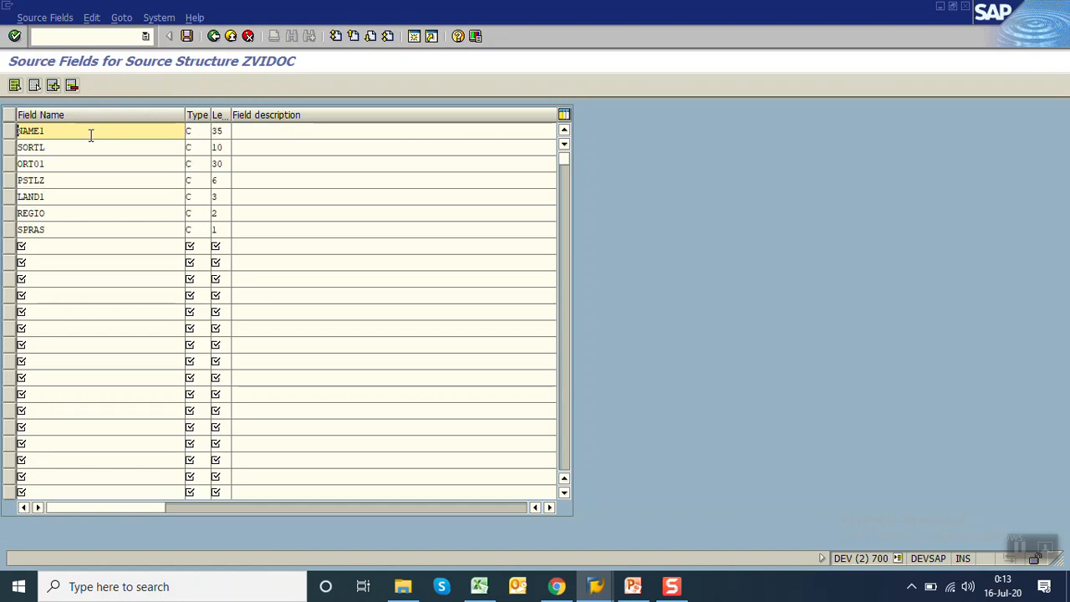
mouse_move(90, 141)
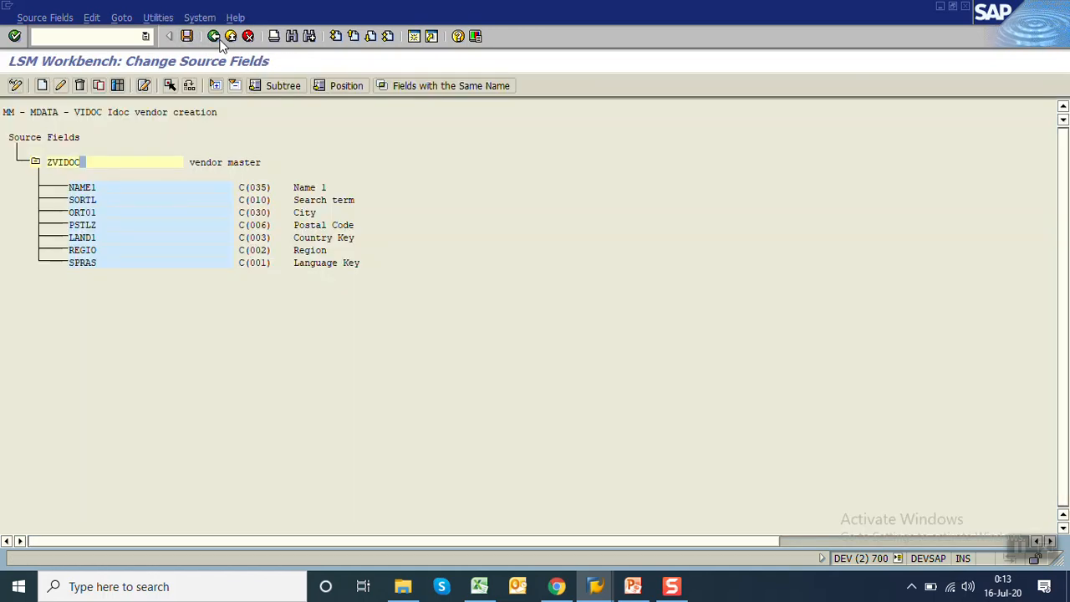
Step: Return to VIDOC's process steps and enter Maintain Structure Relations
click(216, 37)
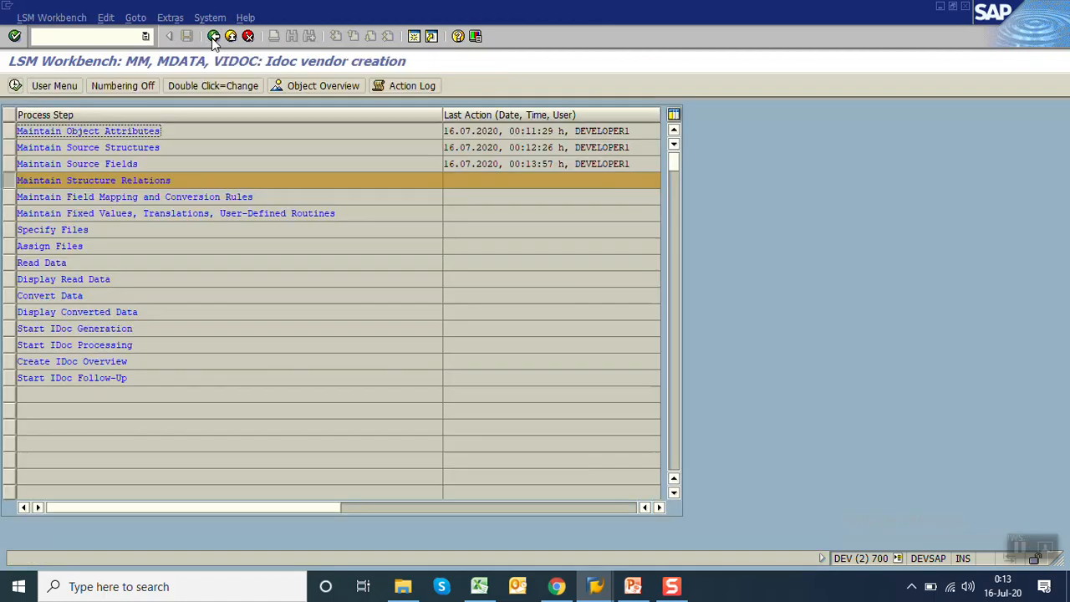
click(214, 40)
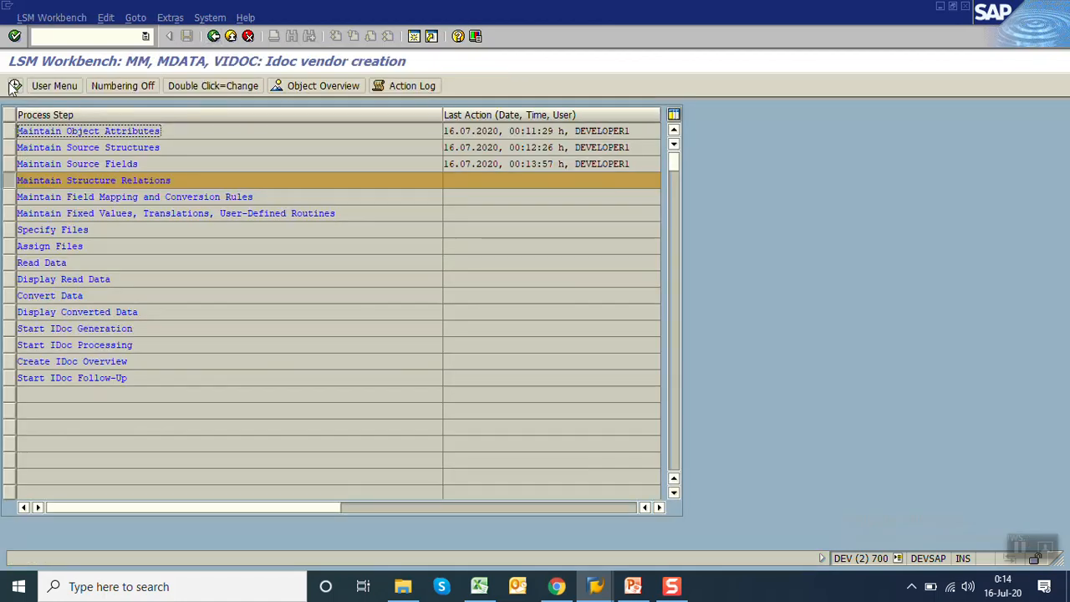
double_click(92, 179)
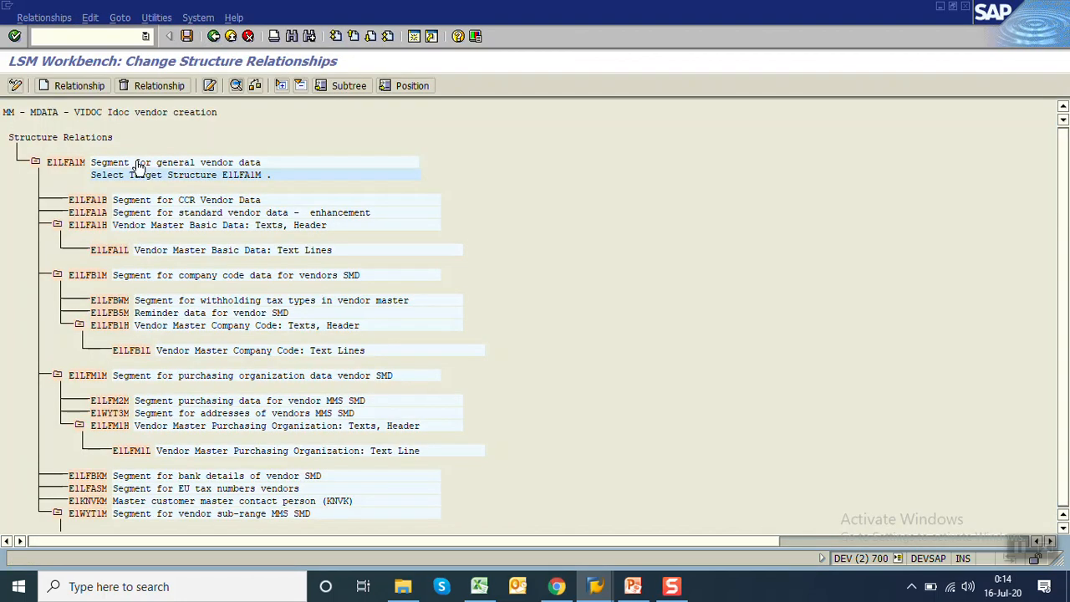
mouse_move(236, 250)
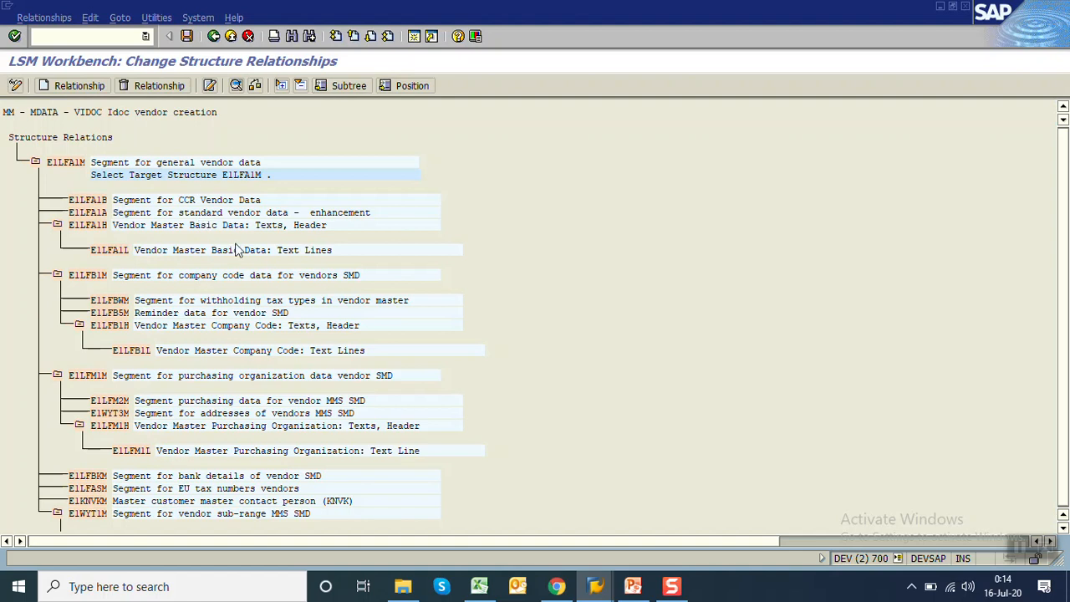
mouse_move(75, 199)
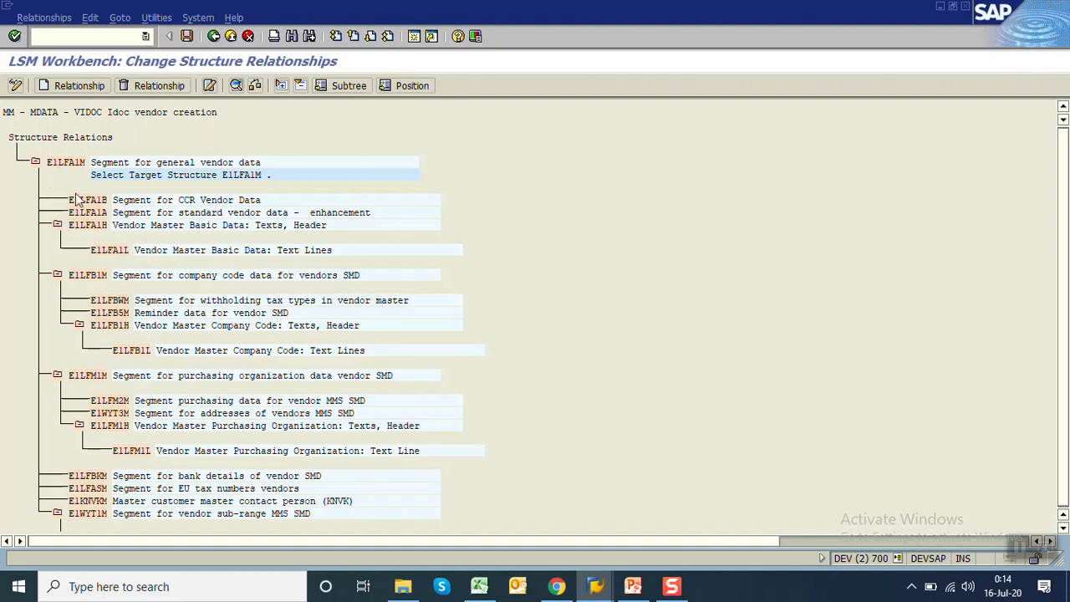
mouse_move(1064, 241)
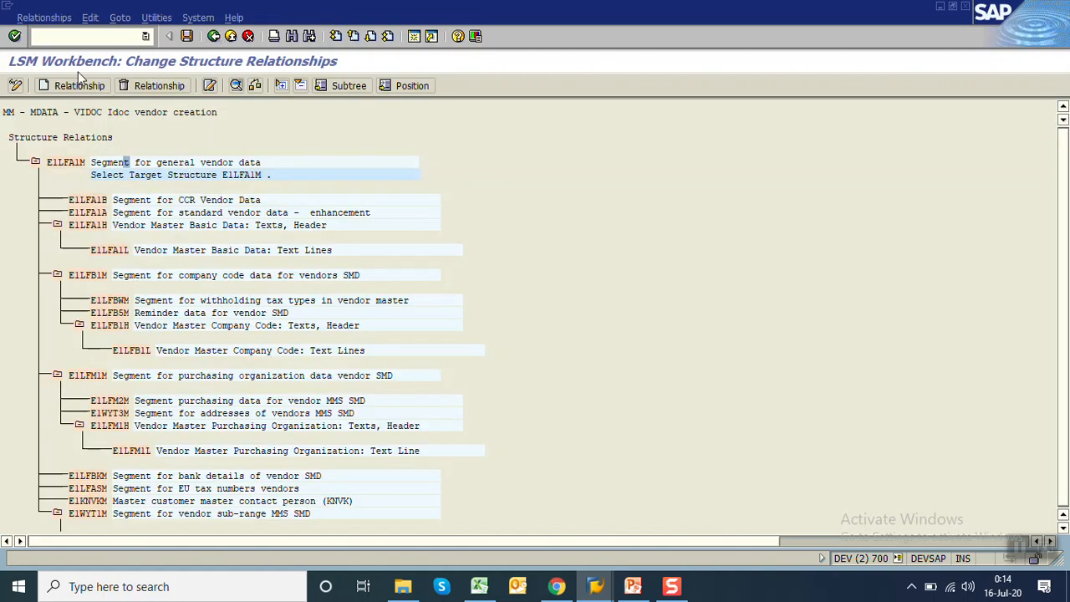
mouse_move(54, 171)
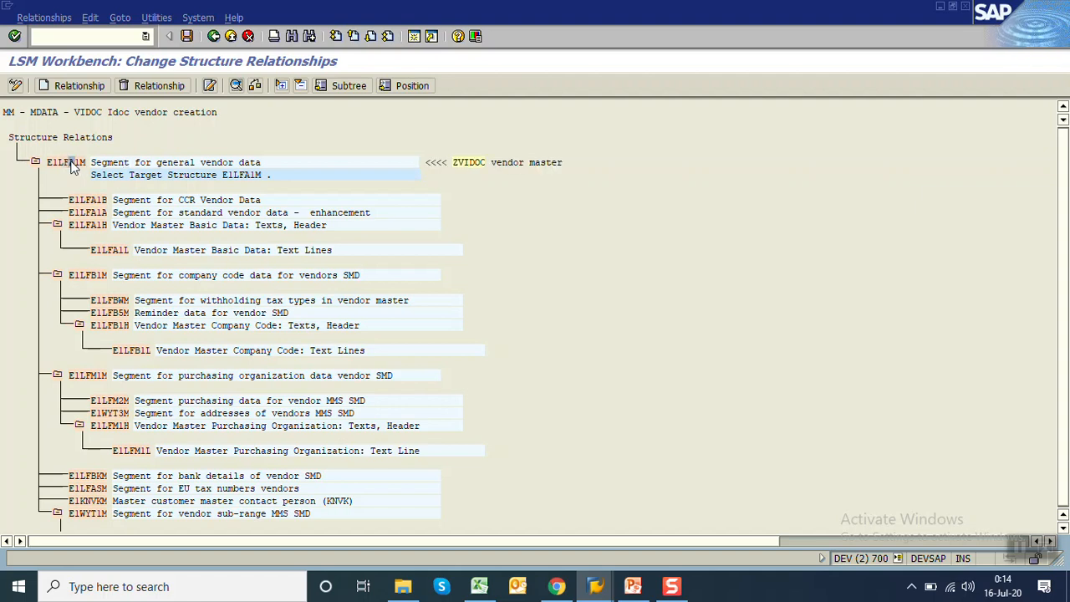
Step: Attempt assigning a source structure to E1LFA1M and dismiss the already-assigned notice
click(81, 86)
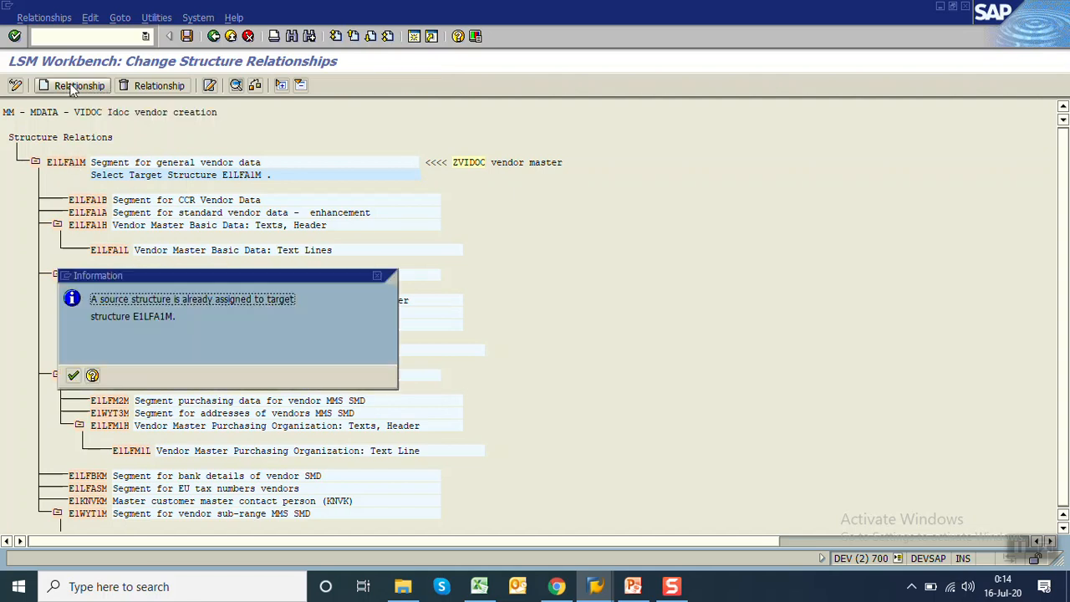
click(72, 376)
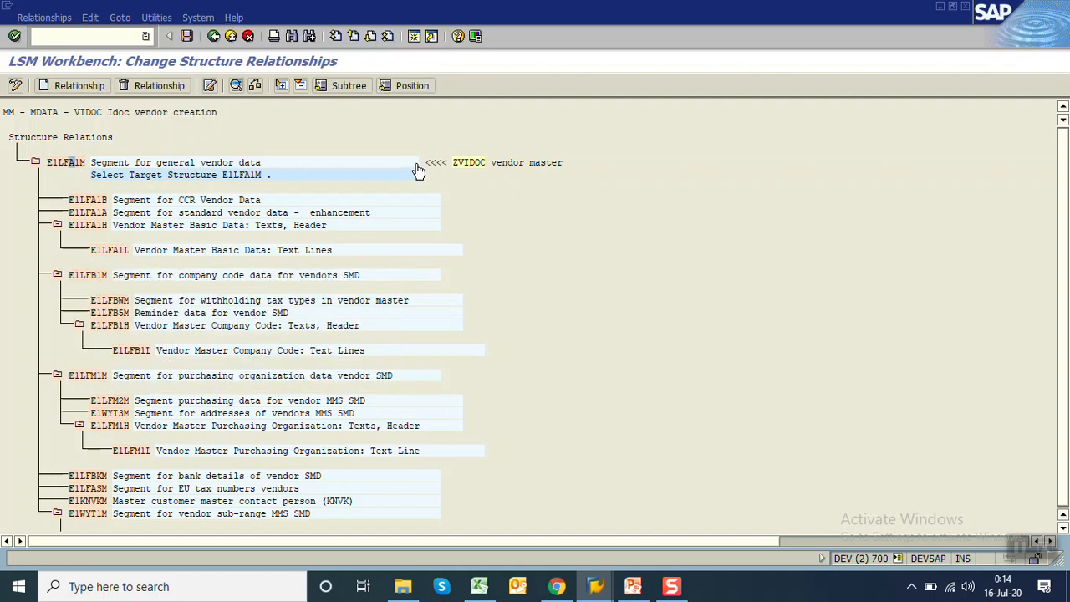
mouse_move(46, 232)
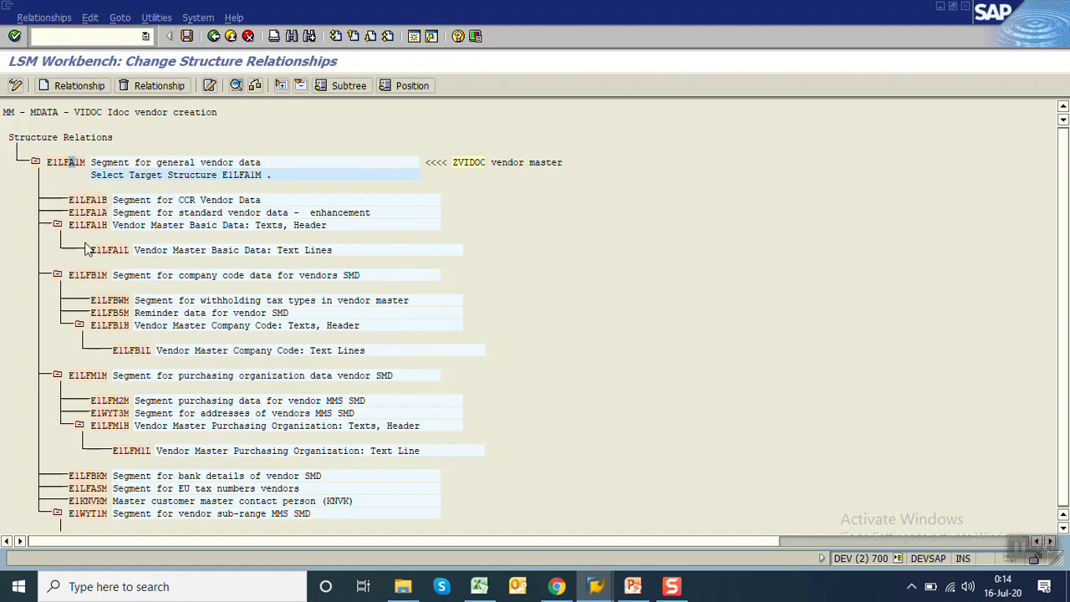
mouse_move(126, 369)
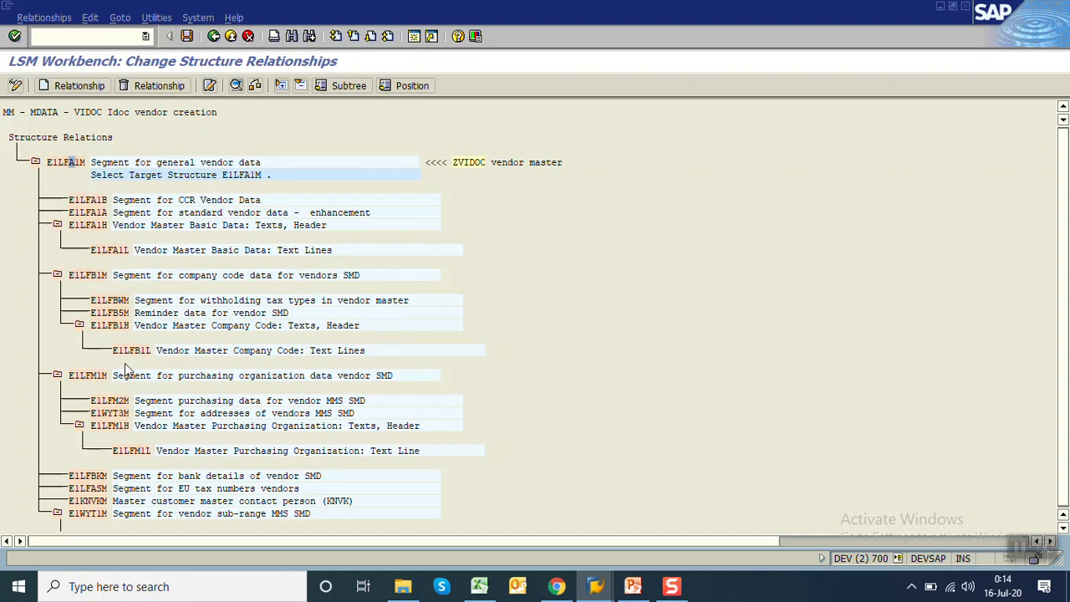
mouse_move(235, 494)
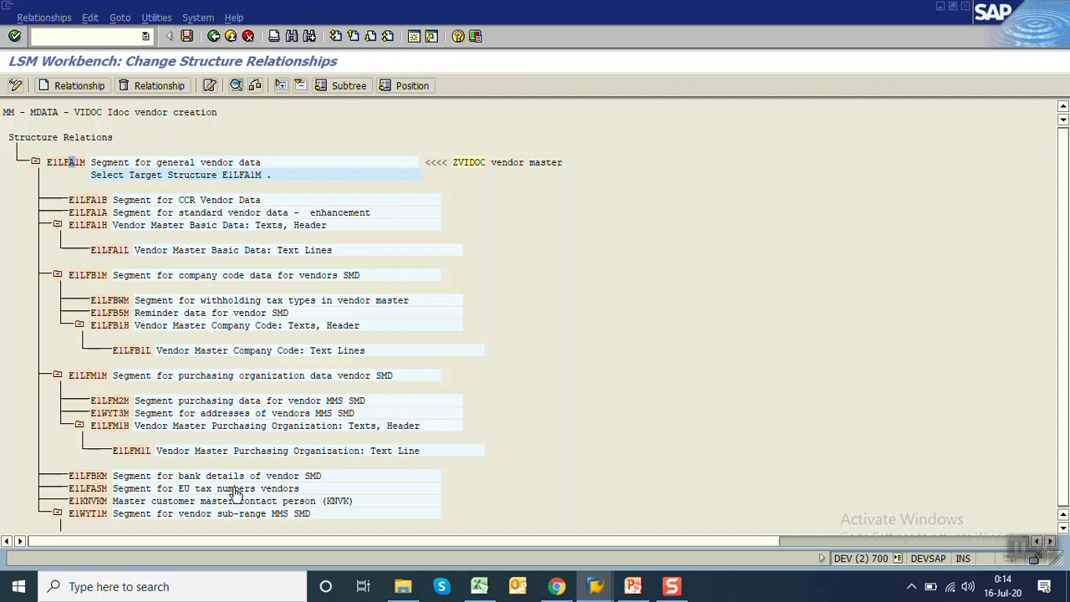
mouse_move(224, 276)
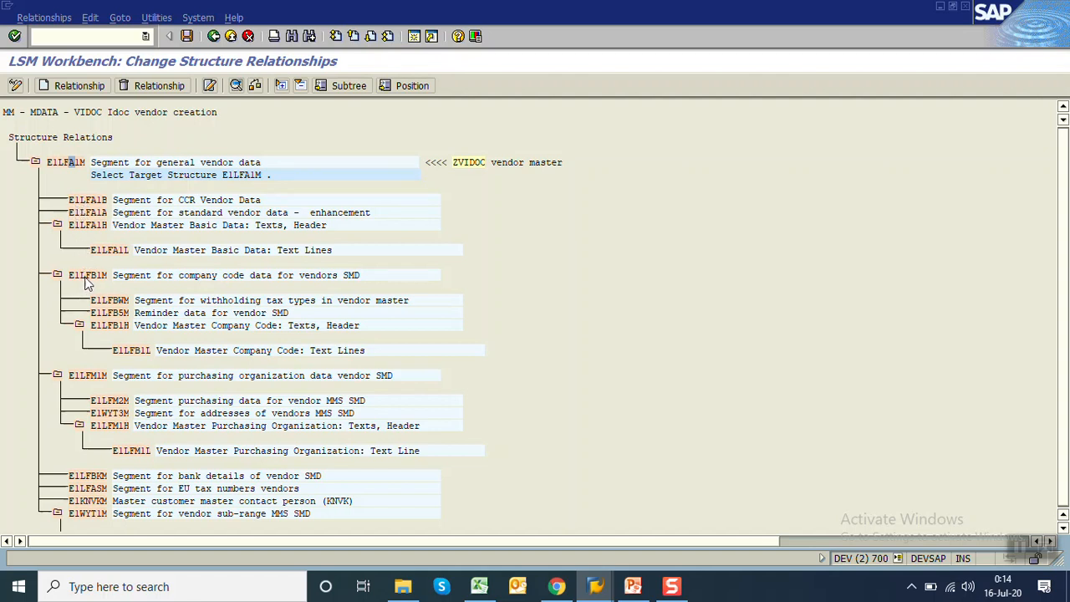
mouse_move(191, 48)
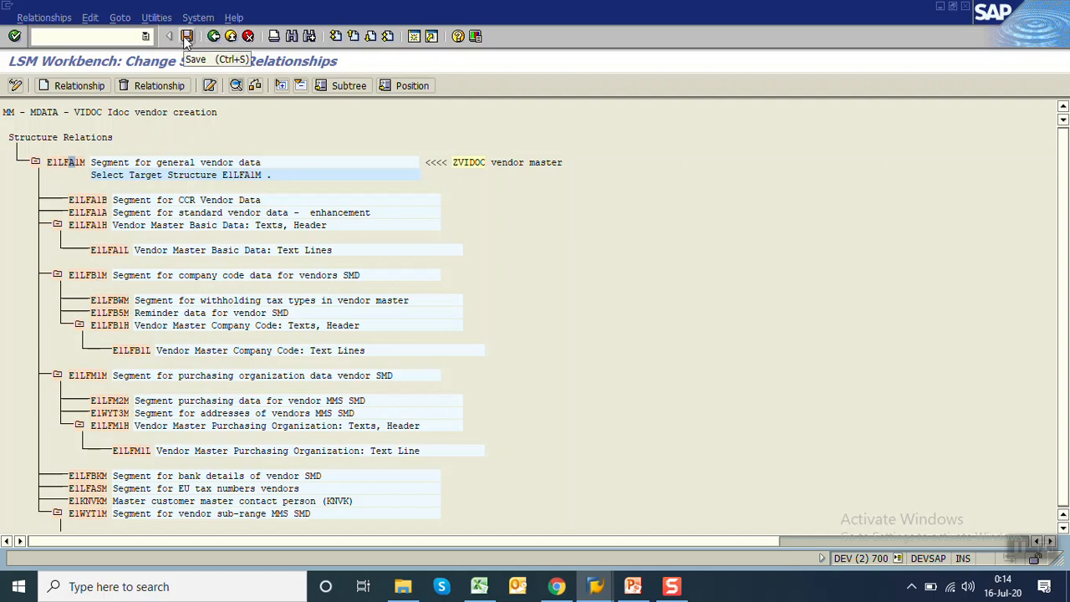
mouse_move(189, 38)
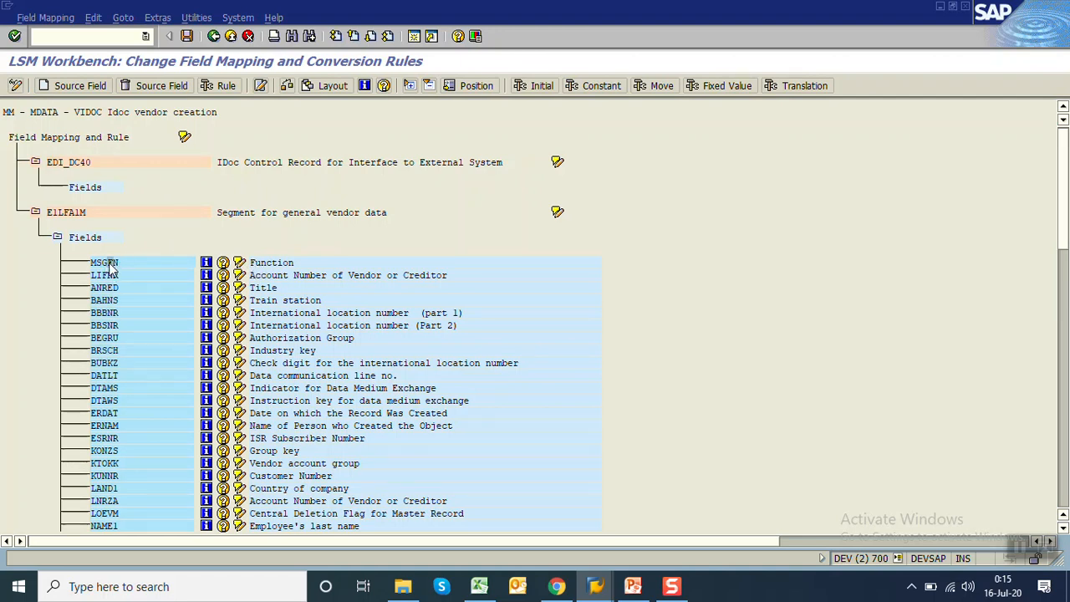
Step: Give field MSGFN a constant rule with function value 005
click(601, 86)
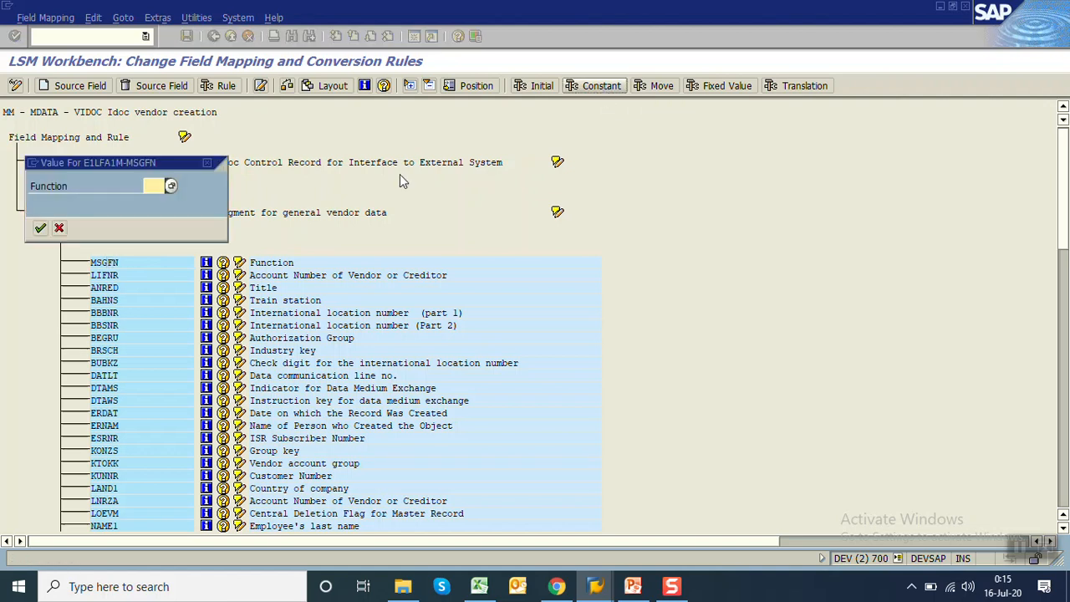
click(170, 186)
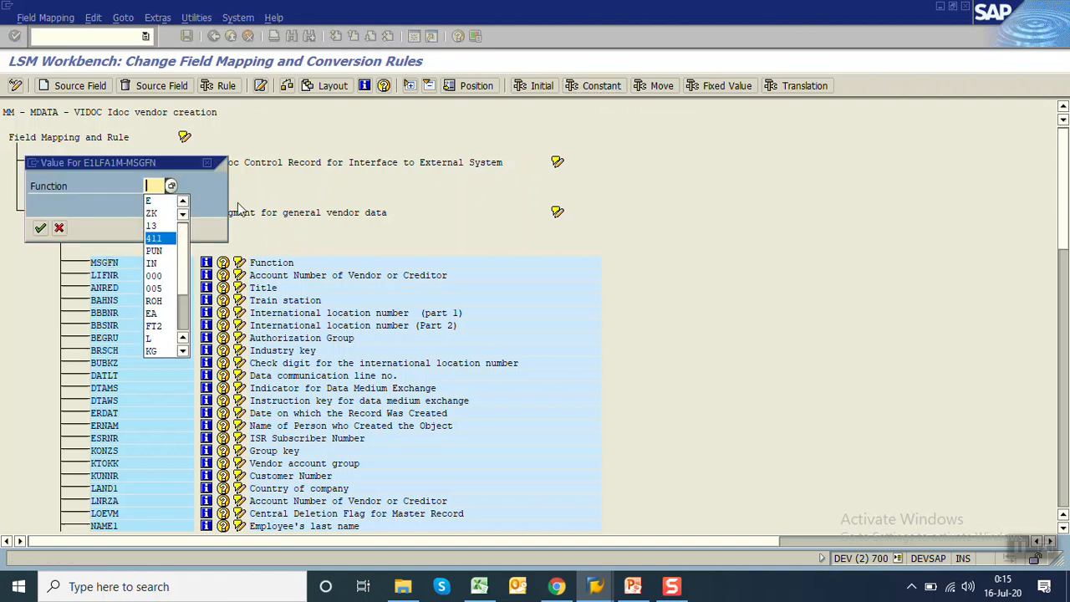
click(40, 228)
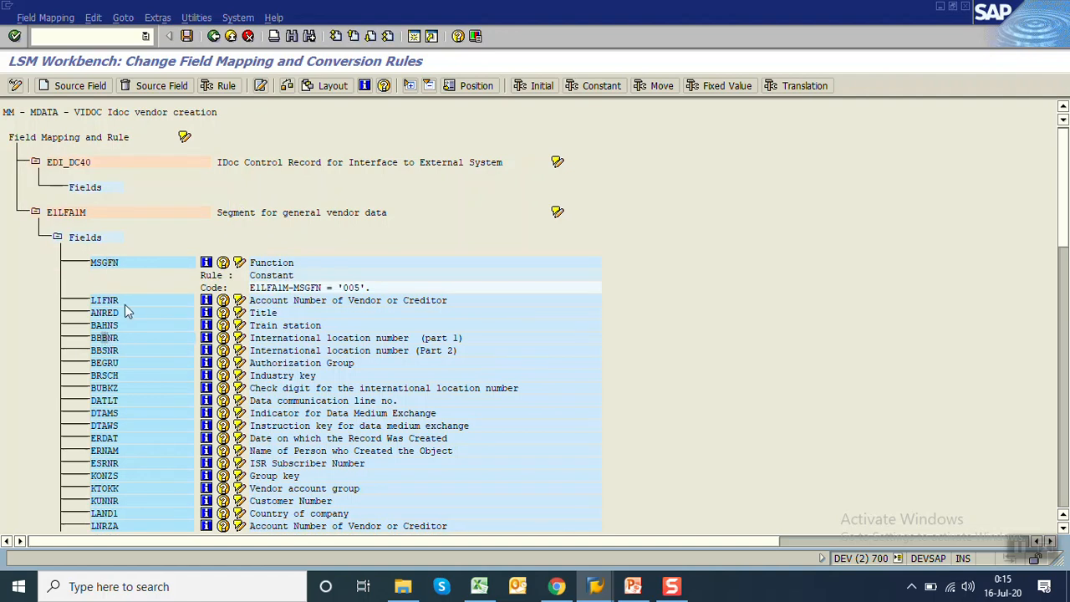
Step: Start XK01 in the other SAP session to check vendor values
click(594, 586)
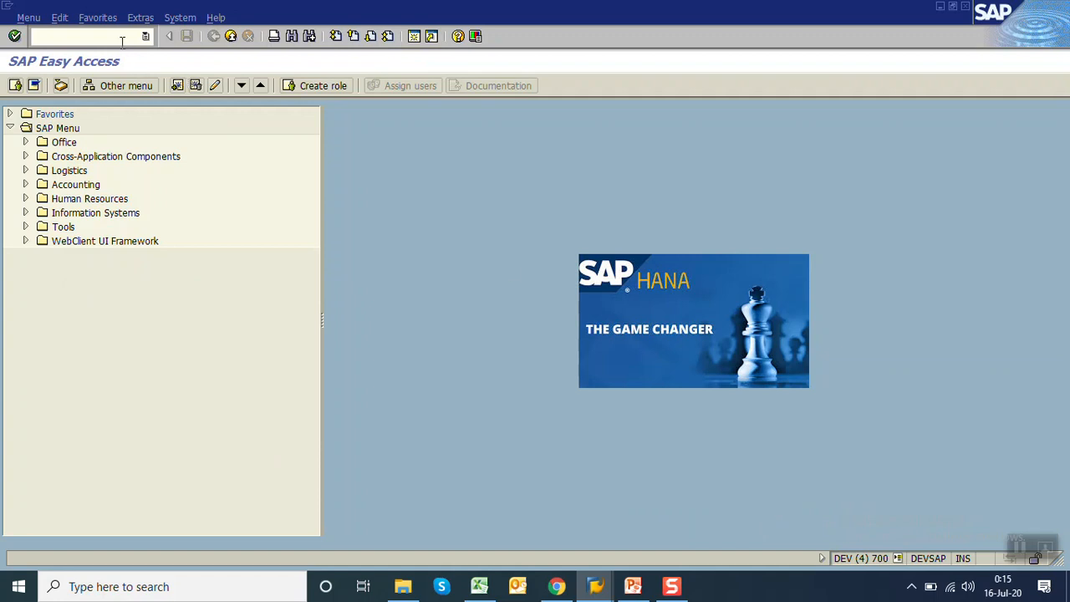
text(XK01)
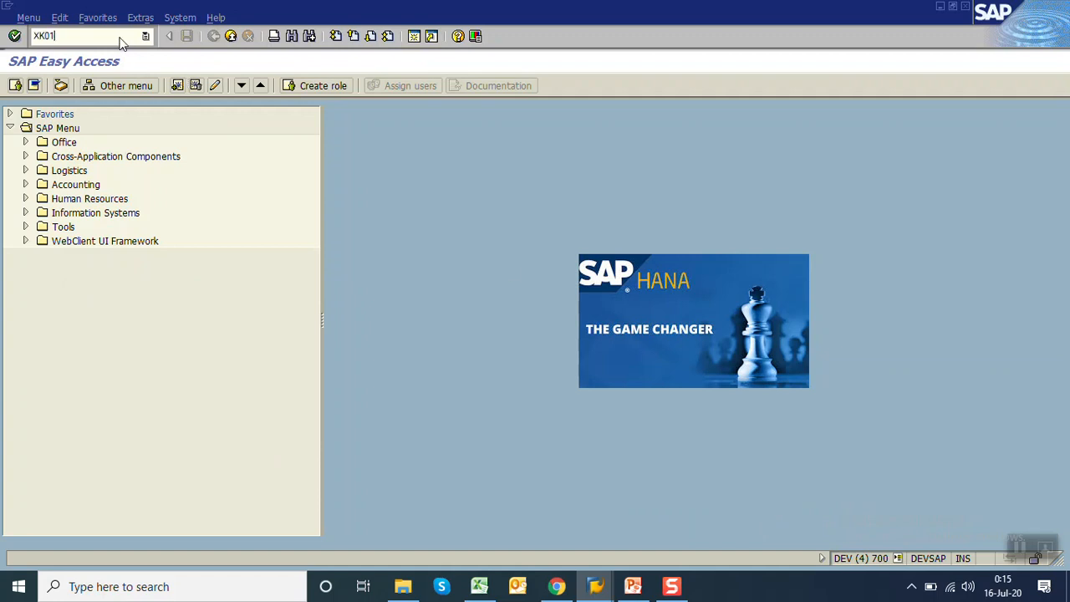
key(Enter)
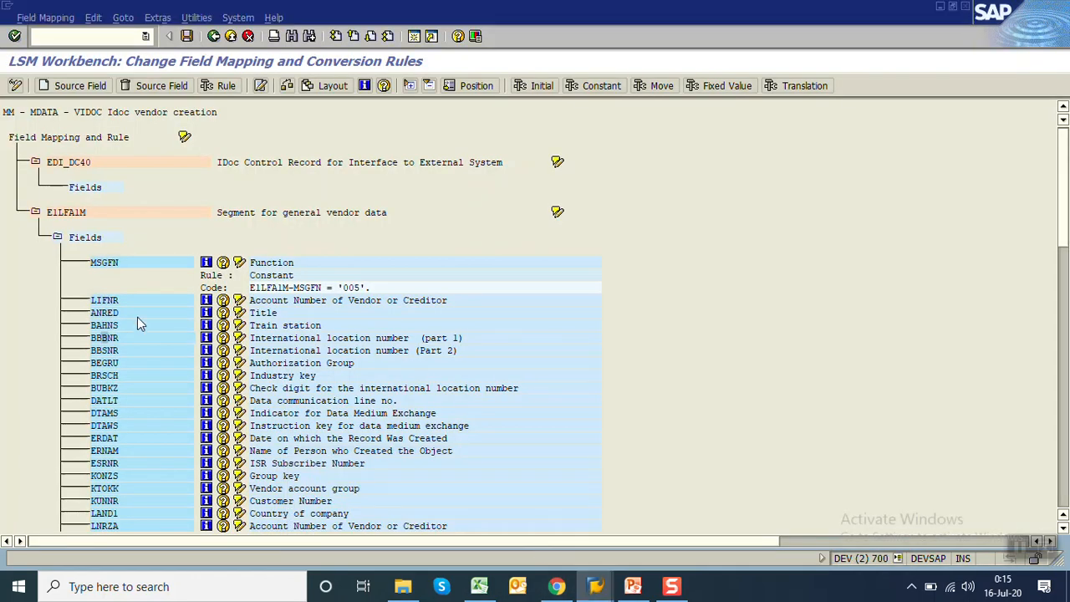
mouse_move(121, 432)
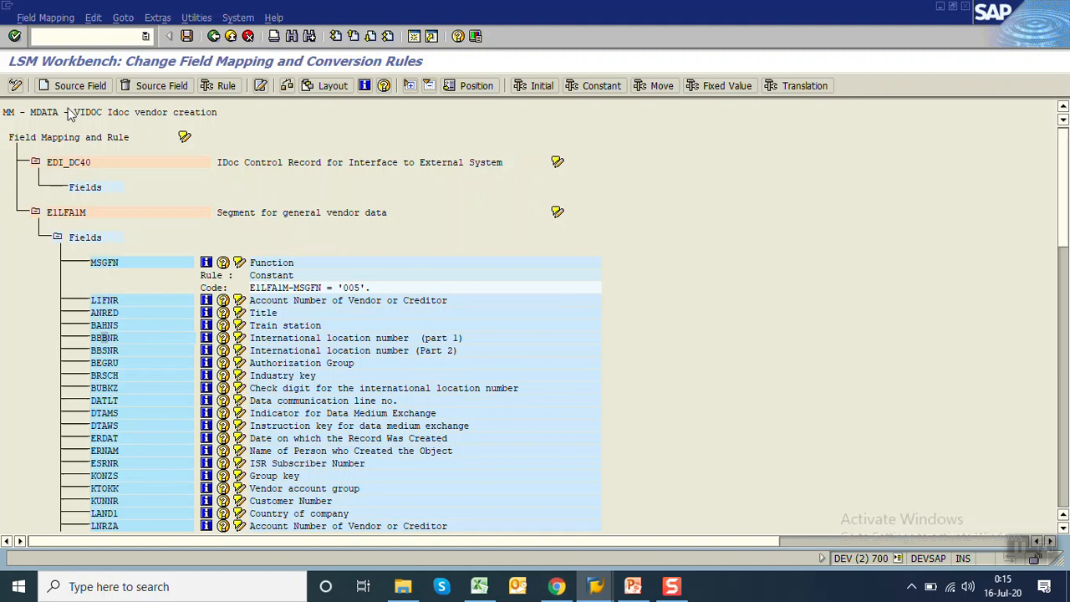
mouse_move(125, 489)
text(000)
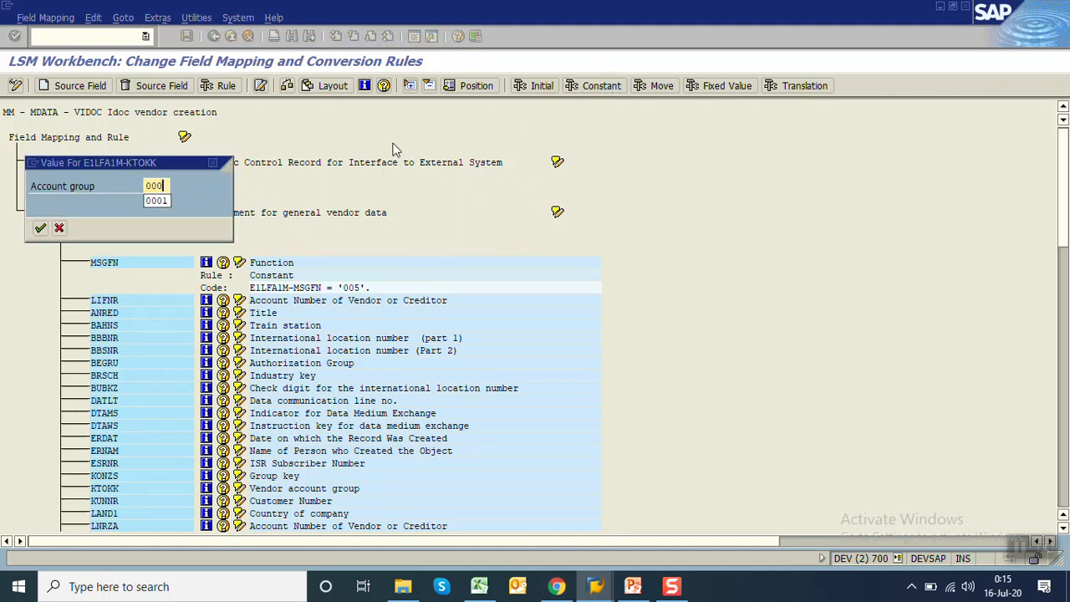
Step: Give KTOKK the constant account group 0001 and scroll back up the mapping tree
click(40, 227)
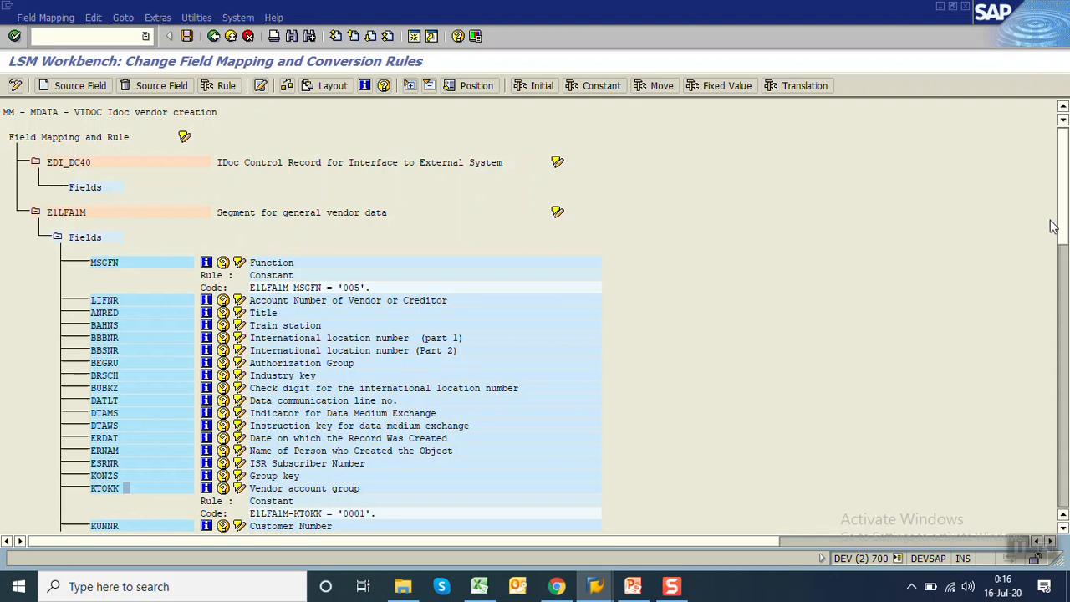
scroll(down, 3)
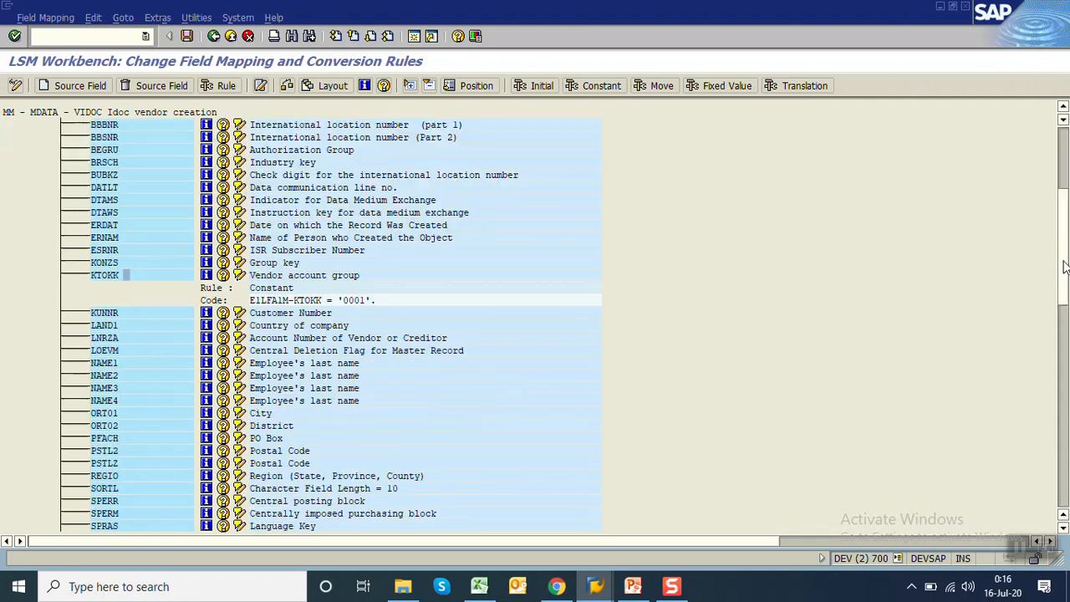
mouse_move(74, 85)
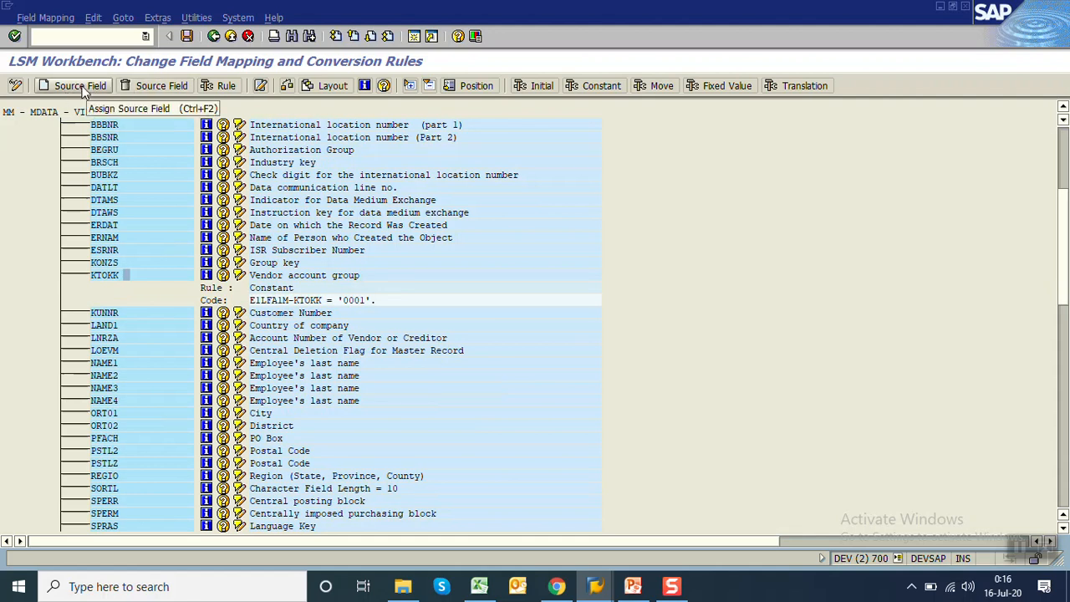
mouse_move(142, 145)
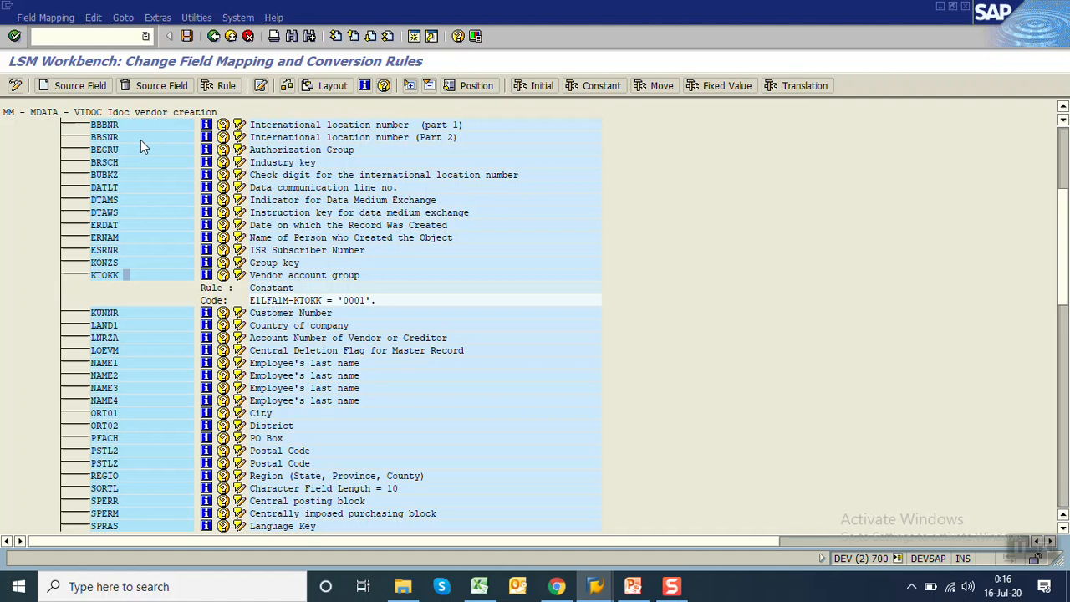
mouse_move(100, 200)
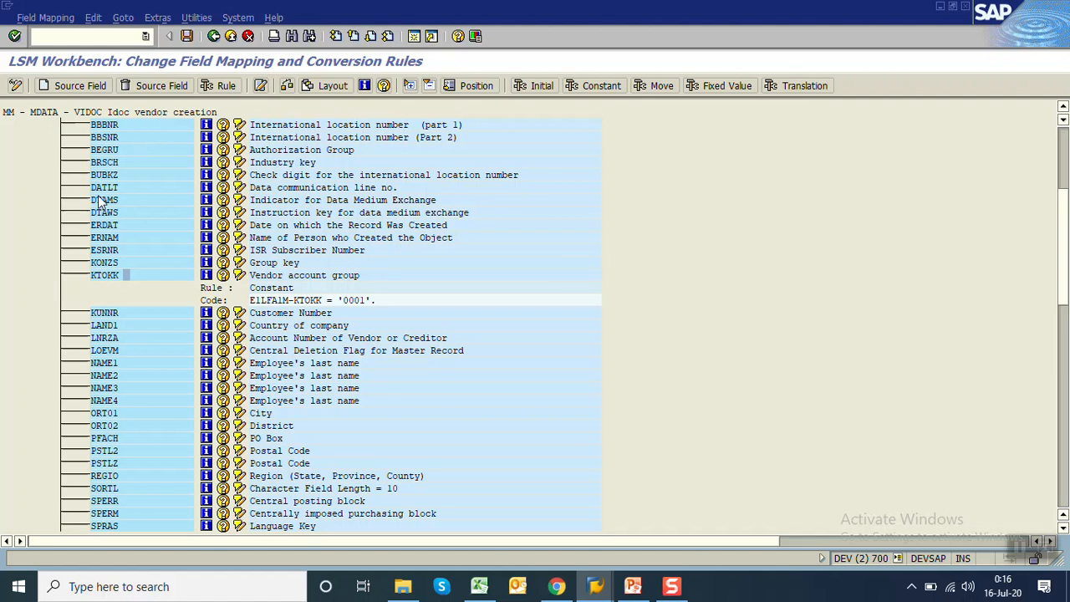
mouse_move(104, 200)
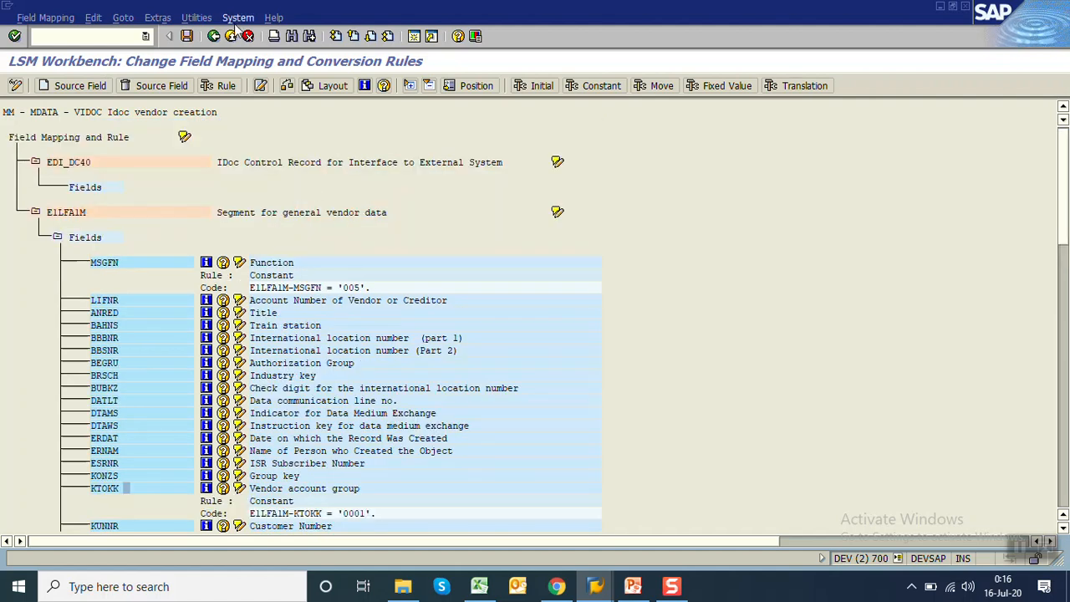
Step: Start Auto-Field Mapping from the Extras menu and confirm its settings
click(170, 17)
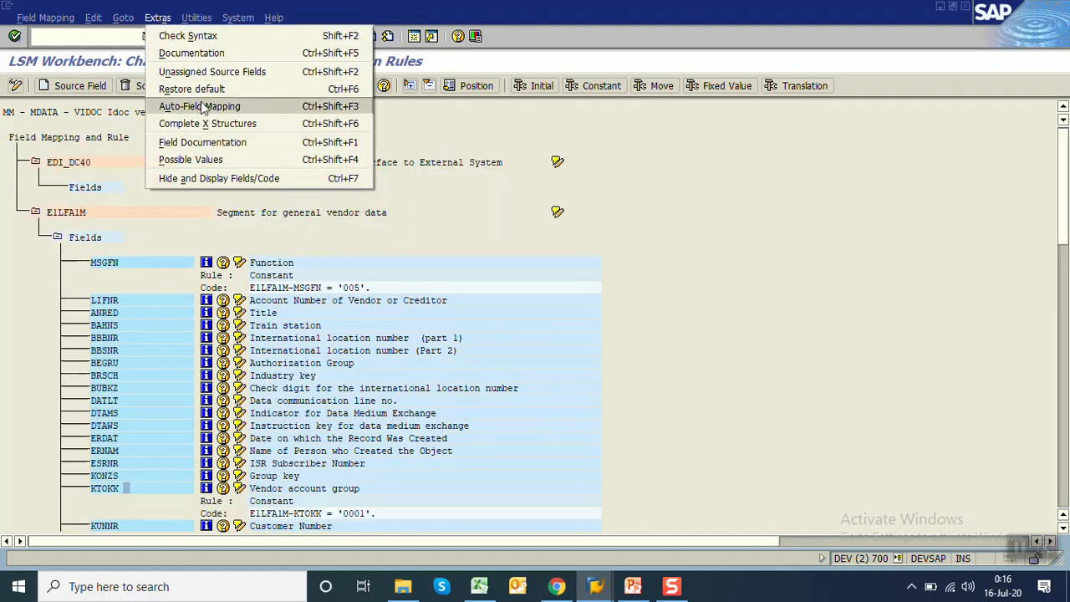
click(199, 106)
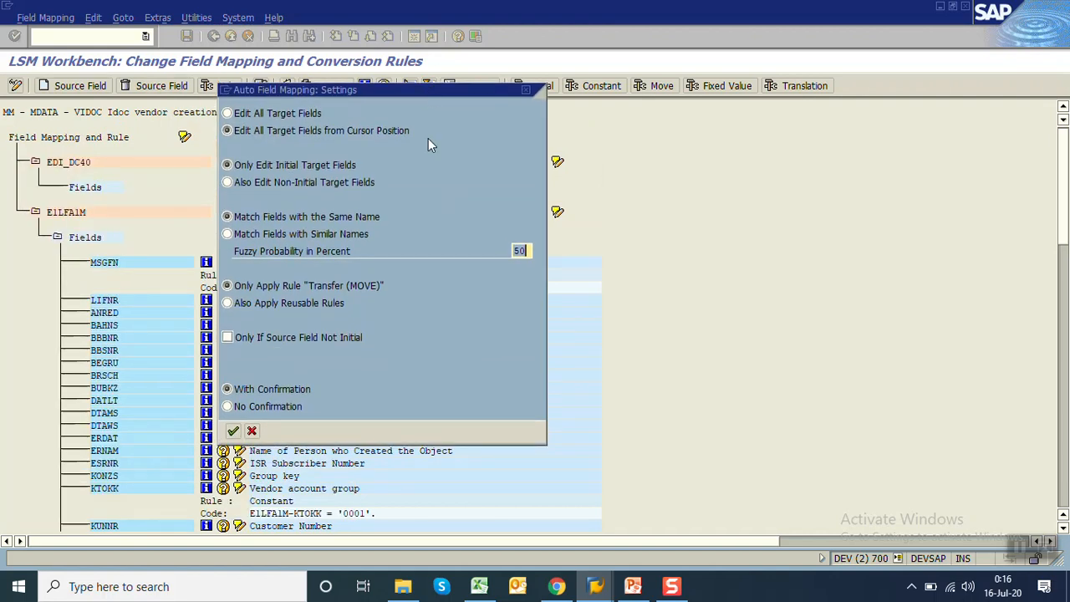
mouse_move(451, 195)
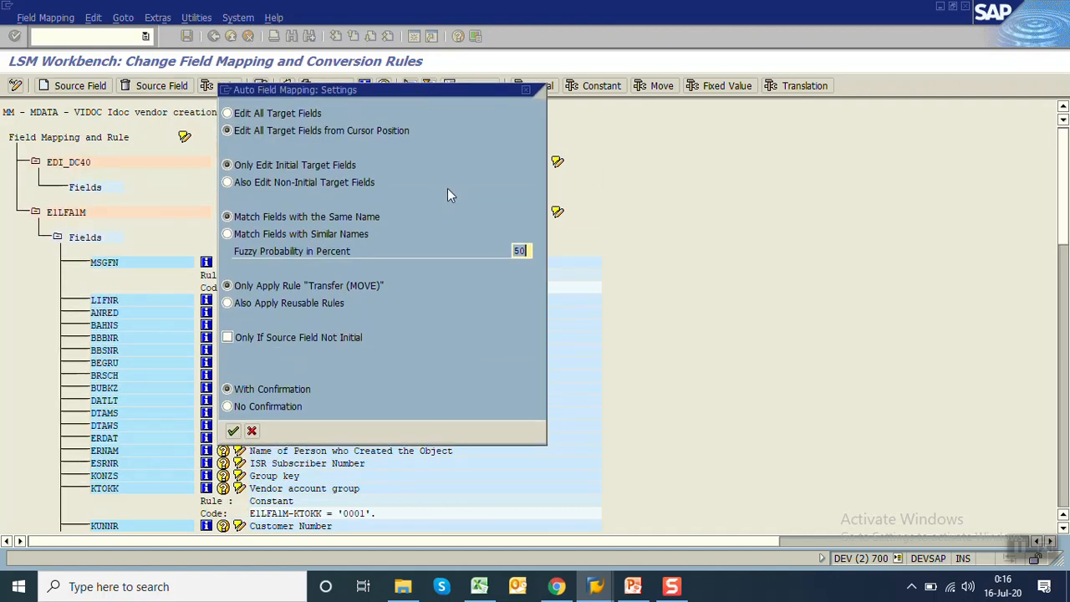
click(232, 431)
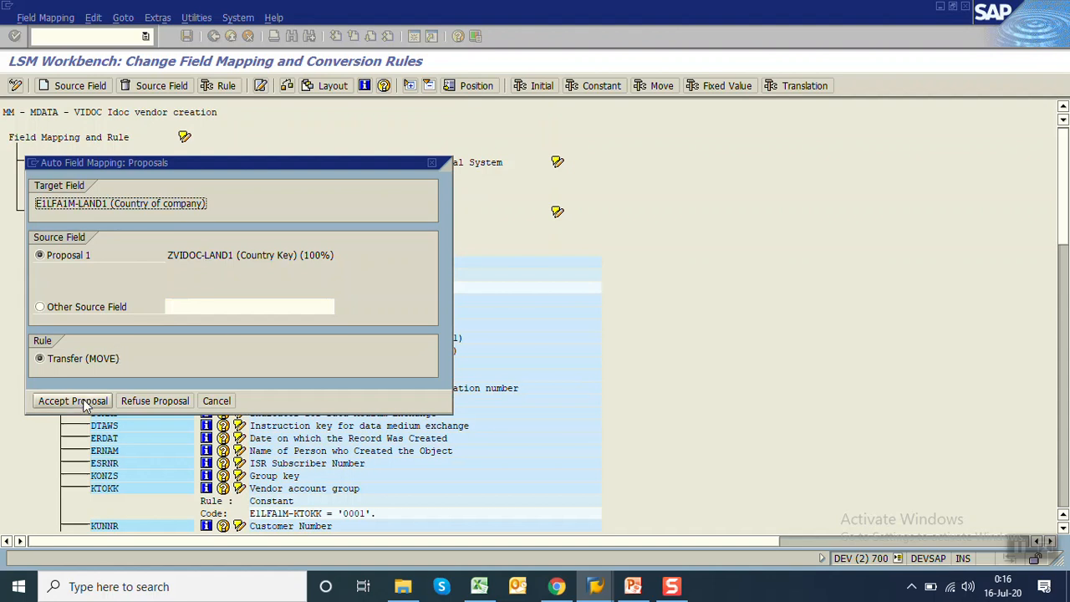
Step: Accept proposals for LAND1, NAME1, ORT01, PSTLZ, REGIO, SORTL and SPRAS, then dismiss the completion message
click(72, 400)
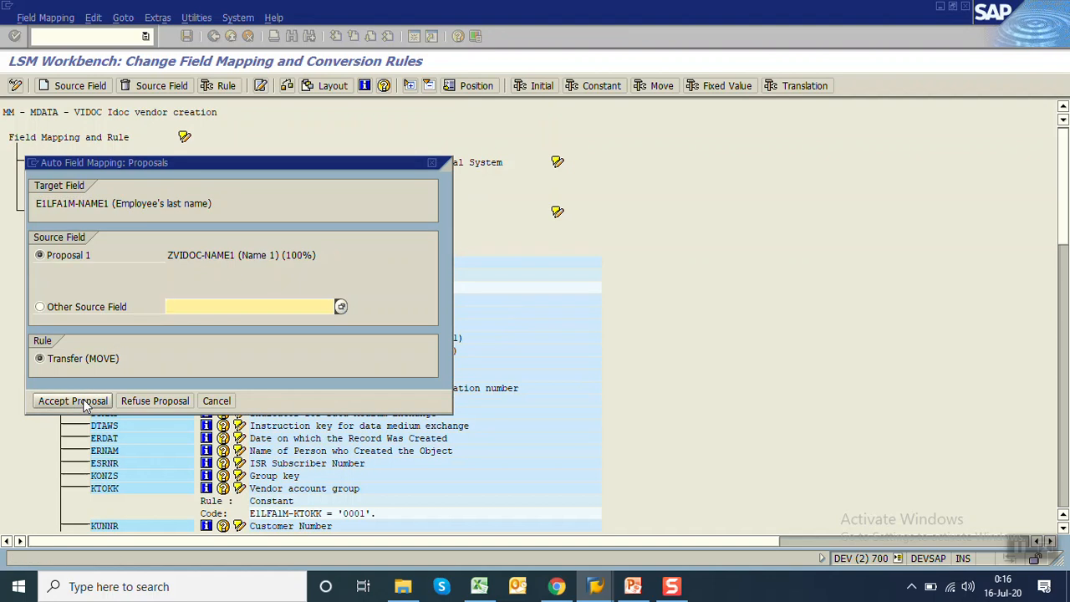
mouse_move(99, 366)
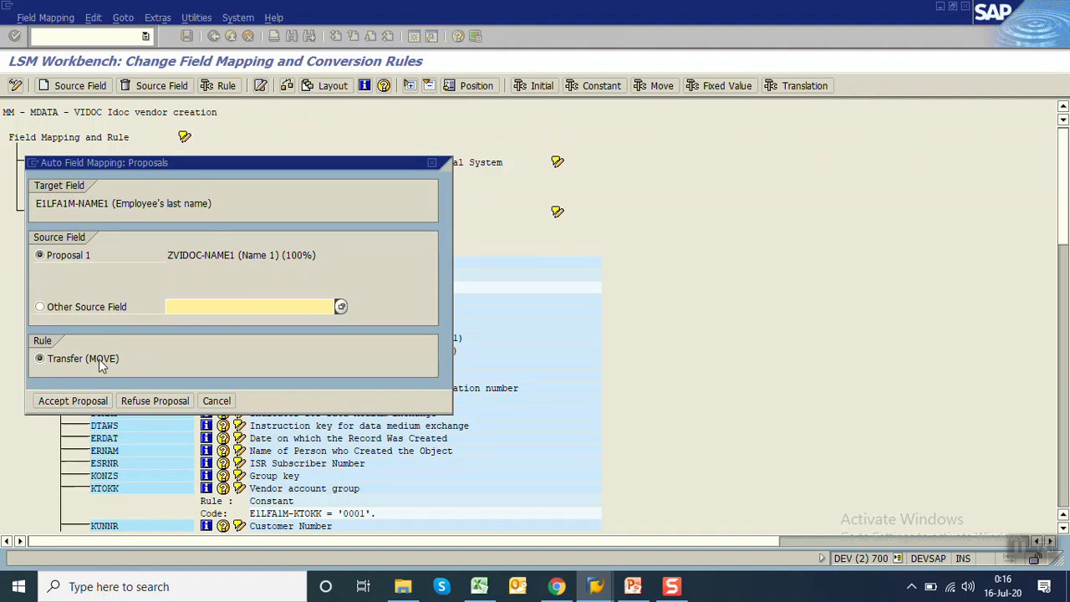
click(72, 400)
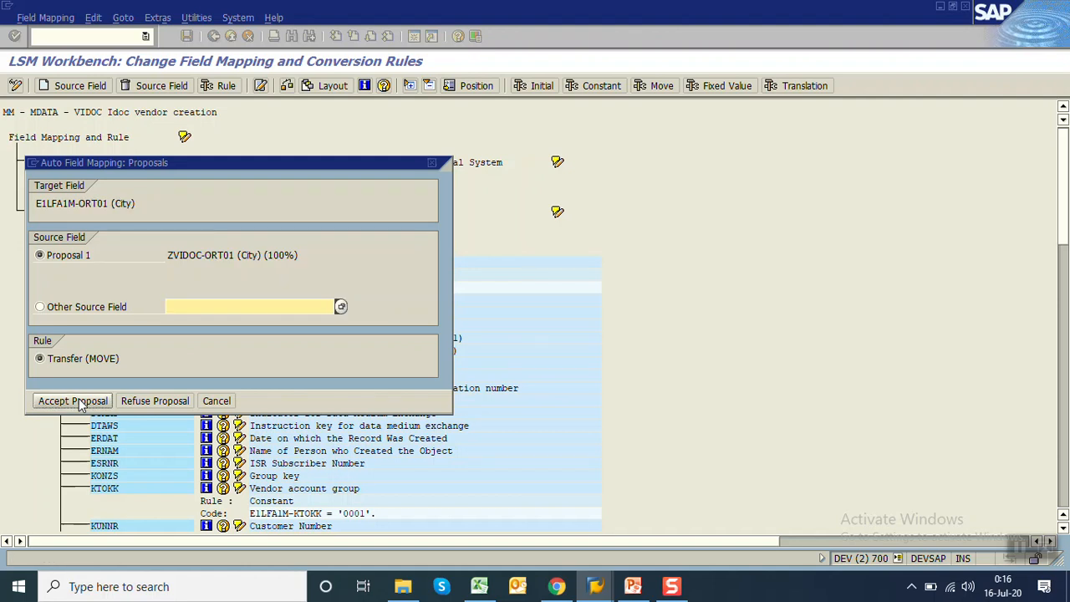
click(71, 400)
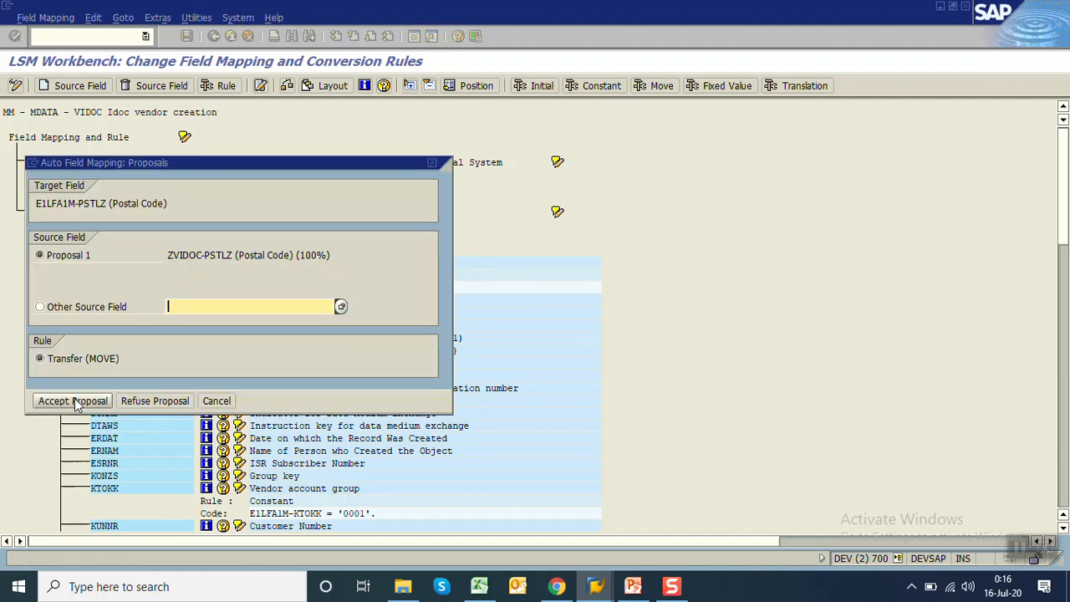
click(72, 400)
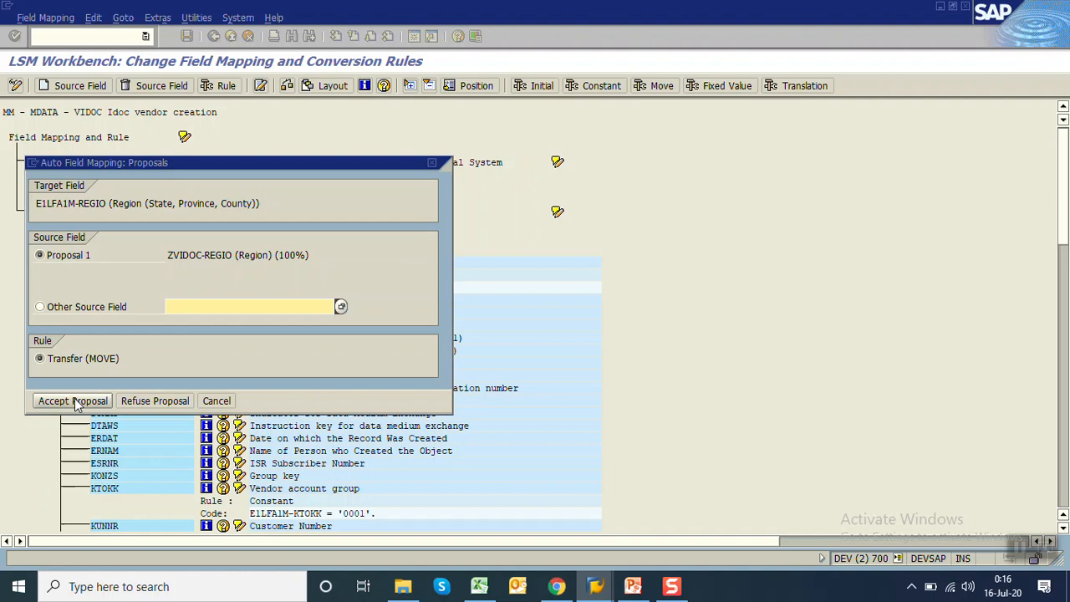
click(72, 400)
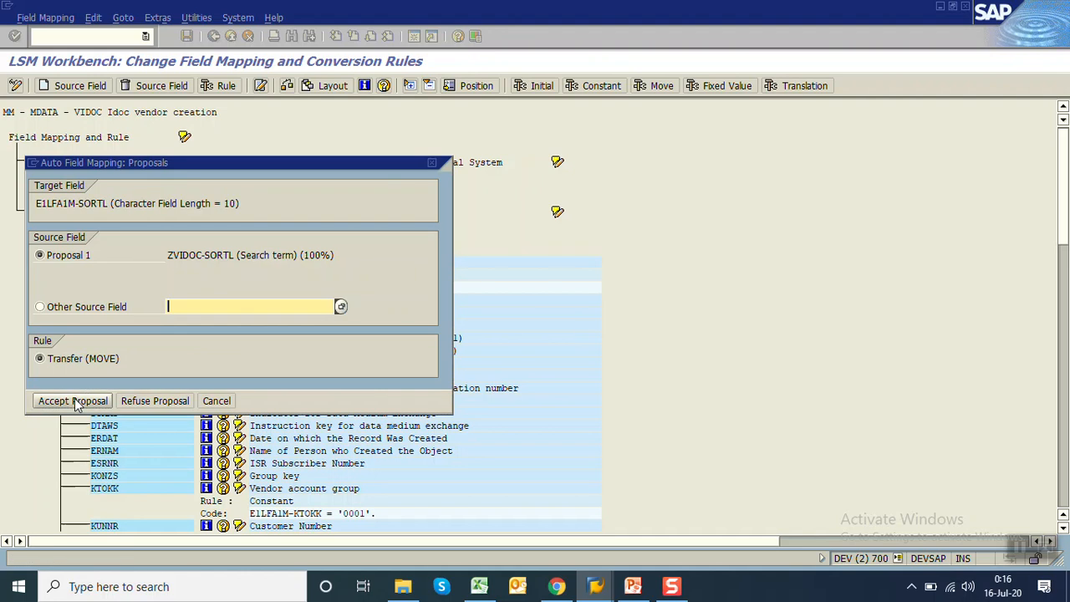
click(72, 401)
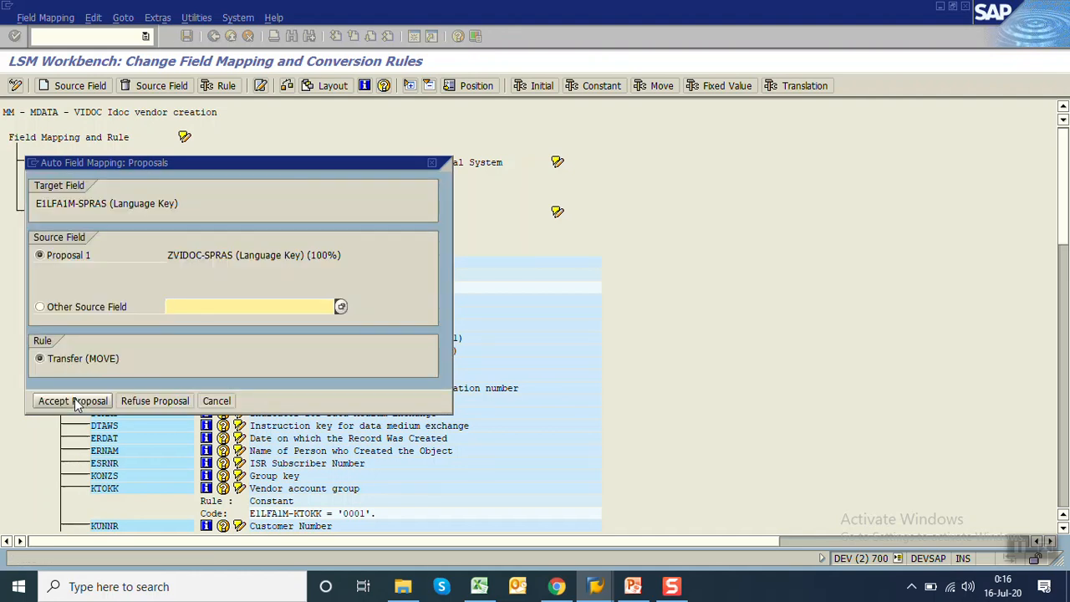
click(72, 401)
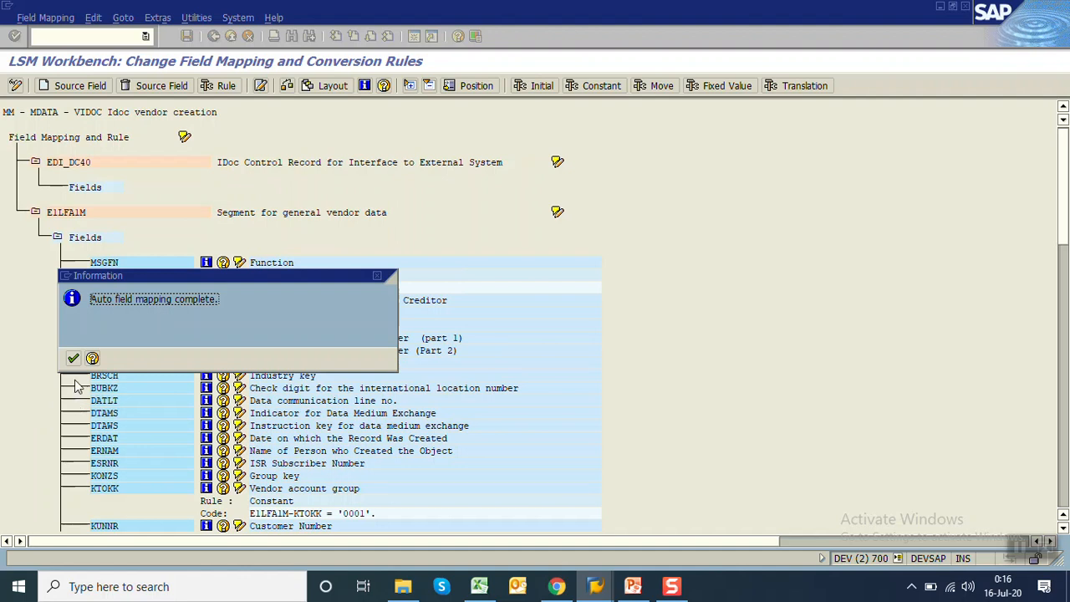
click(72, 358)
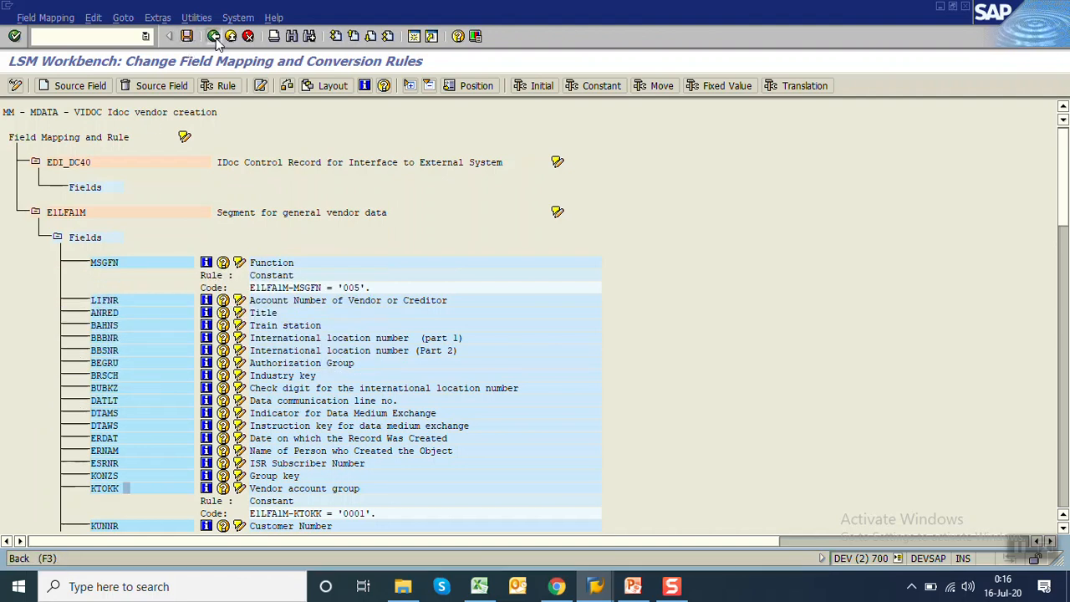
Step: Return to the VIDOC process step list, select Specify Files, and bring up Excel's Vendor sheet
click(215, 35)
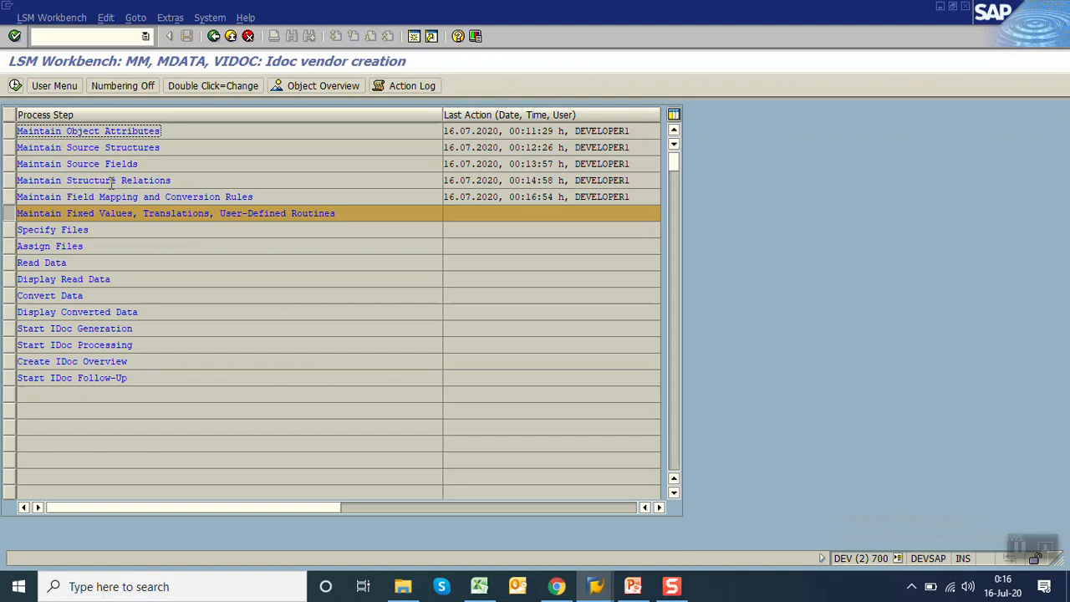
click(176, 212)
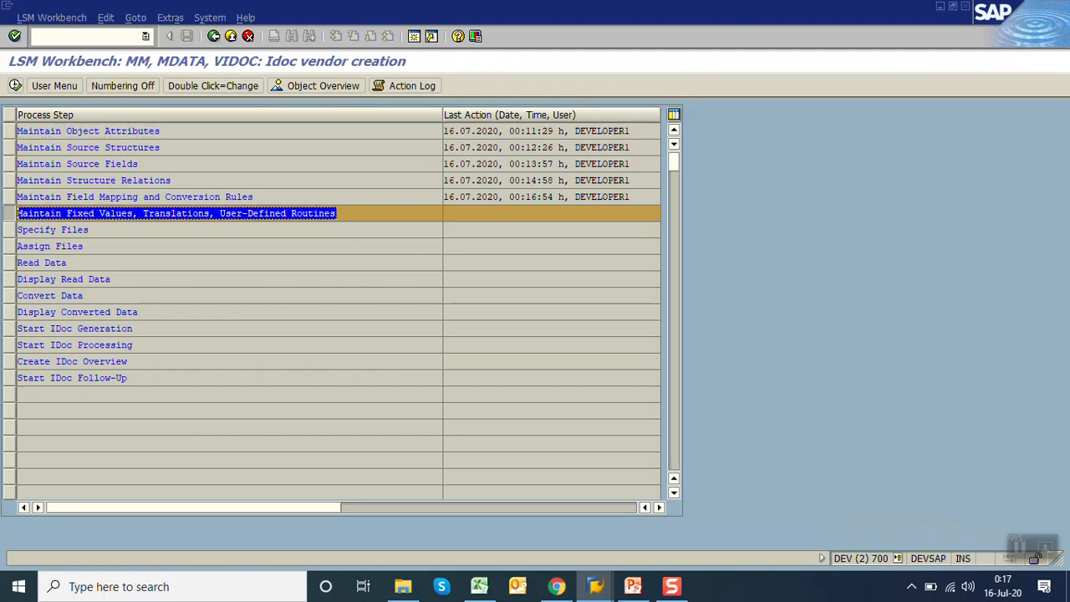
click(52, 229)
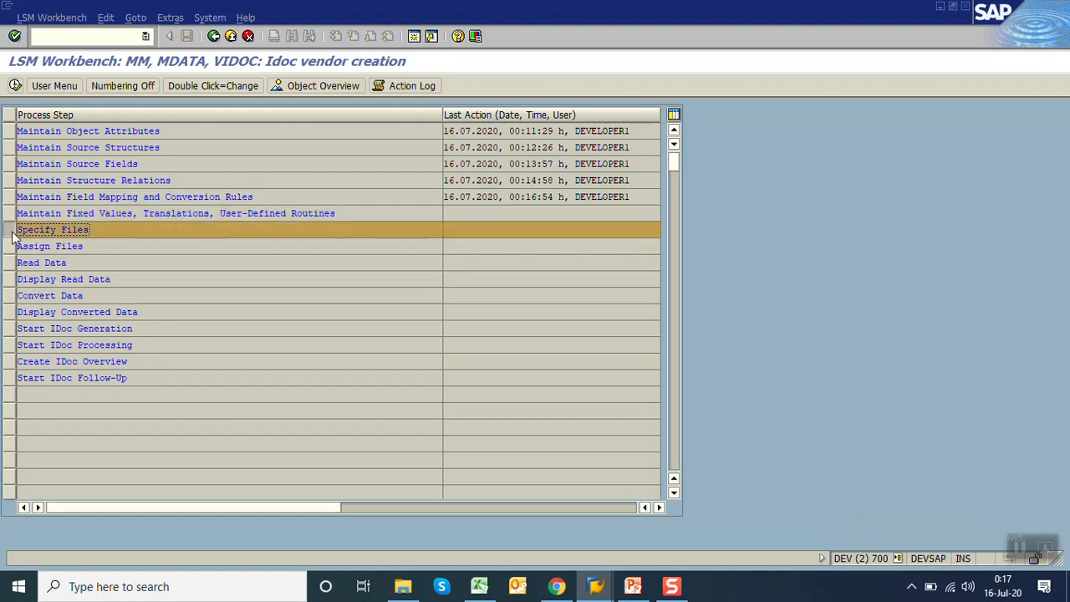
mouse_move(393, 420)
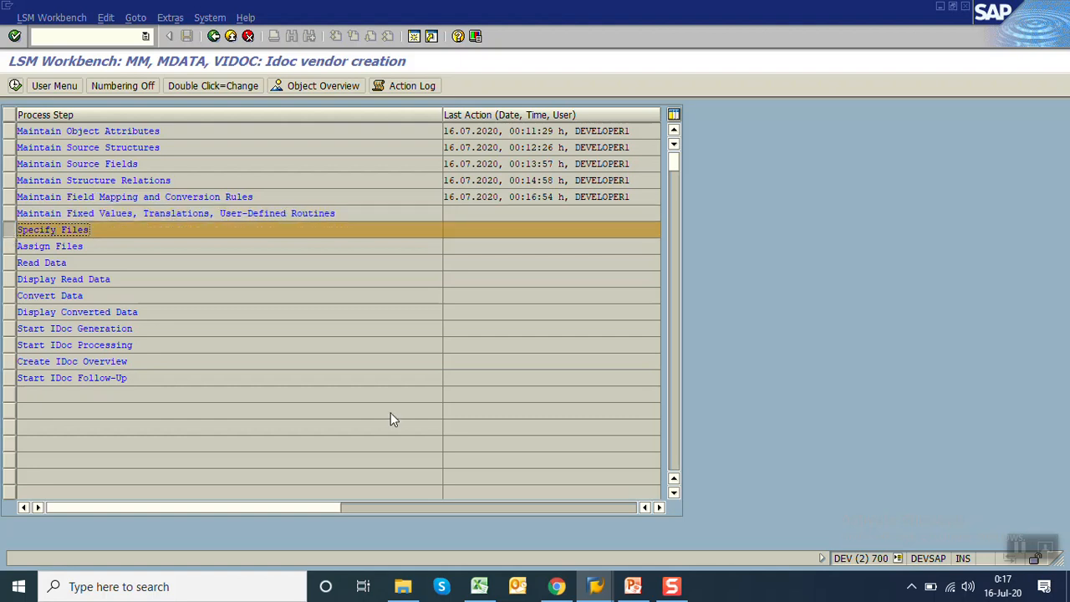
click(480, 586)
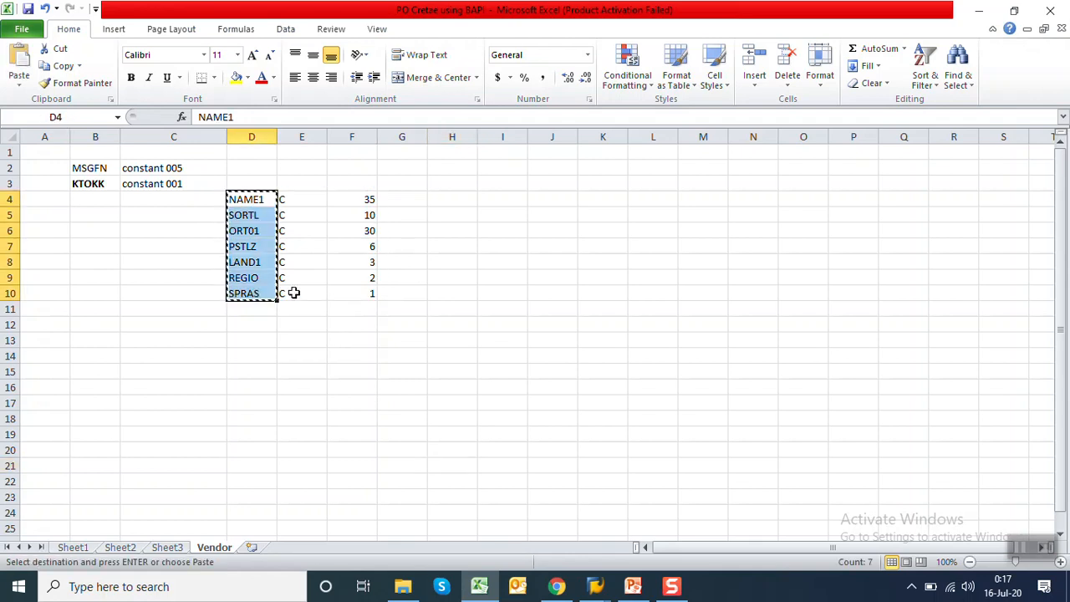
Step: Paste field-name headers into row 4 and enter vendor ZAFAR1 with postal code 411001, IN, 13
right_click(502, 199)
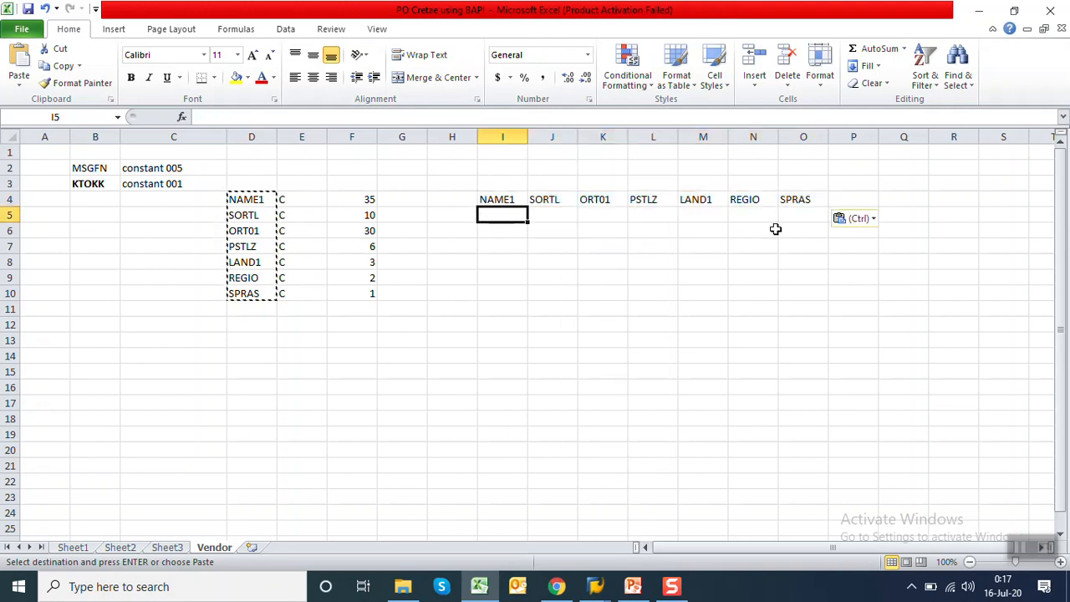
text(ZAFAR1)
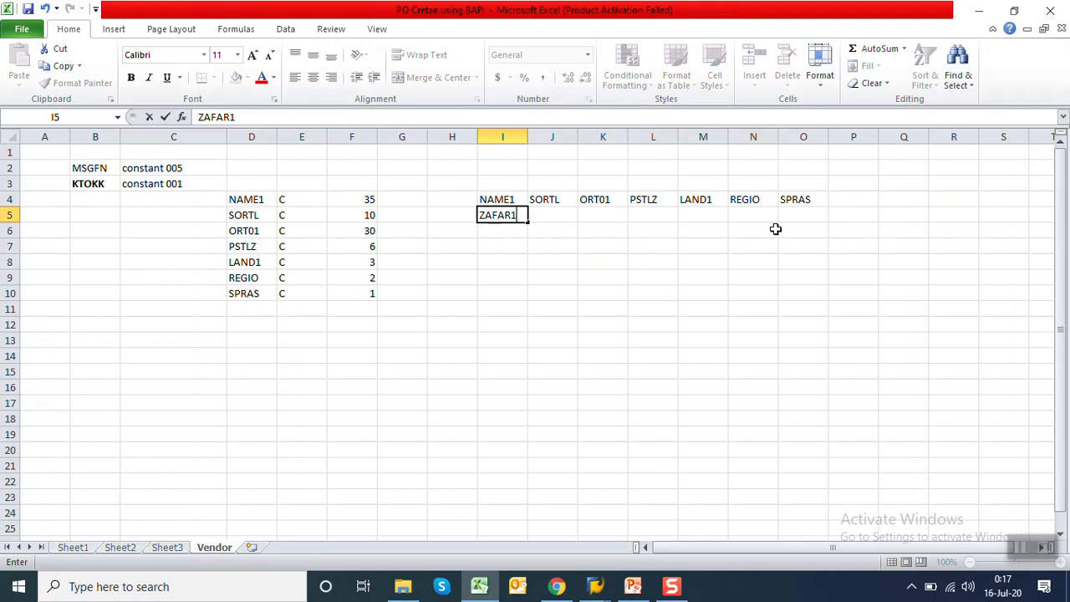
text(ZAFAR)
click(653, 215)
text(4)
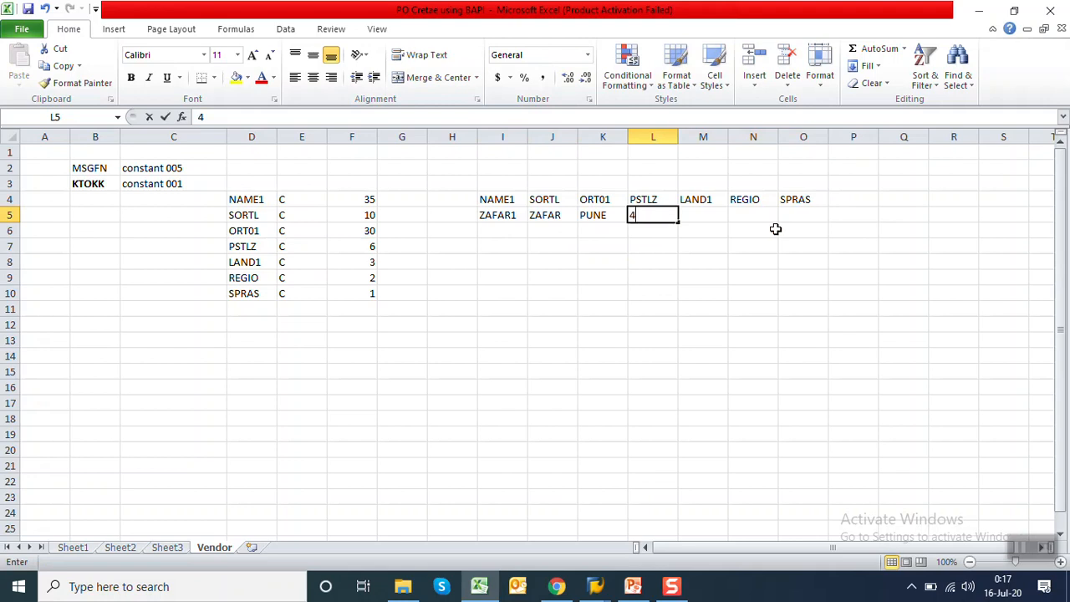
text(11001)
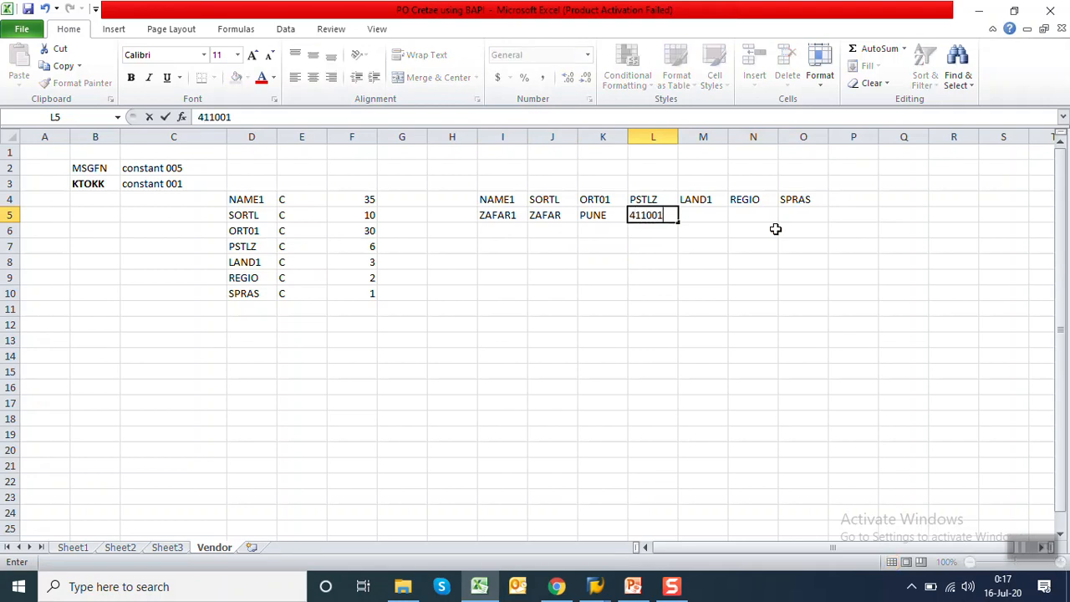
text(IN)
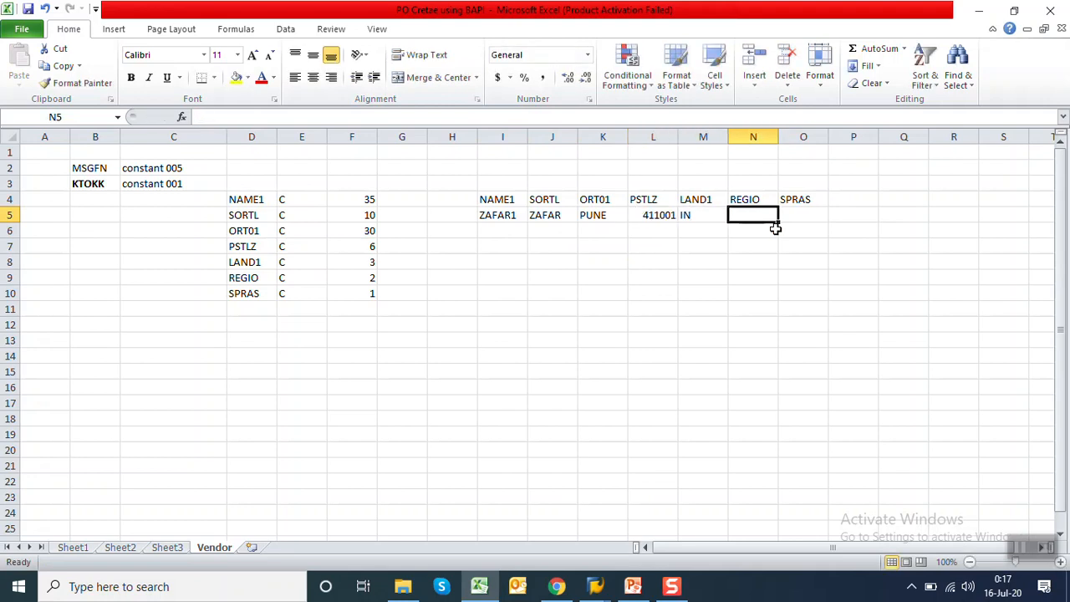
text(13)
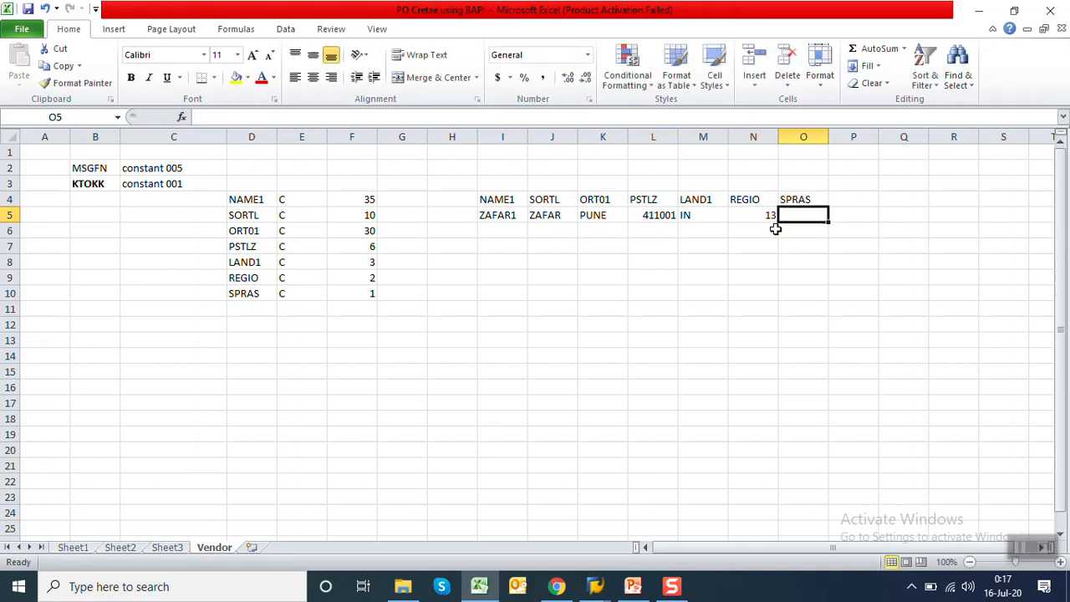
click(703, 215)
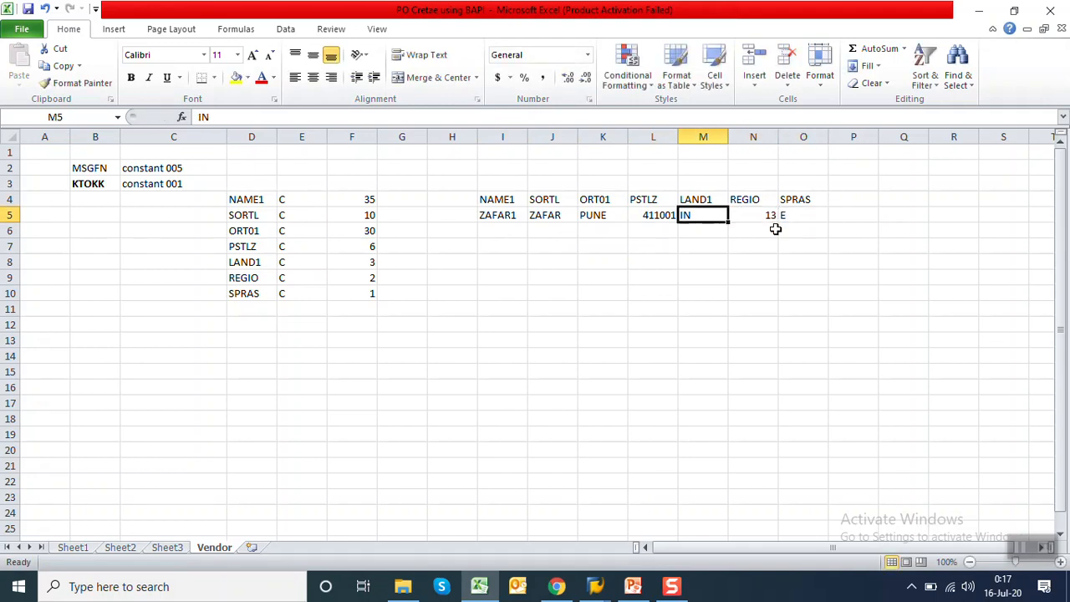
Step: Enter second vendor ZAFAR2 in MUMBAI with postal code 411007, then copy both vendor rows
click(503, 230)
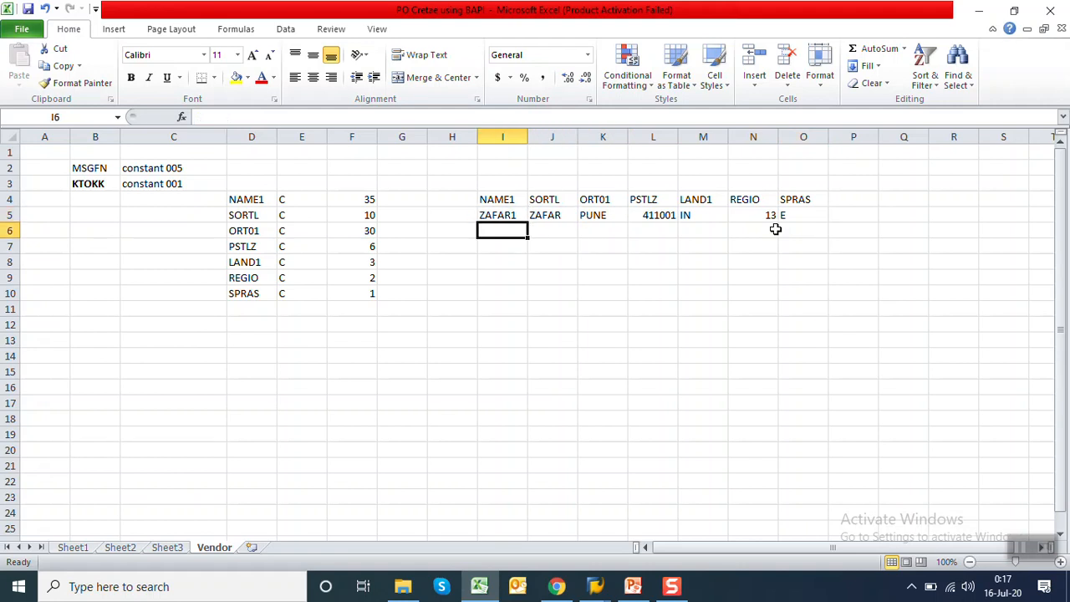
text(ZAFAR2)
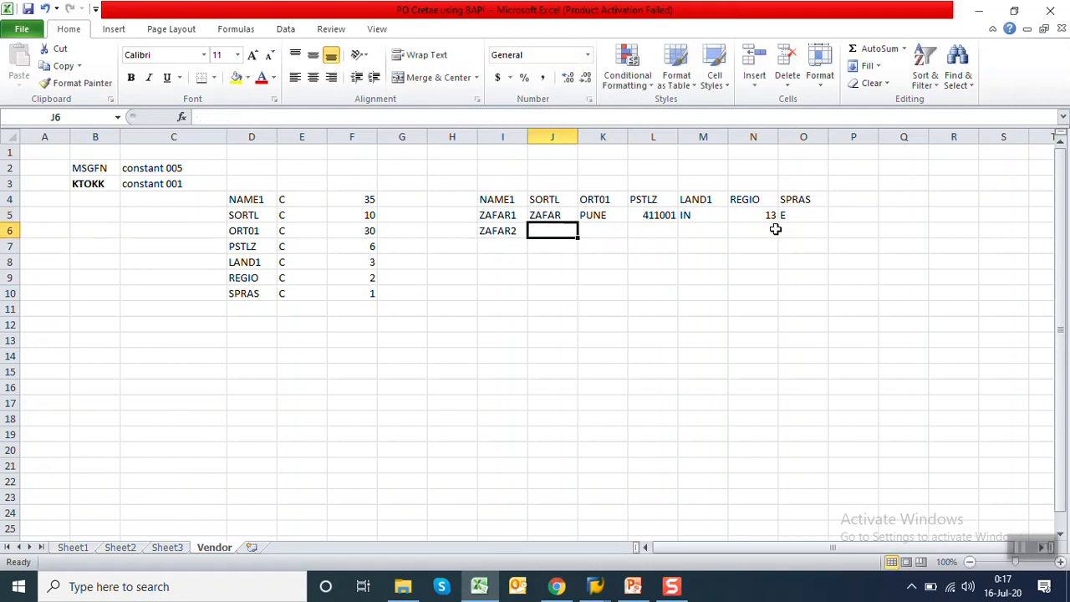
text(ZAFAR2)
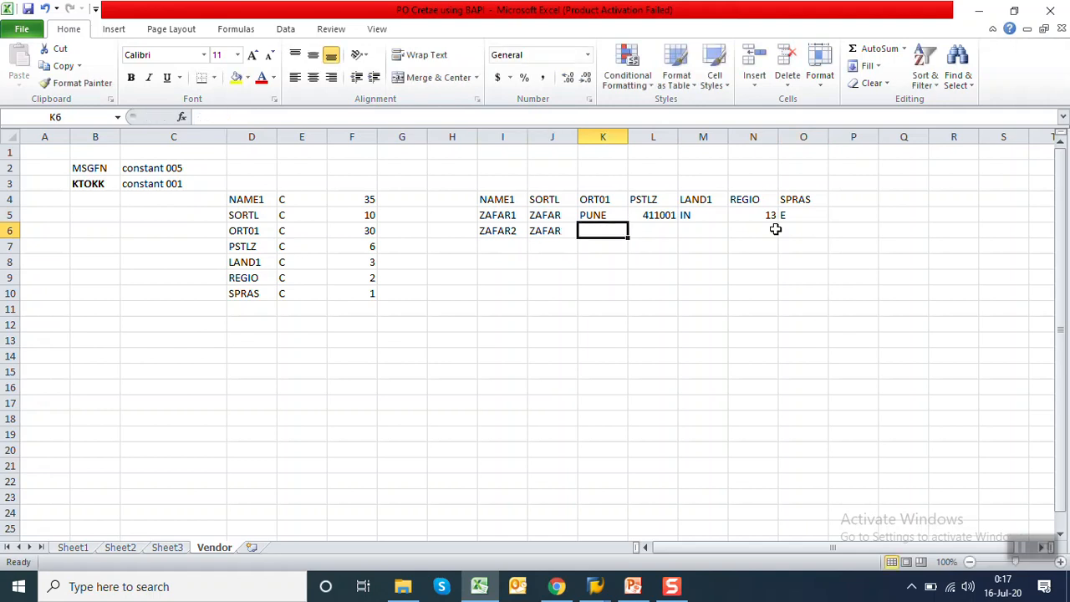
text(MUMBAI)
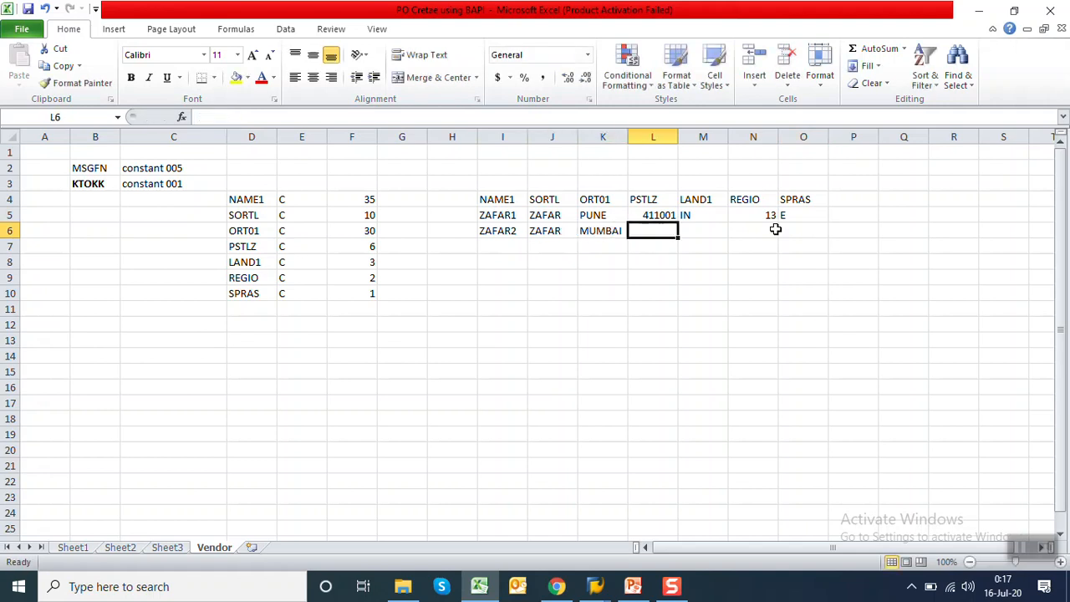
text(4)
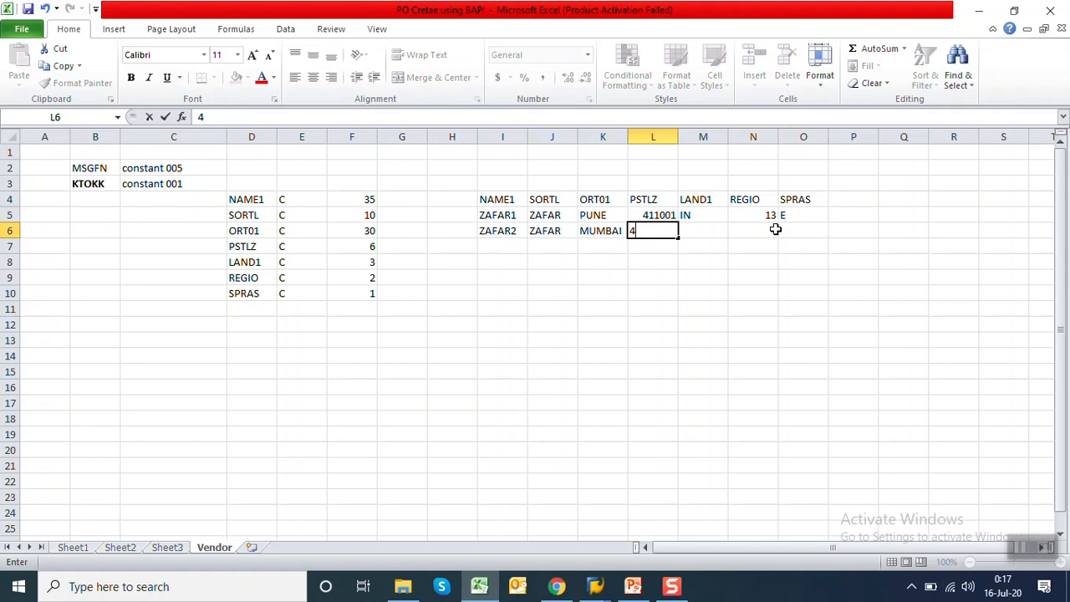
text(11007)
click(804, 231)
text(E)
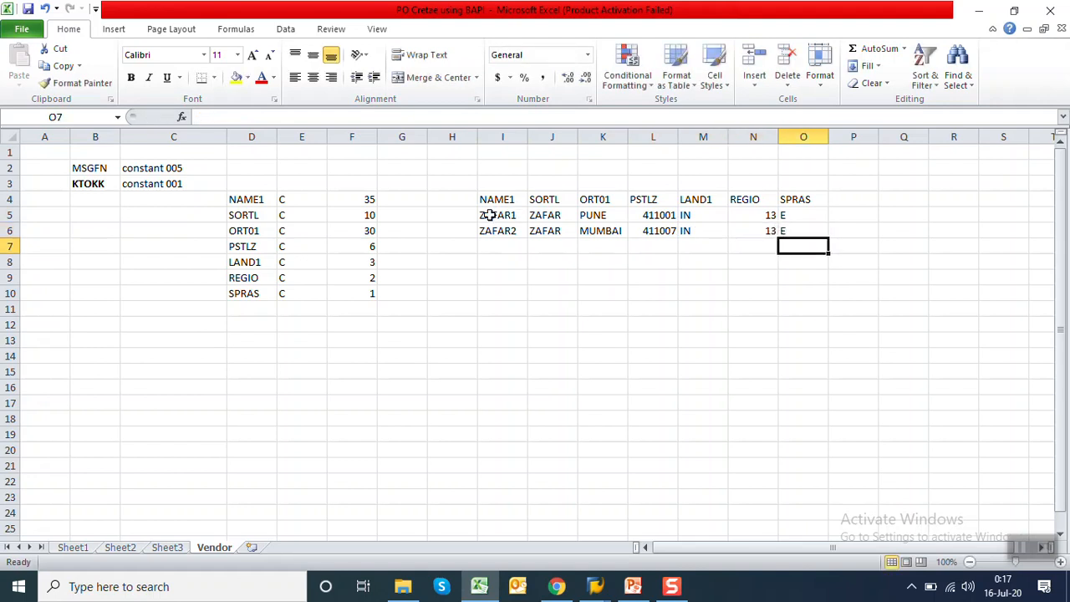
drag(498, 215, 802, 231)
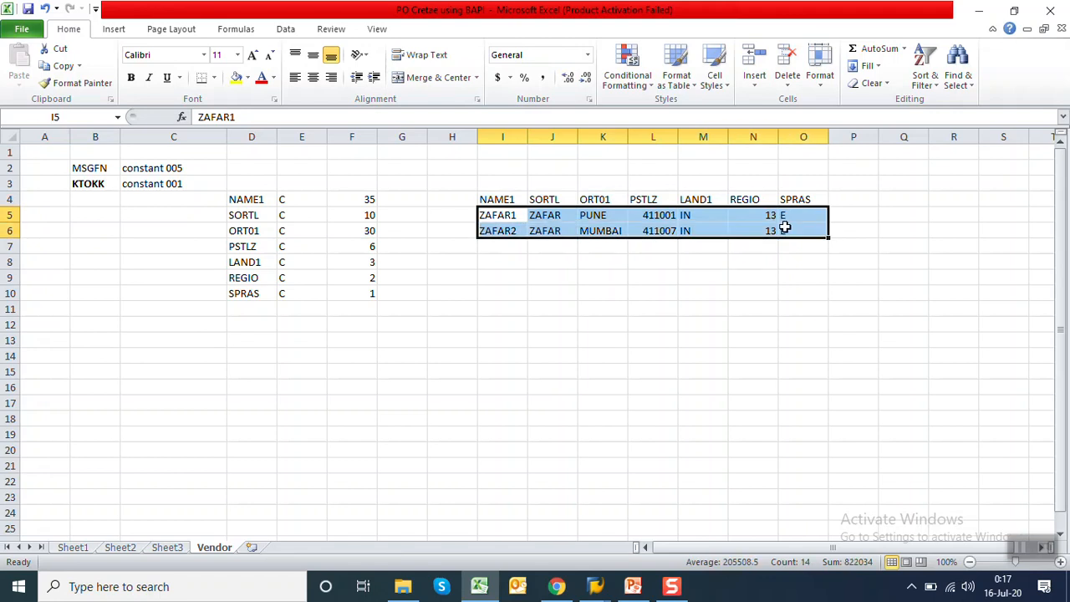
key(Ctrl+c)
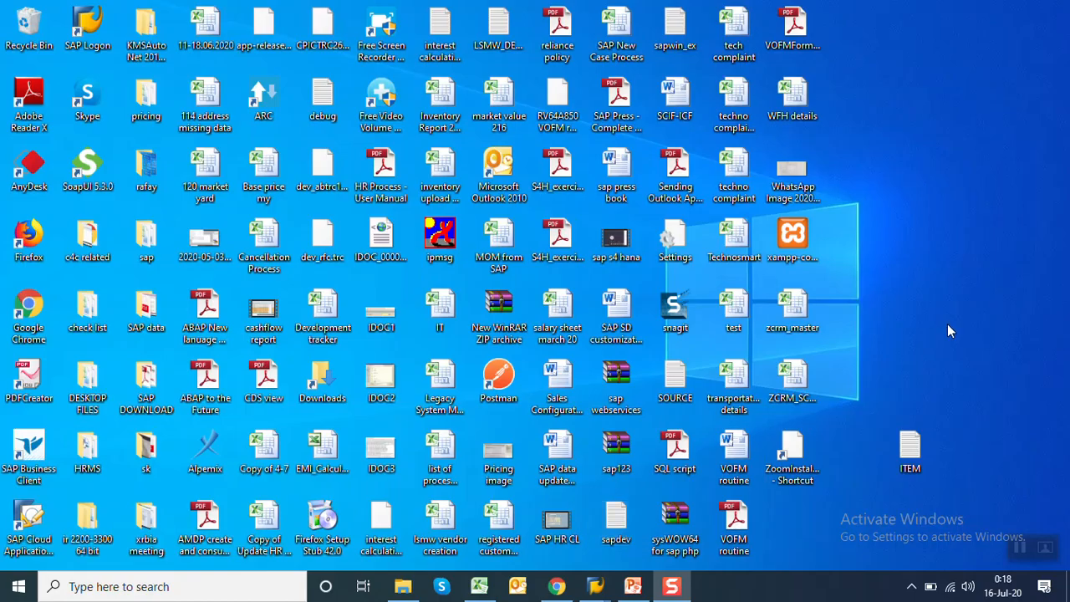
mouse_move(706, 229)
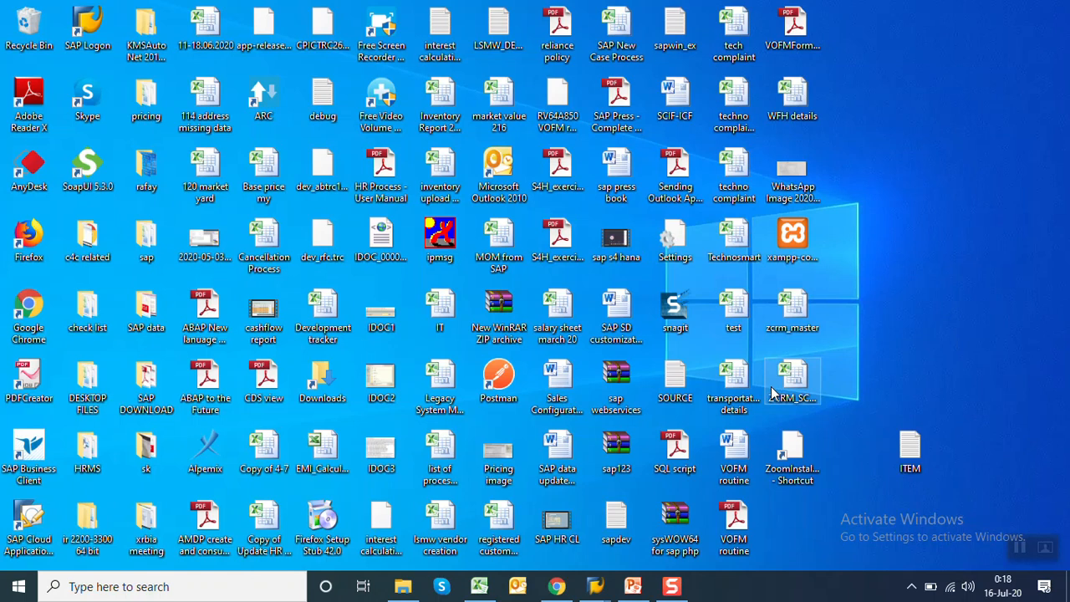
Step: Paste both vendor rows into the desktop SOURCE file, save and close Notepad
double_click(675, 376)
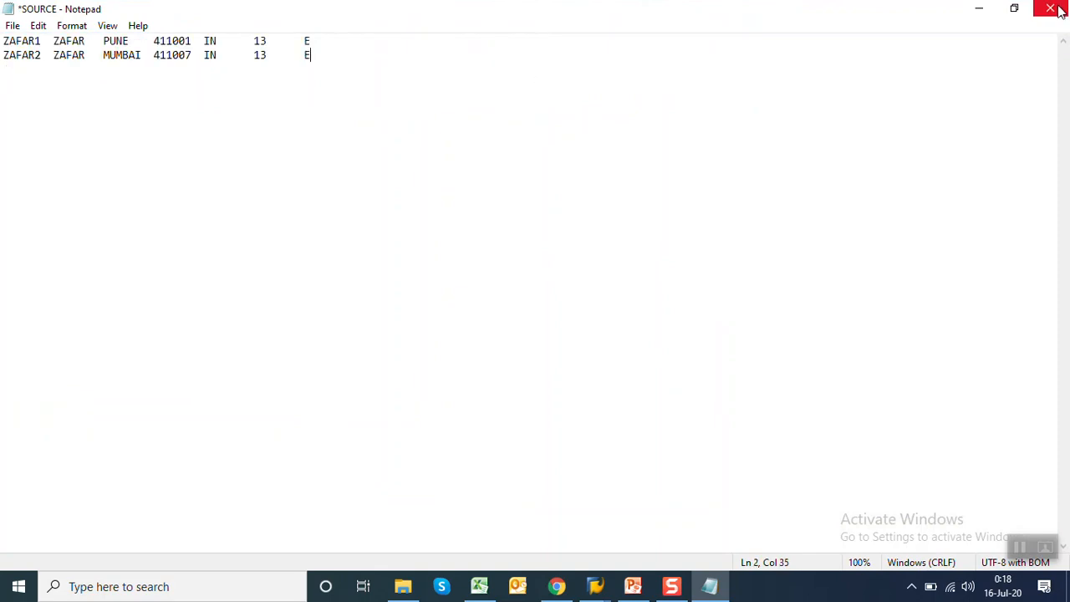
click(1048, 7)
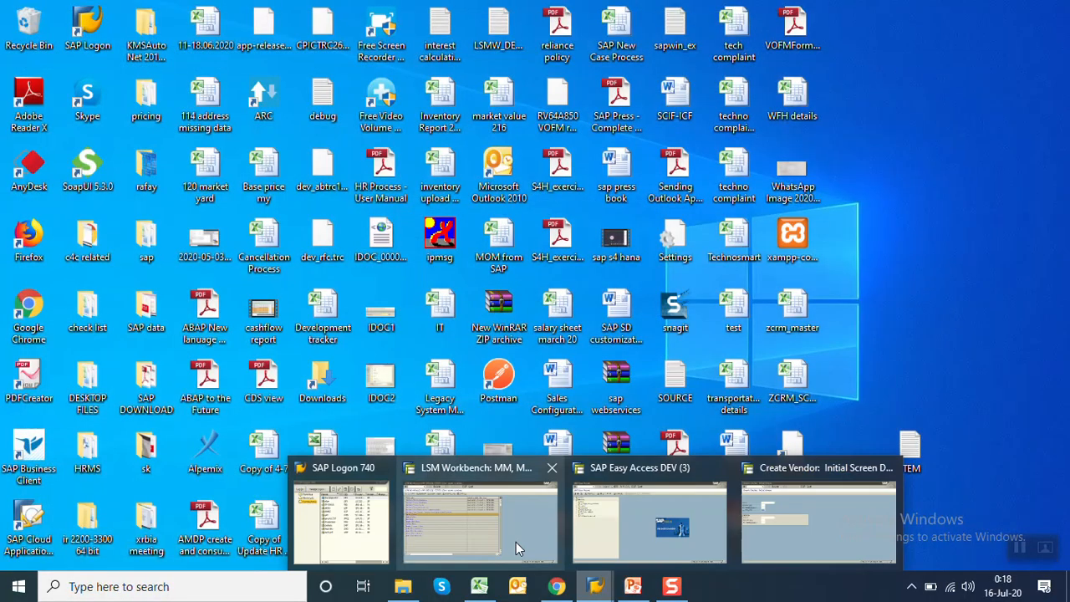
click(479, 523)
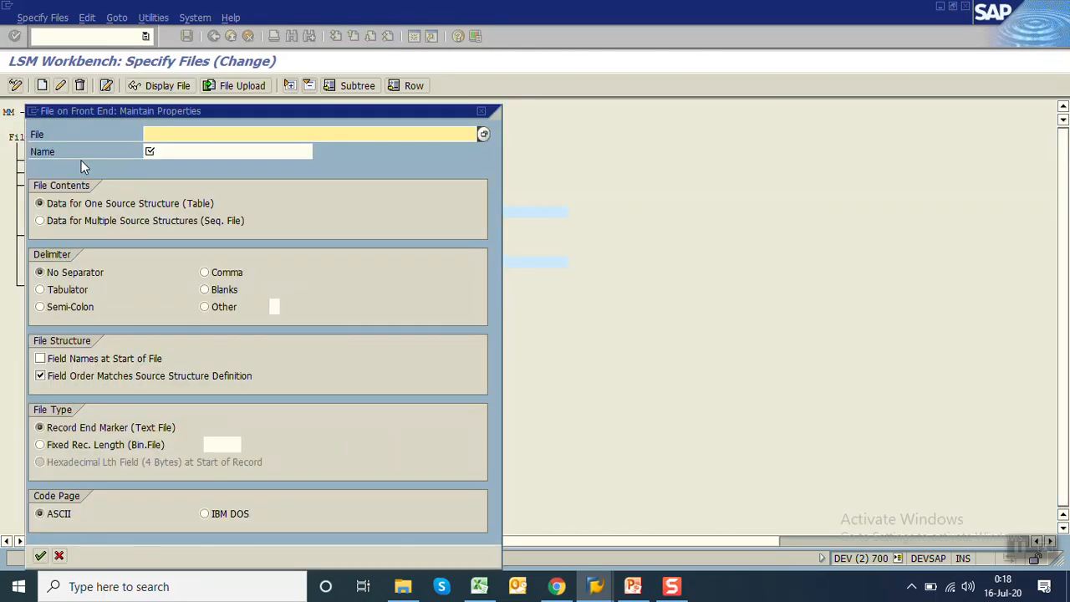
Step: Register SOURCE.txt as front-end file 'vendor details' with a Tabulator field delimiter
click(483, 134)
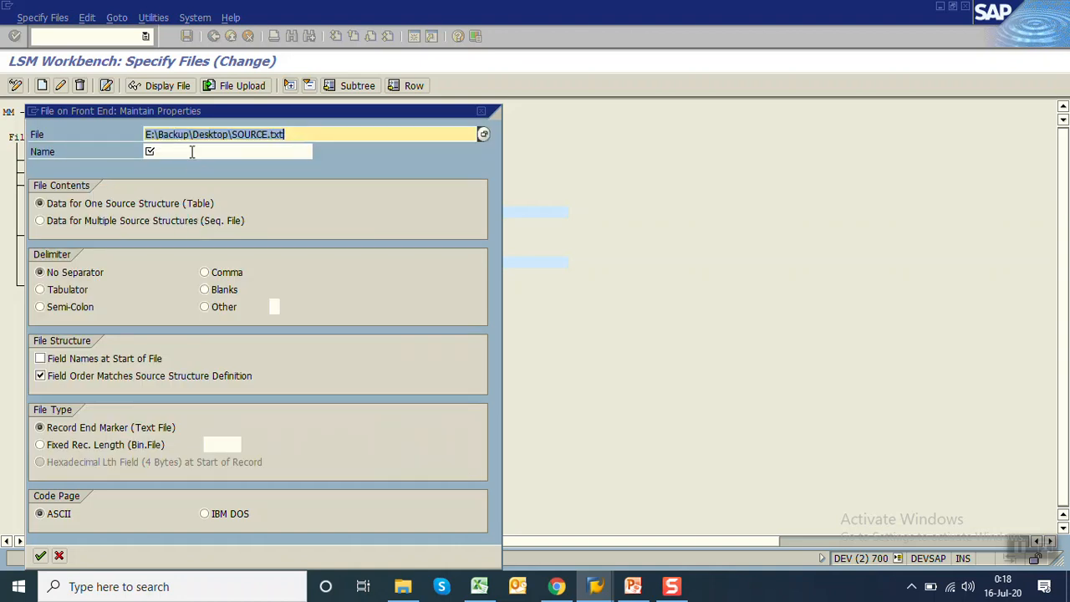
text(v)
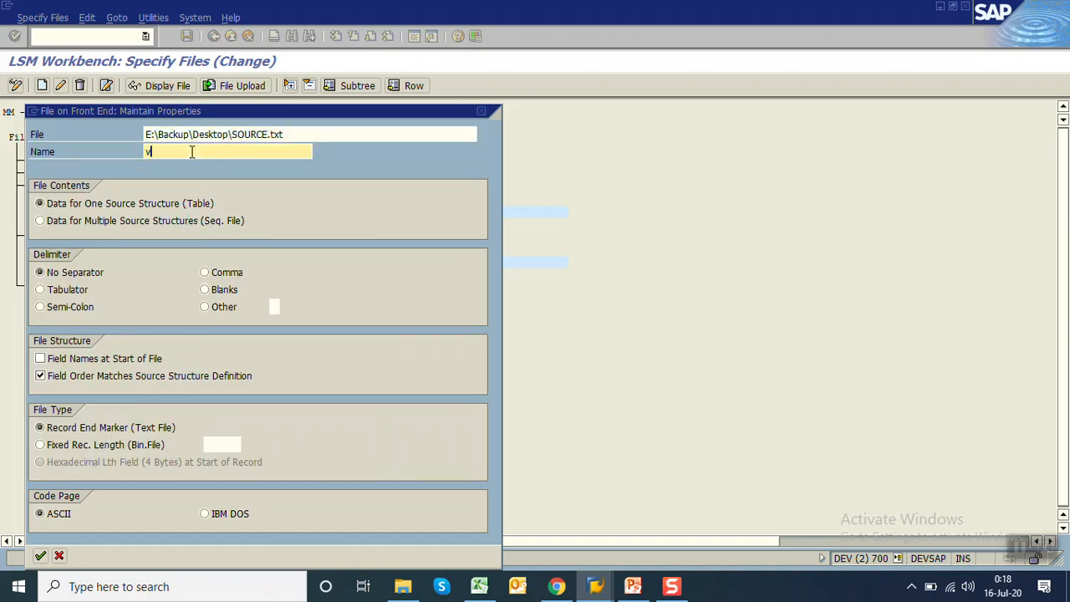
text(endor details)
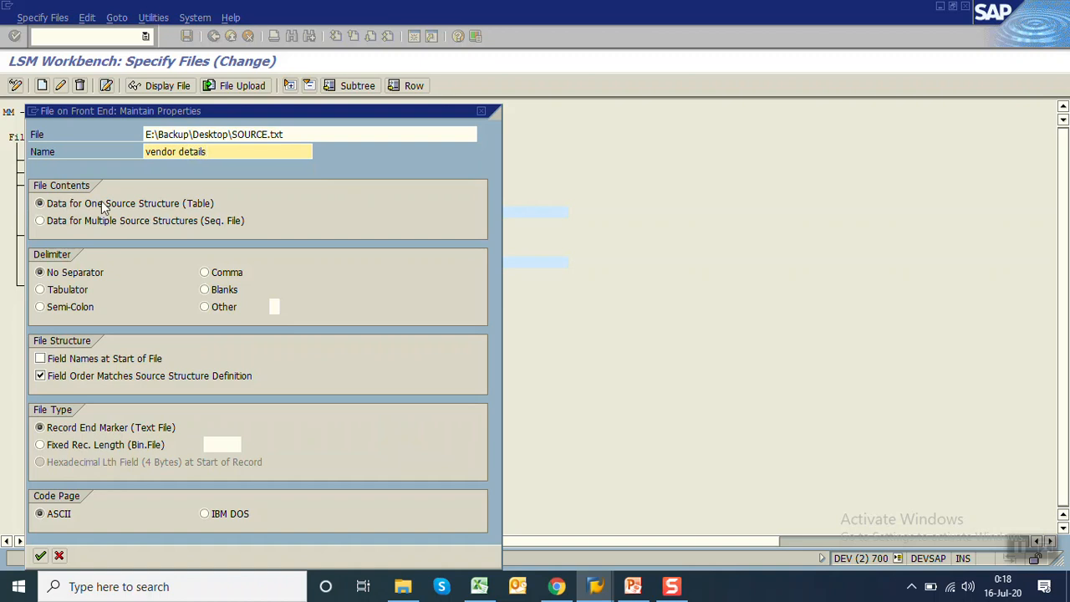
mouse_move(146, 207)
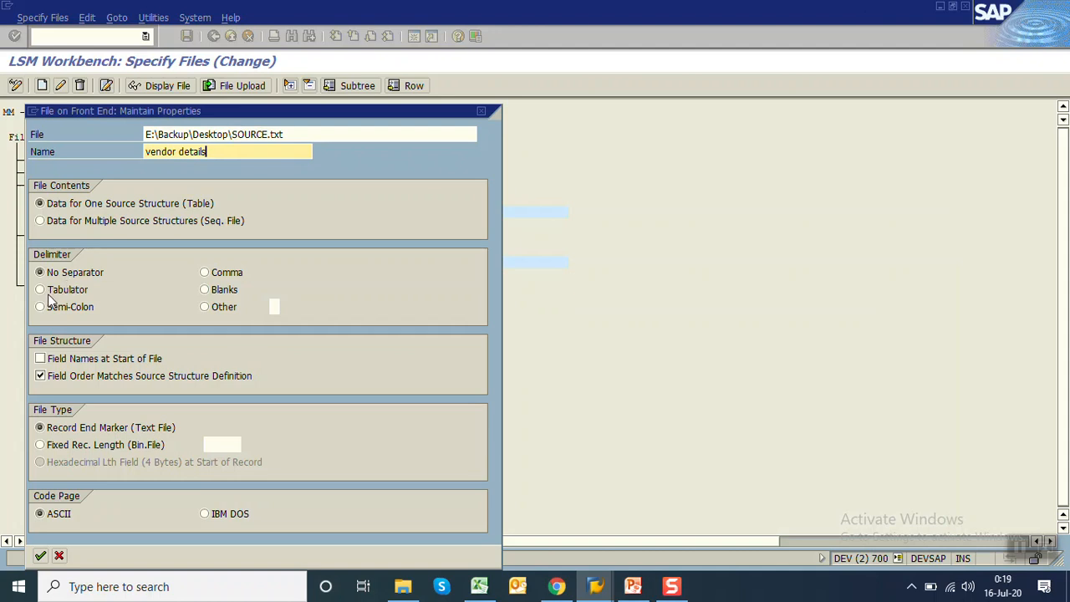
click(39, 289)
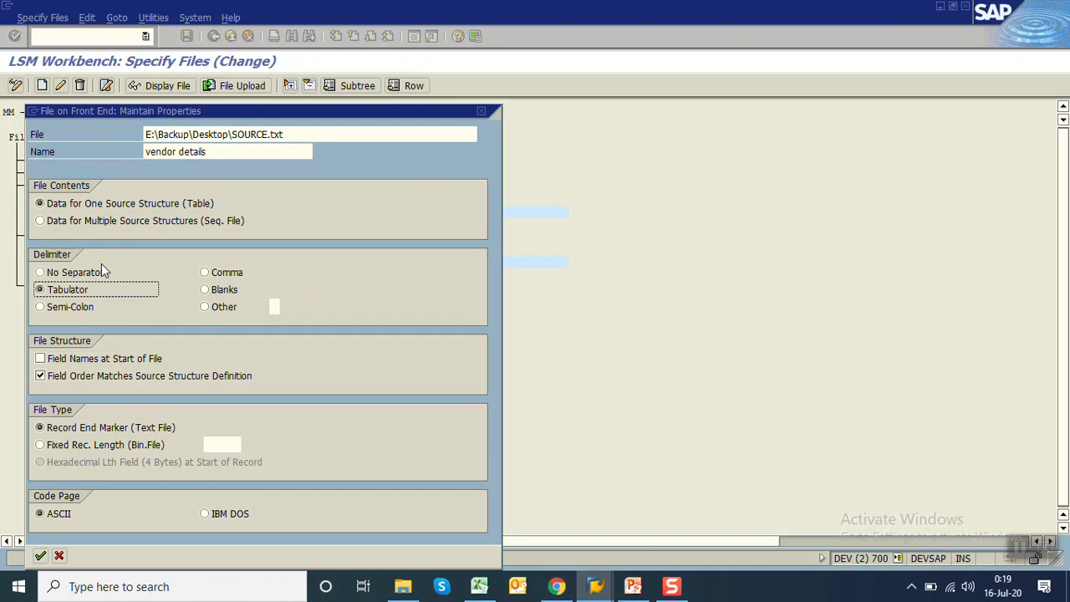
mouse_move(165, 272)
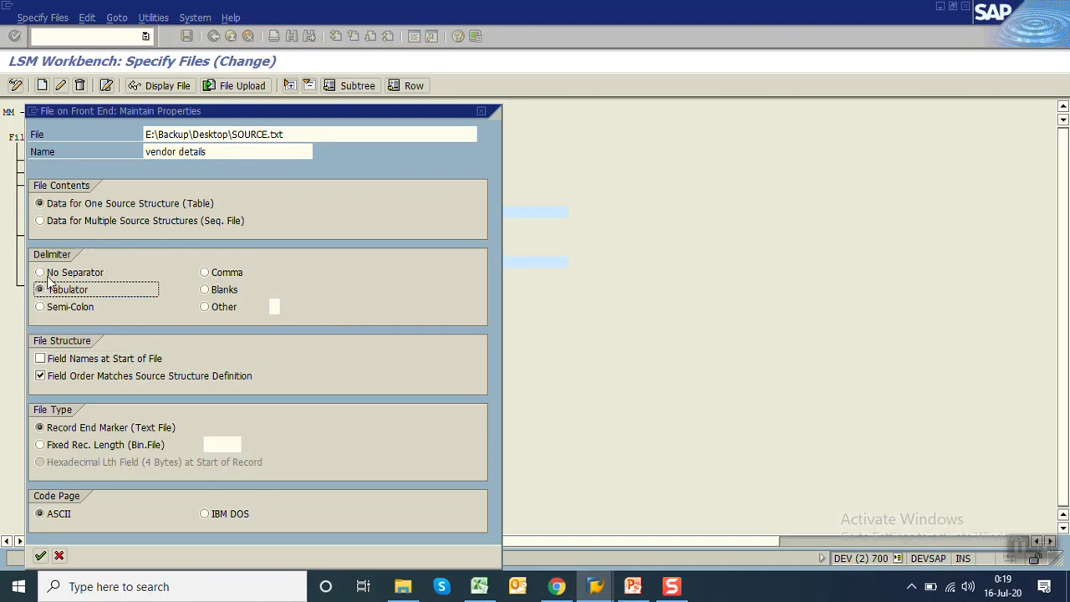
click(37, 554)
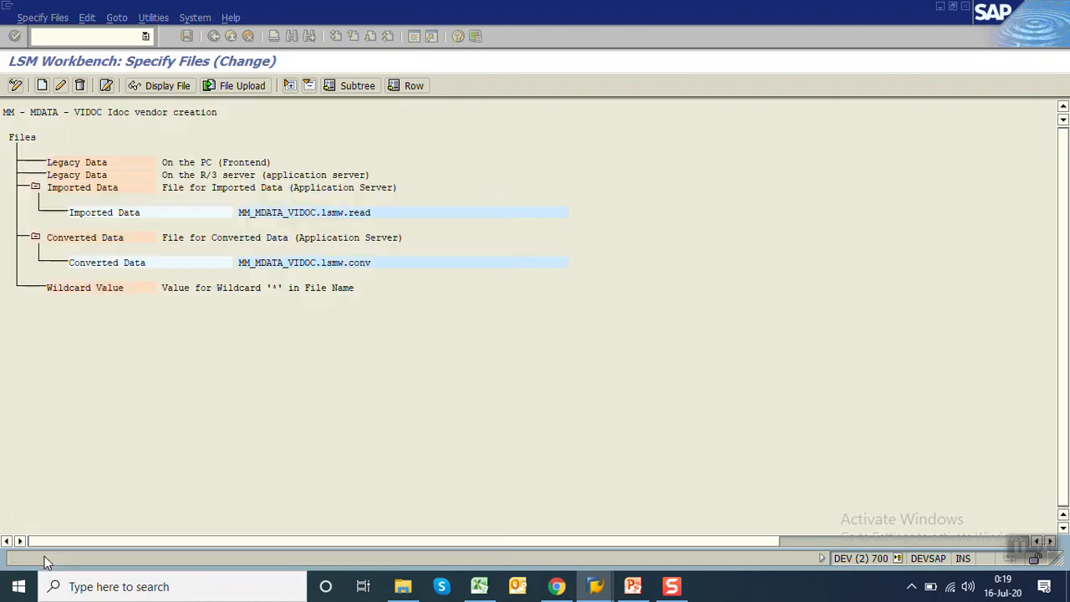
click(190, 38)
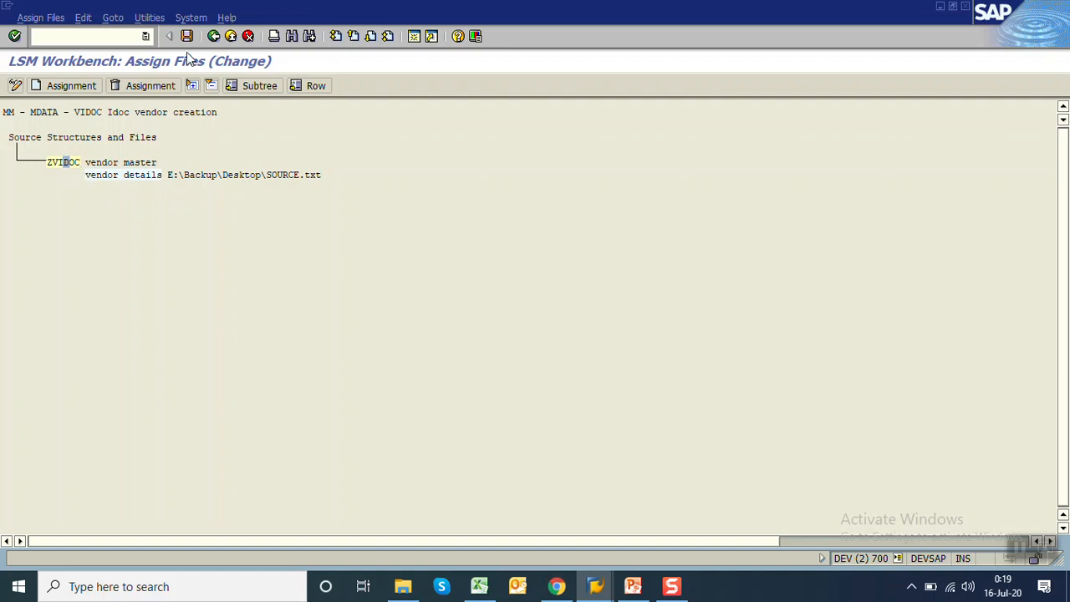
Step: Save the vendor details file assignment, execute Read Data, and return to the step list
click(214, 37)
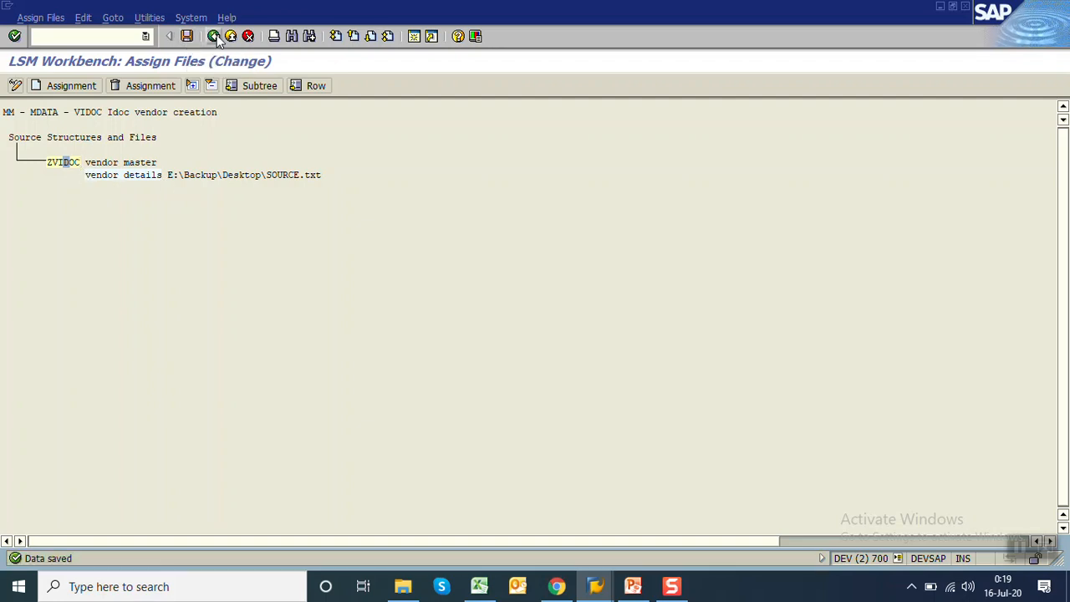
click(217, 36)
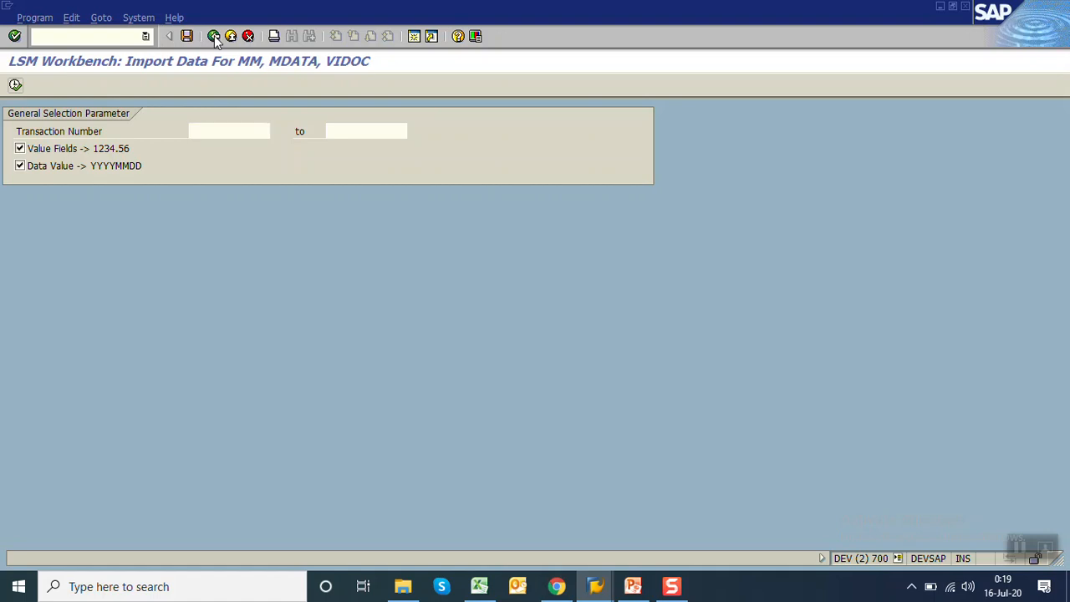
click(223, 37)
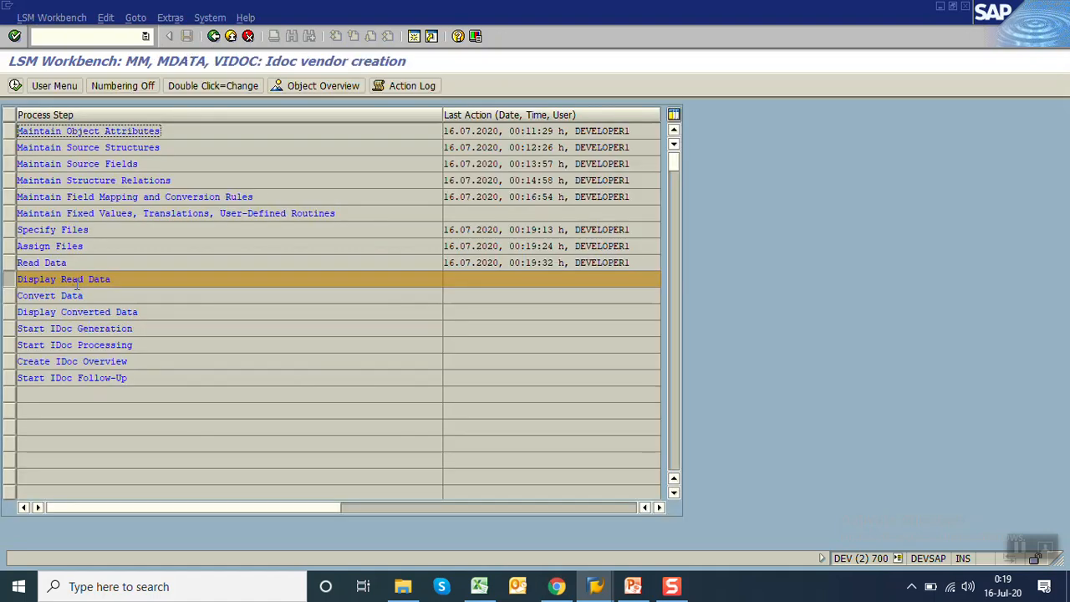
Step: Display the read data and inspect the ZAFAR1 record's field values
double_click(64, 278)
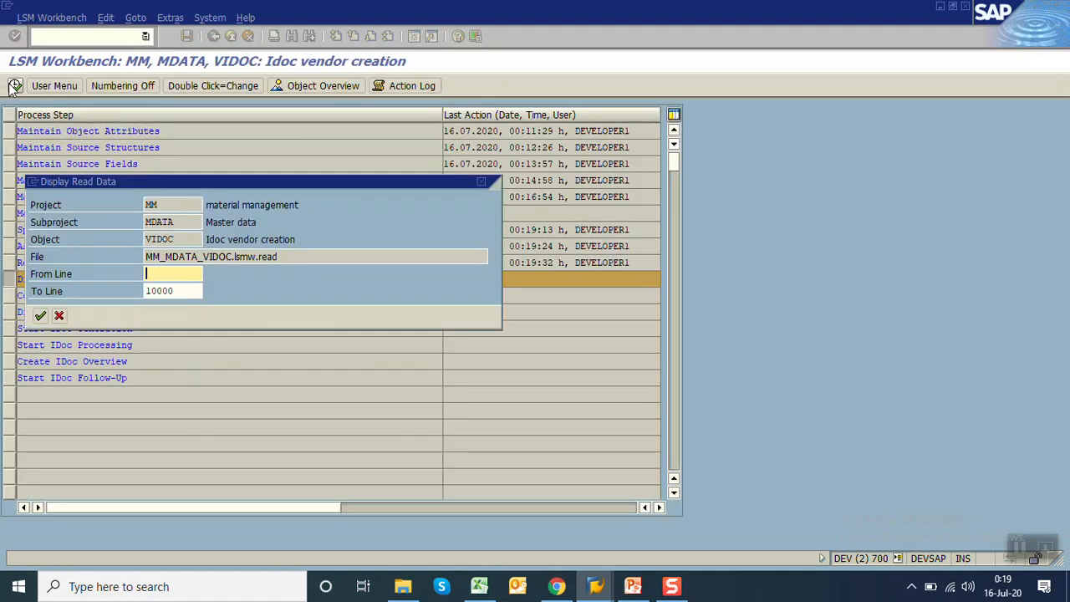
click(40, 316)
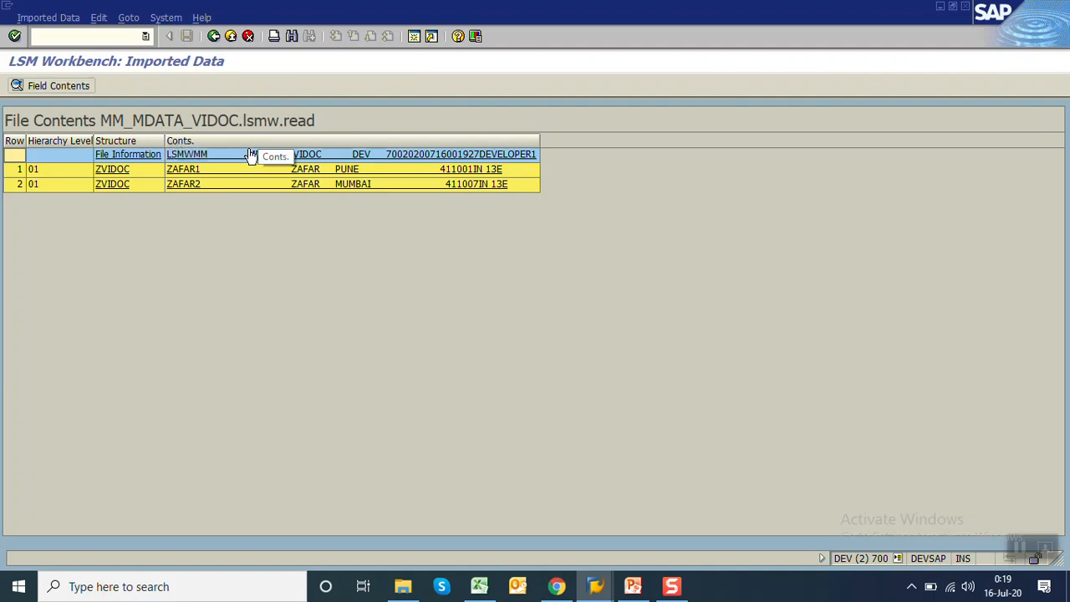
double_click(195, 168)
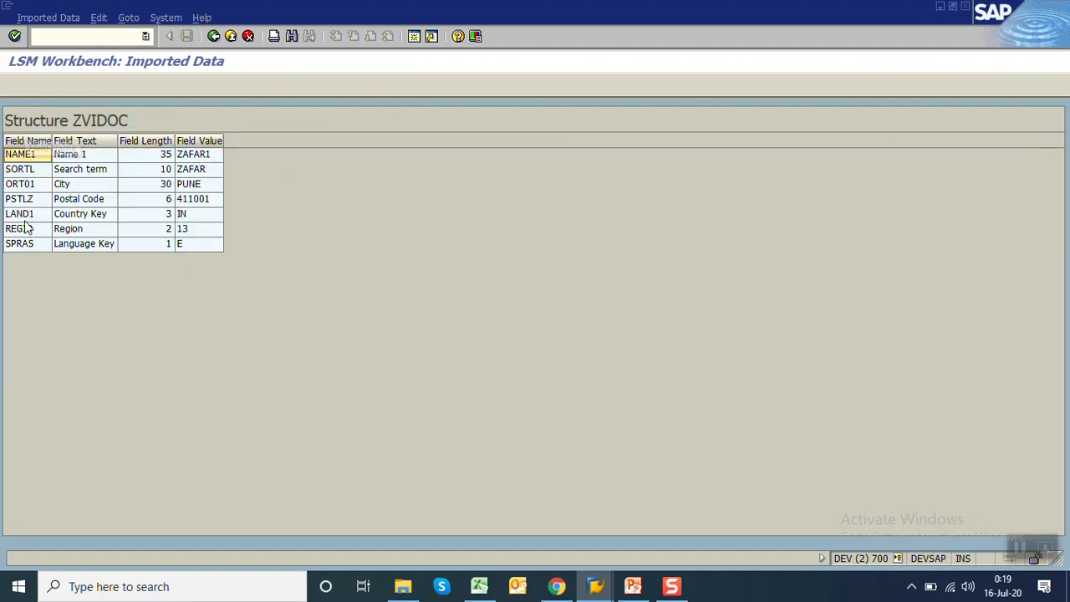
click(216, 37)
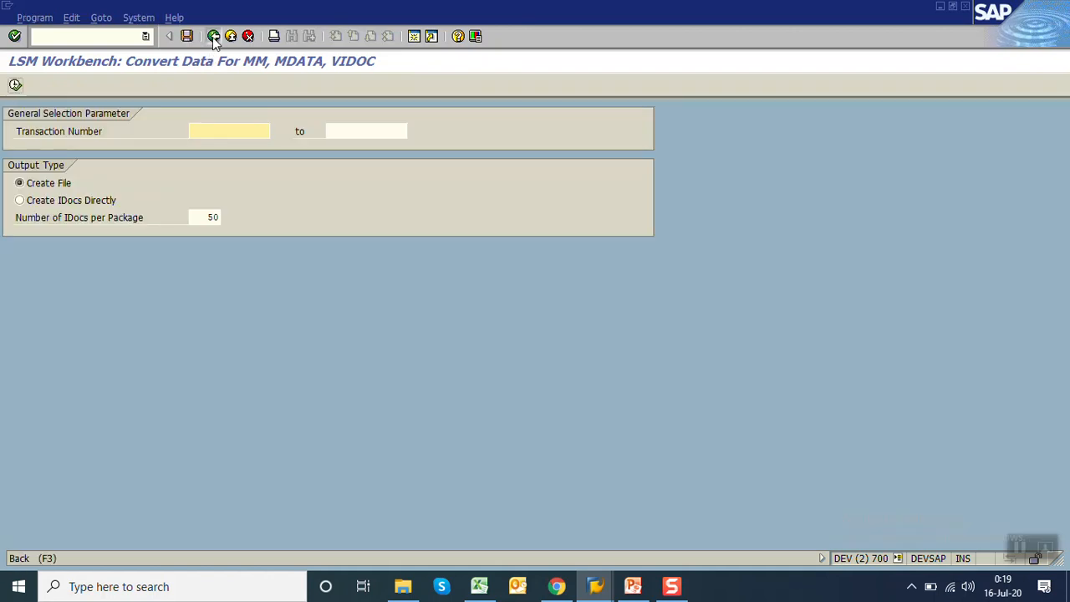
Step: Display the converted data and inspect the E2LFA1M002 vendor segment's field values
click(223, 36)
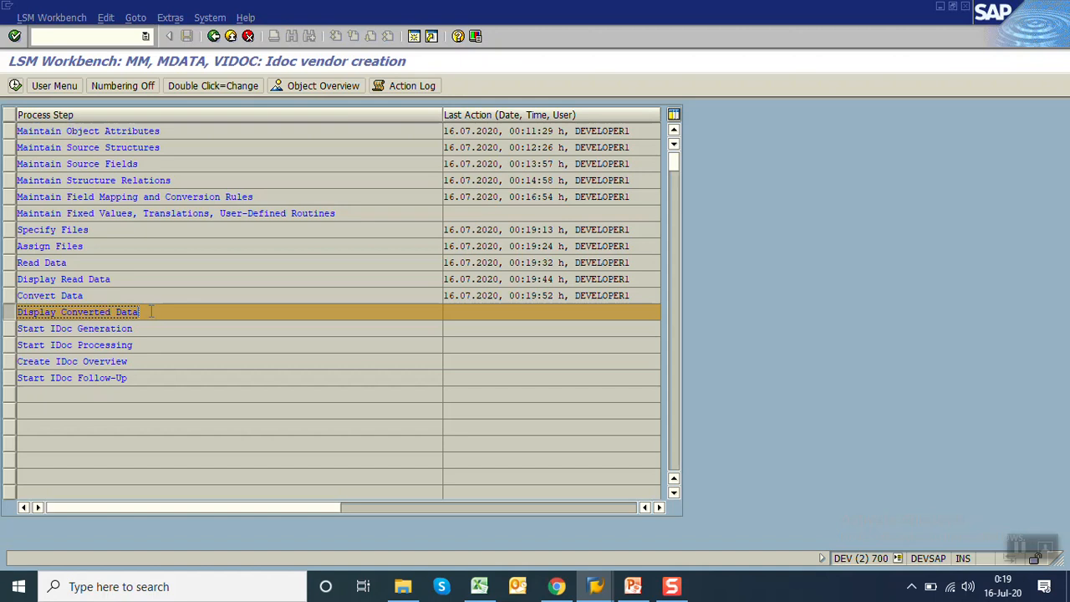
double_click(79, 312)
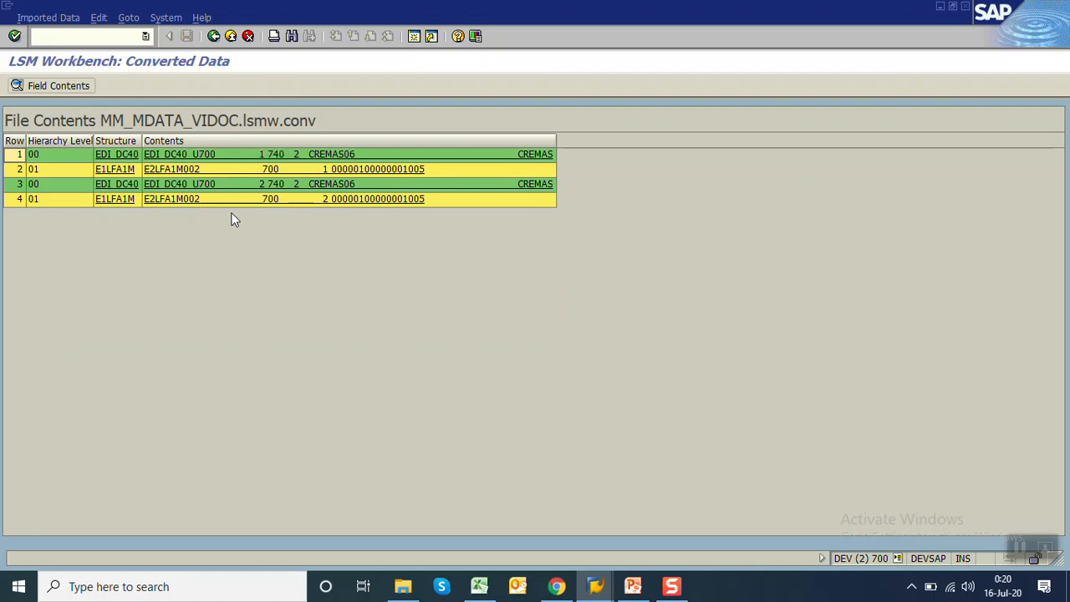
mouse_move(446, 156)
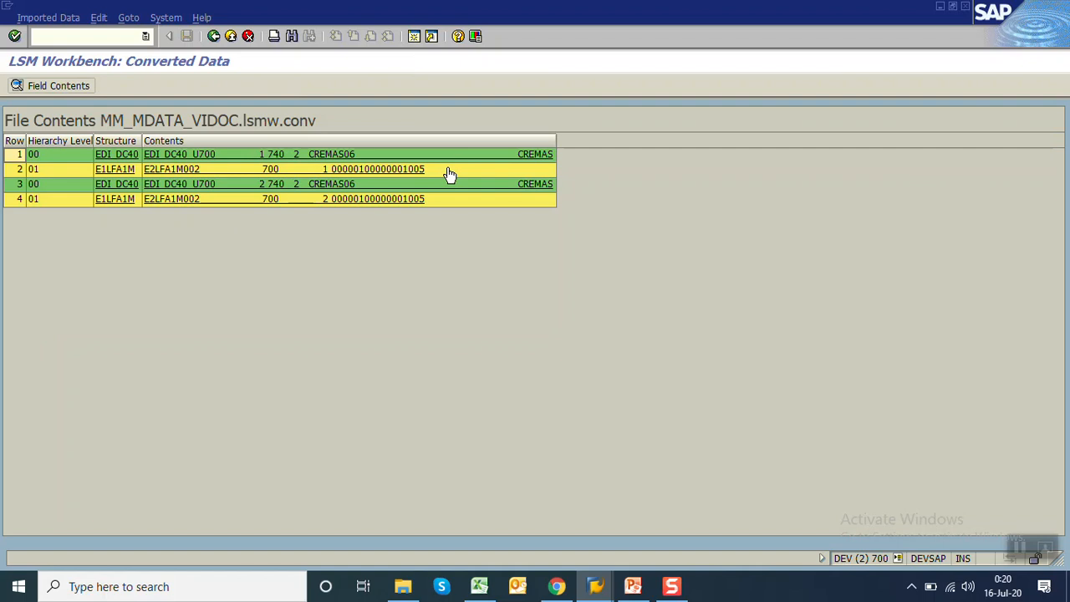
mouse_move(446, 199)
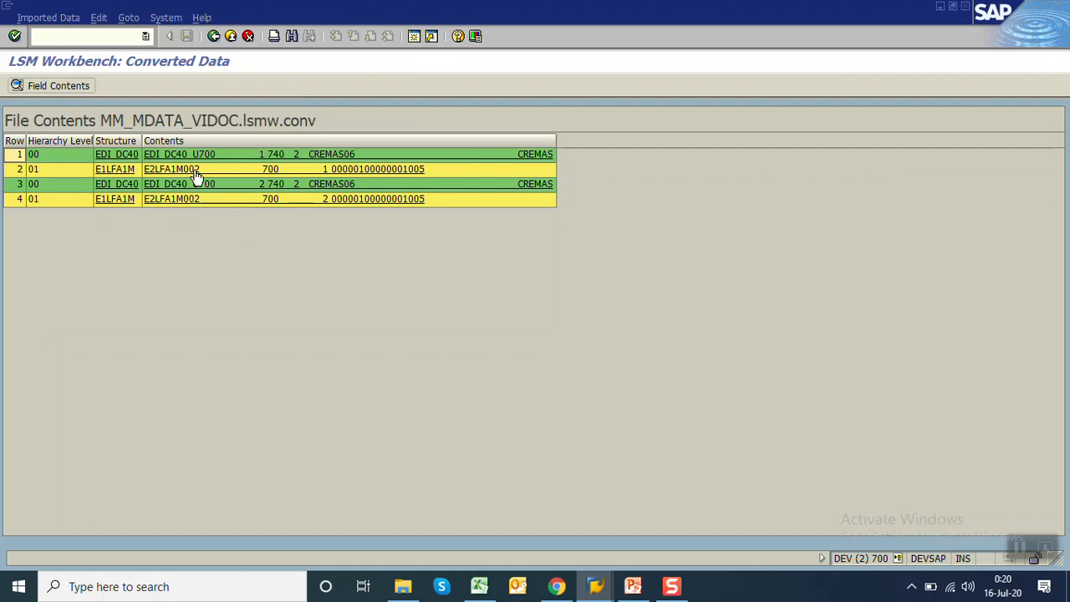
double_click(197, 169)
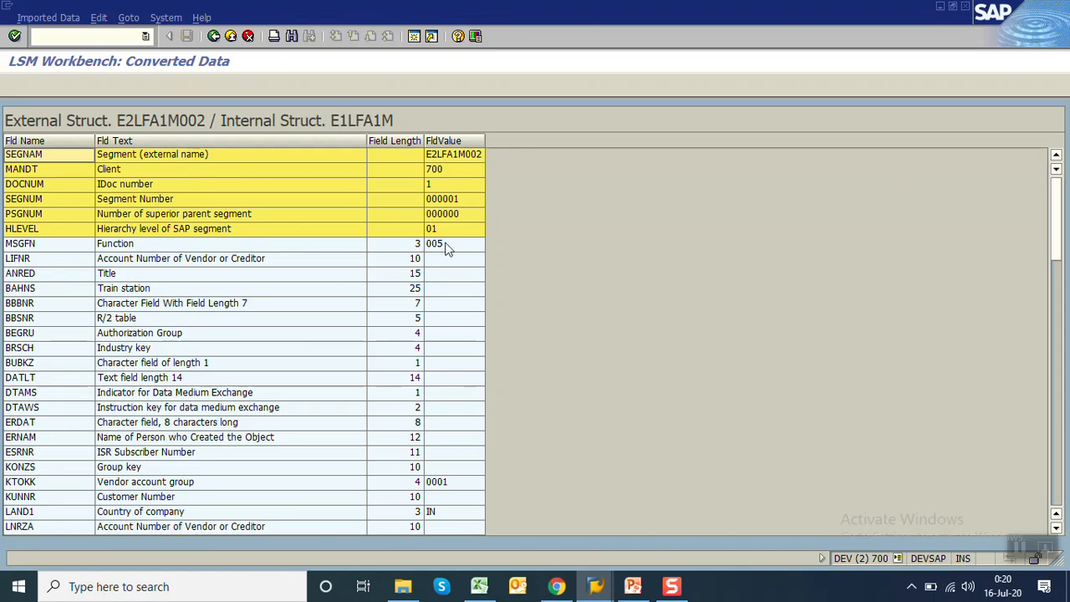
scroll(down, 3)
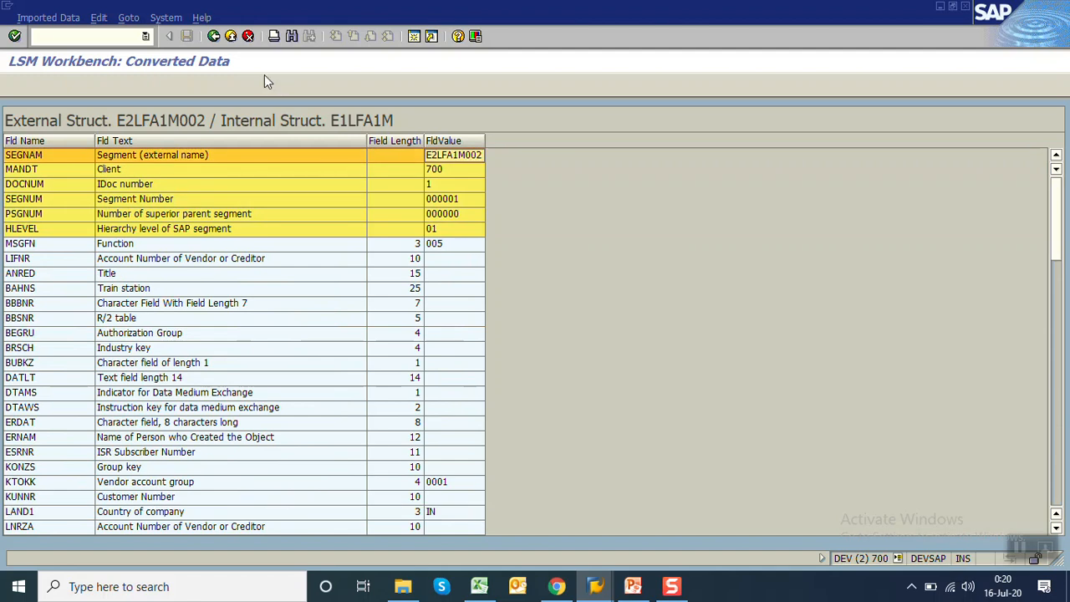
click(214, 36)
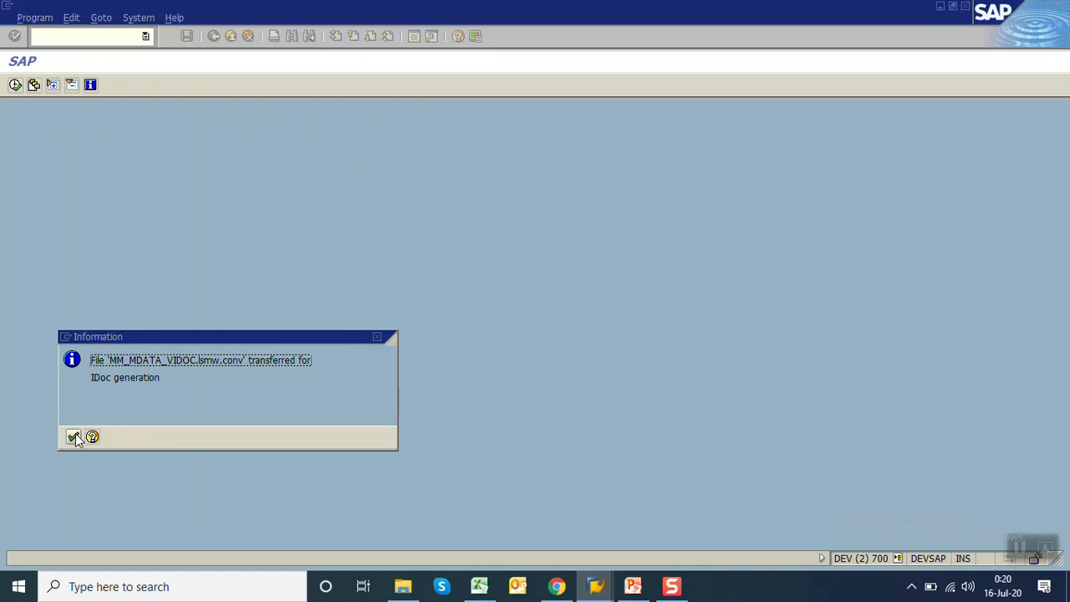
Step: Acknowledge the IDoc generation message and run Start IDoc Processing to post IDocs 2204 and 2205
click(71, 437)
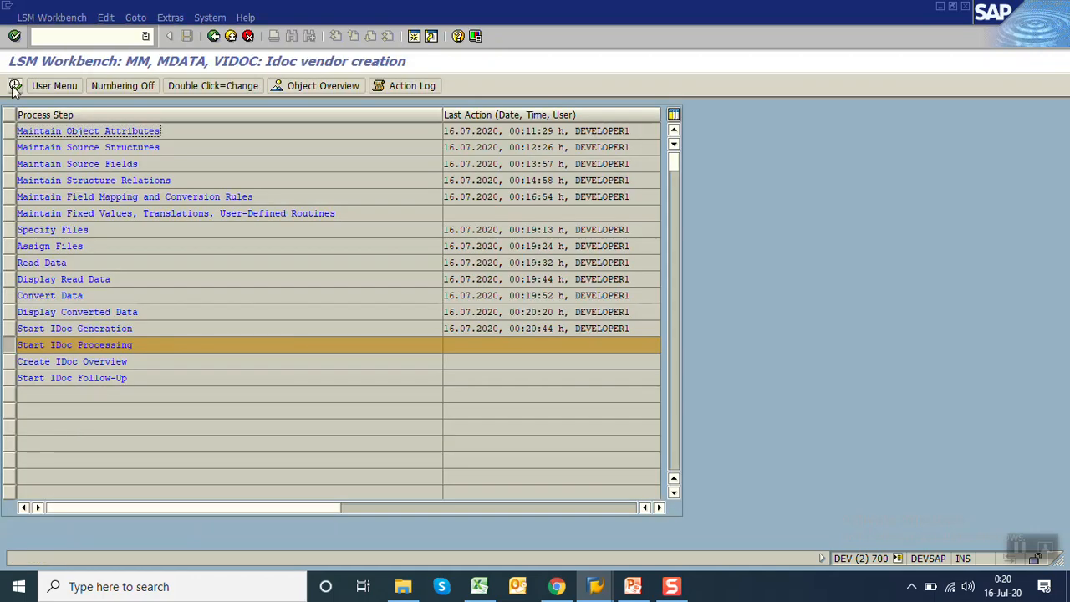
double_click(73, 344)
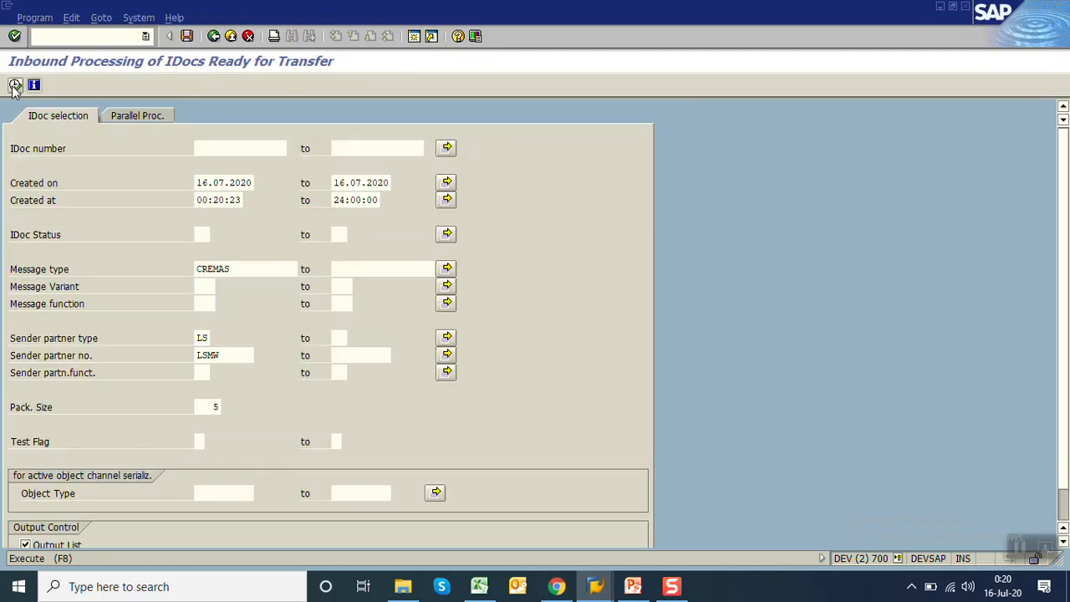
click(14, 84)
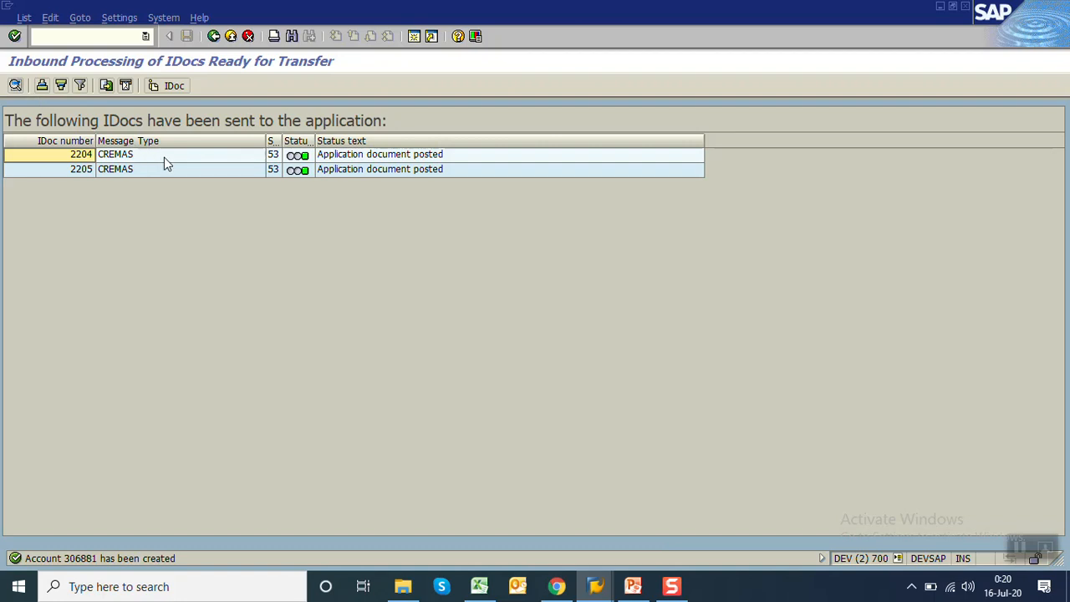
mouse_move(302, 169)
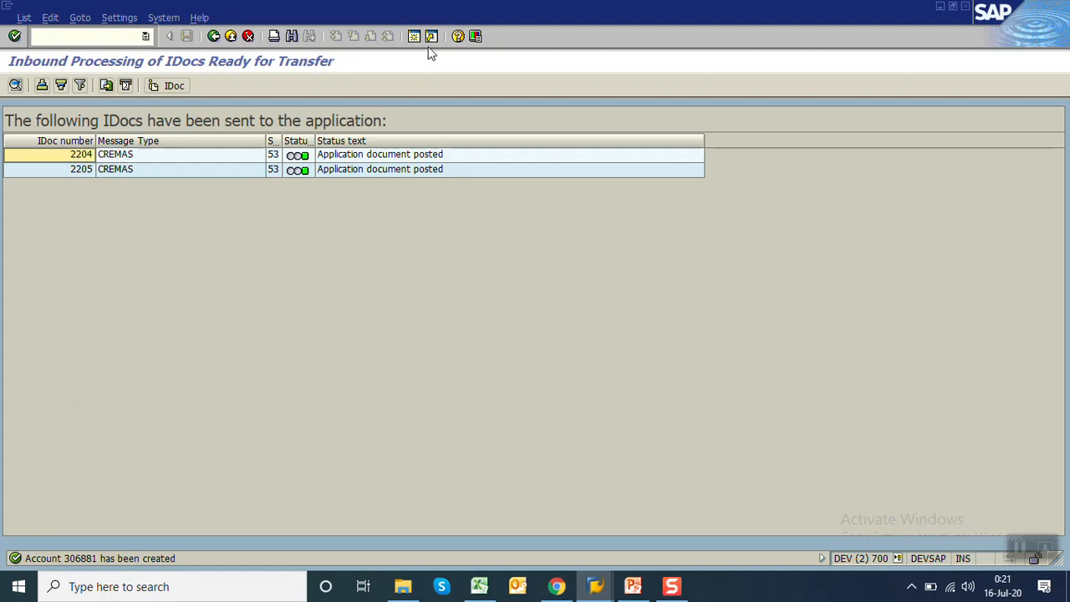
mouse_move(114, 154)
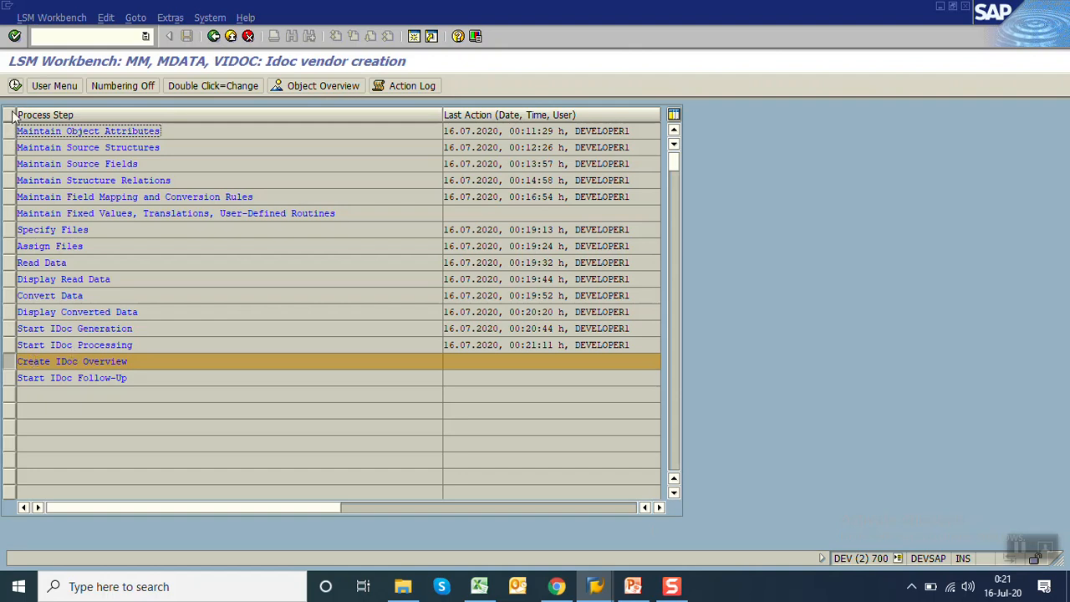
Step: Check IDoc 2204's status and data records, then display vendor 306880 as ZAFAR1 in Pune
double_click(72, 361)
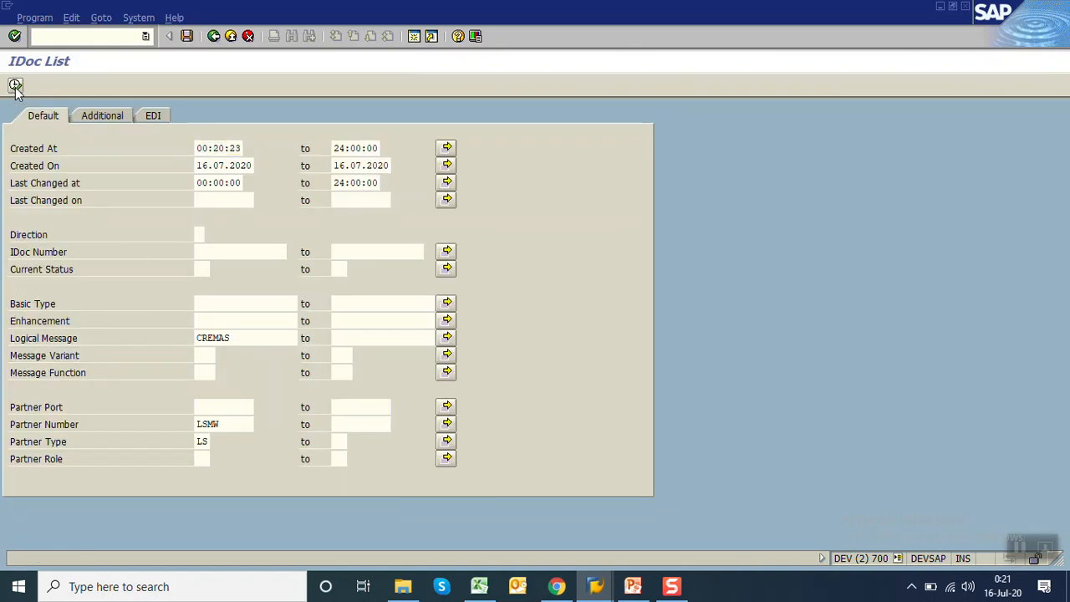
click(14, 83)
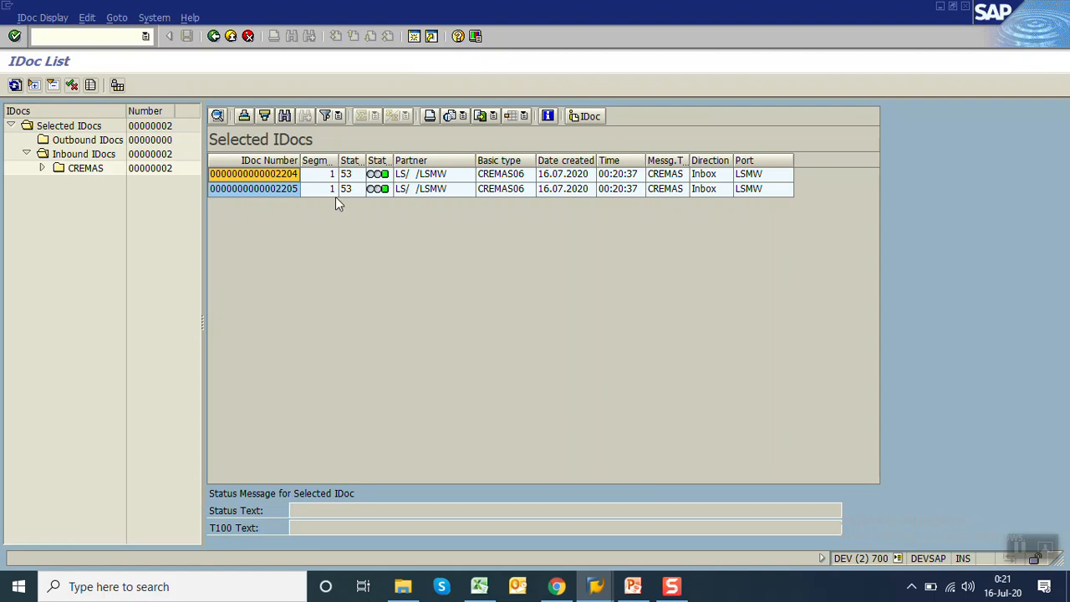
mouse_move(255, 178)
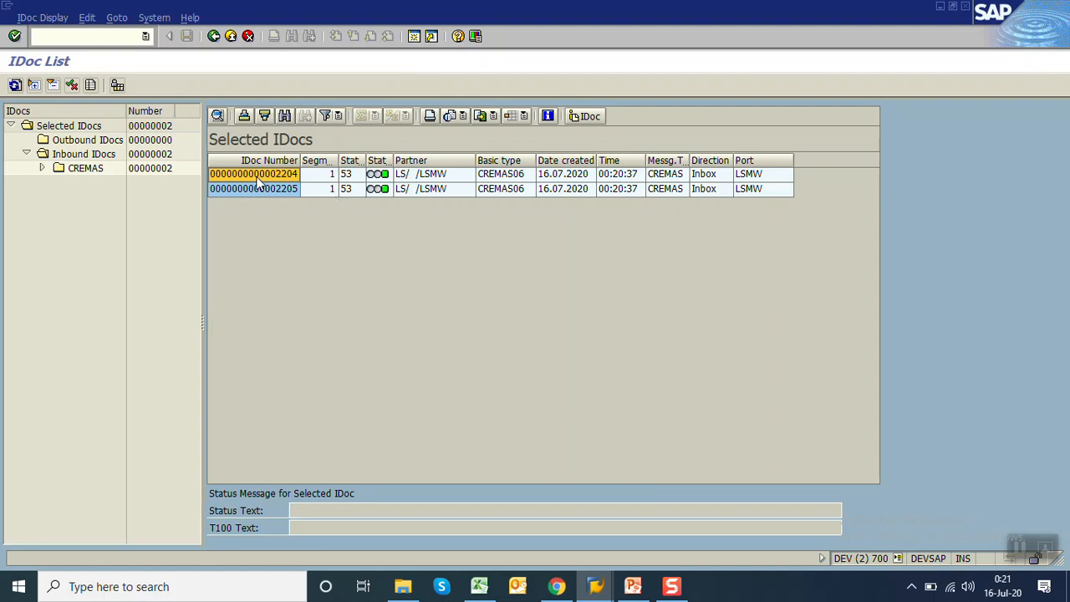
double_click(253, 174)
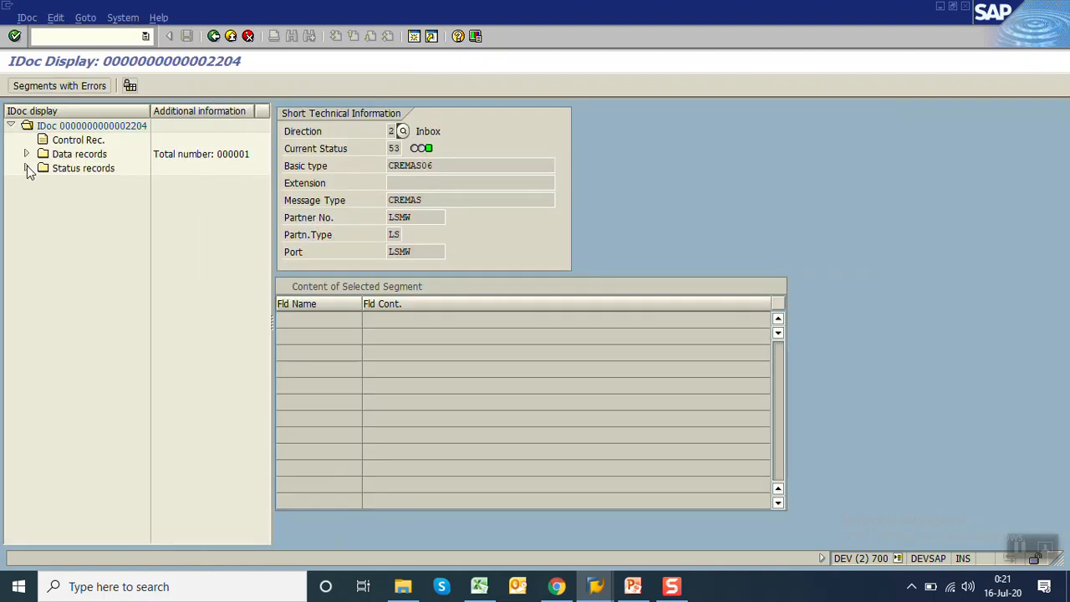
click(27, 168)
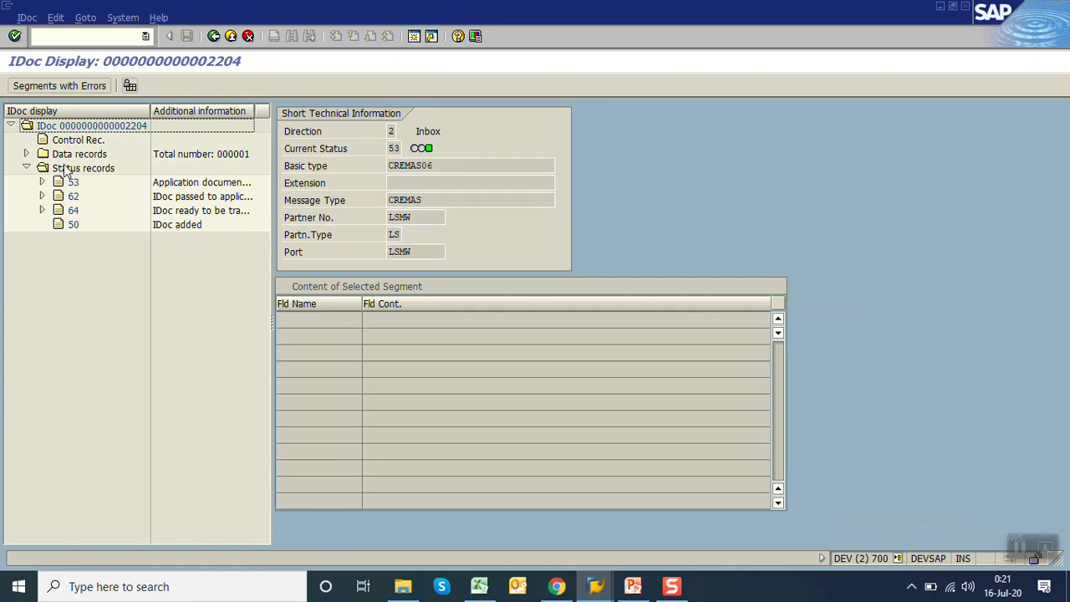
click(26, 154)
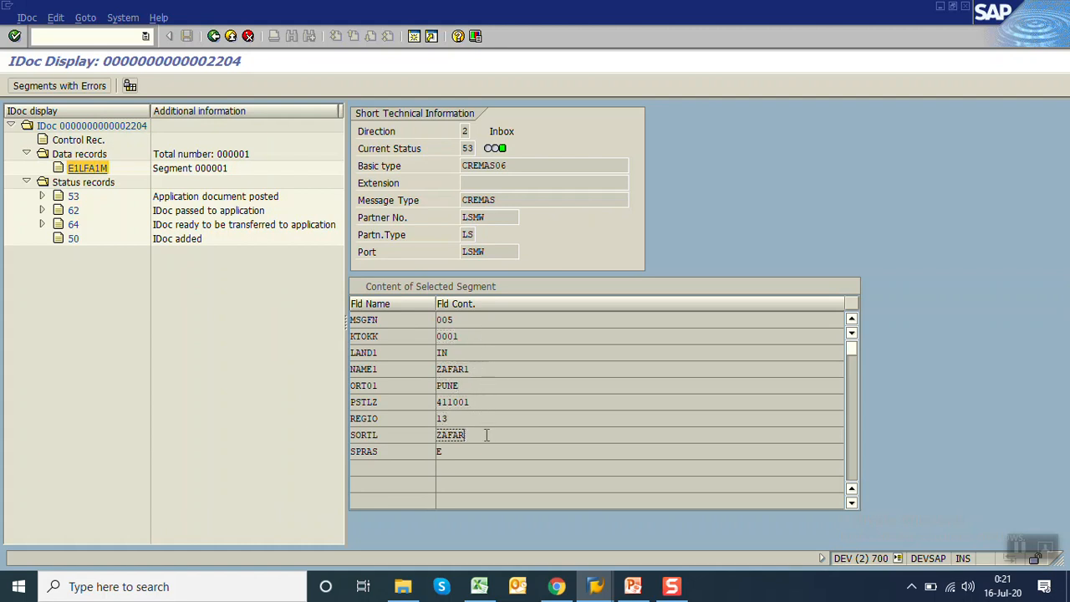
click(41, 196)
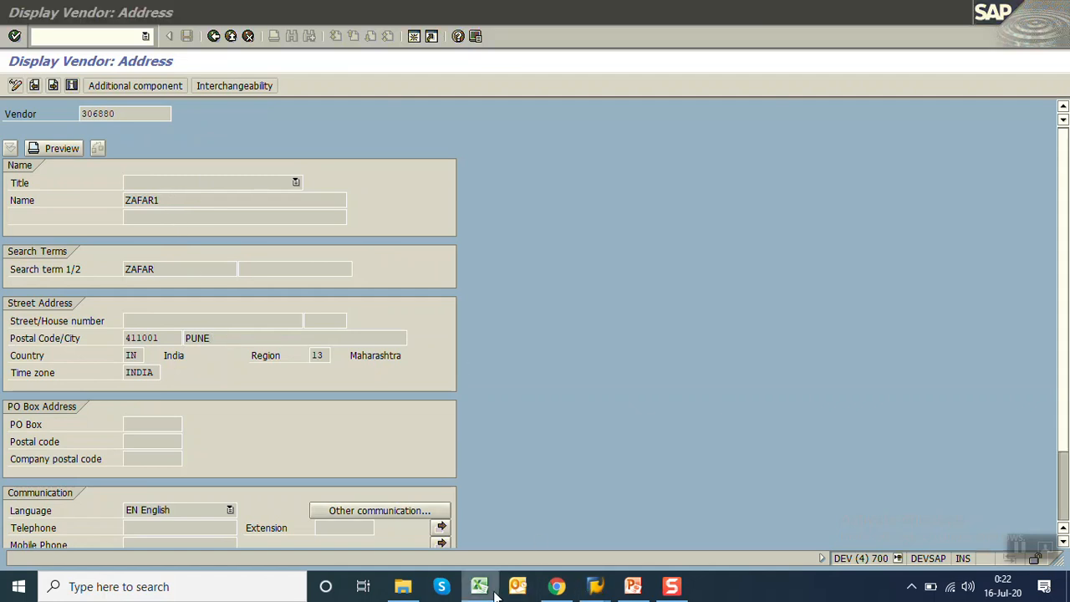
Step: Confirm IDoc 2205's status 53 and display vendor 306881 as ZAFAR2 in Mumbai 411007
click(477, 587)
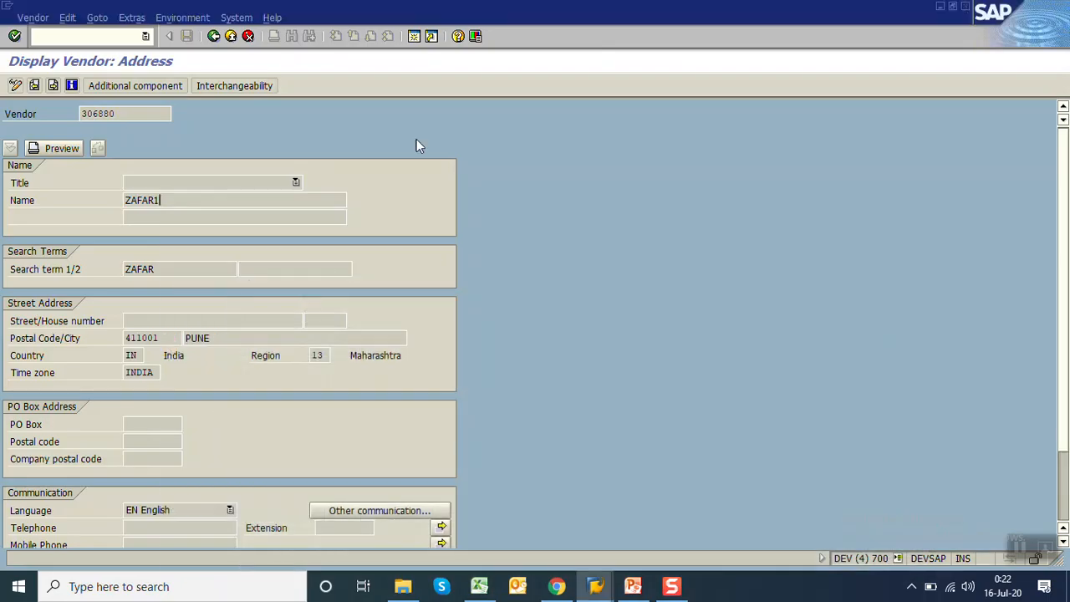
click(176, 36)
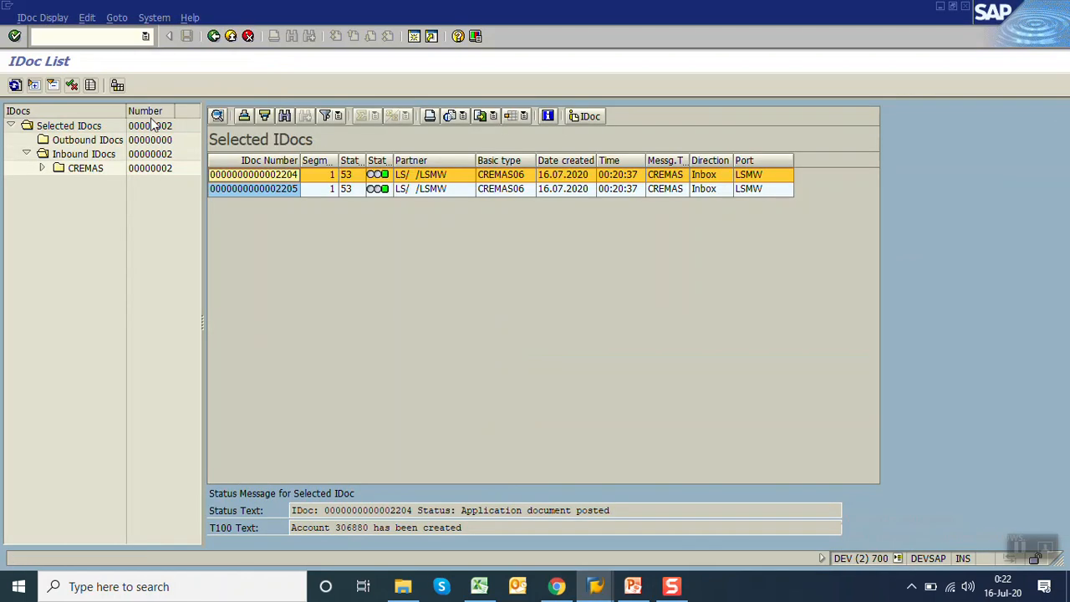
double_click(253, 188)
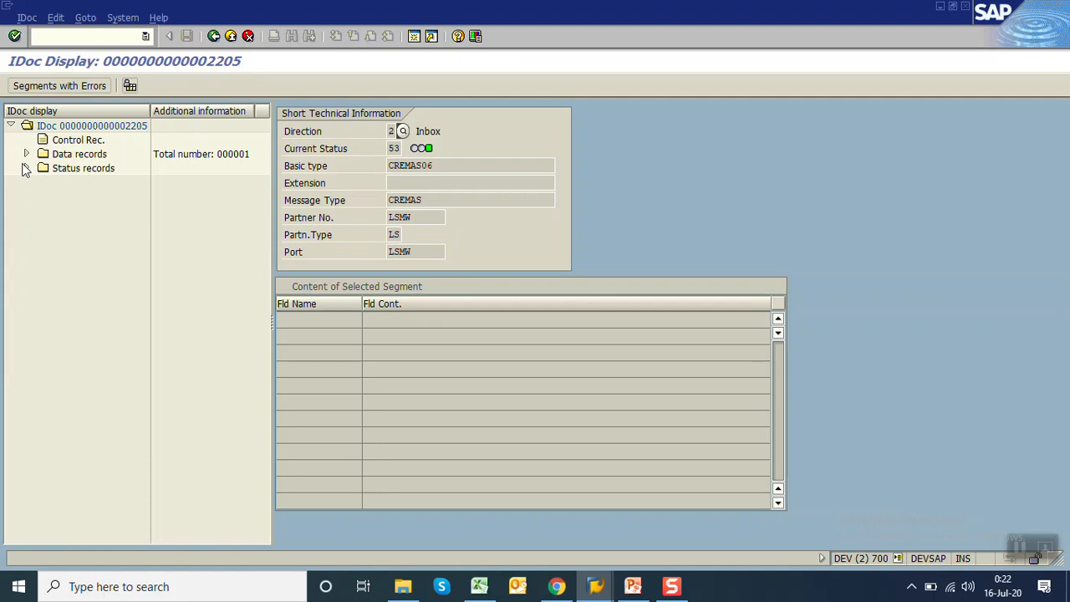
click(26, 168)
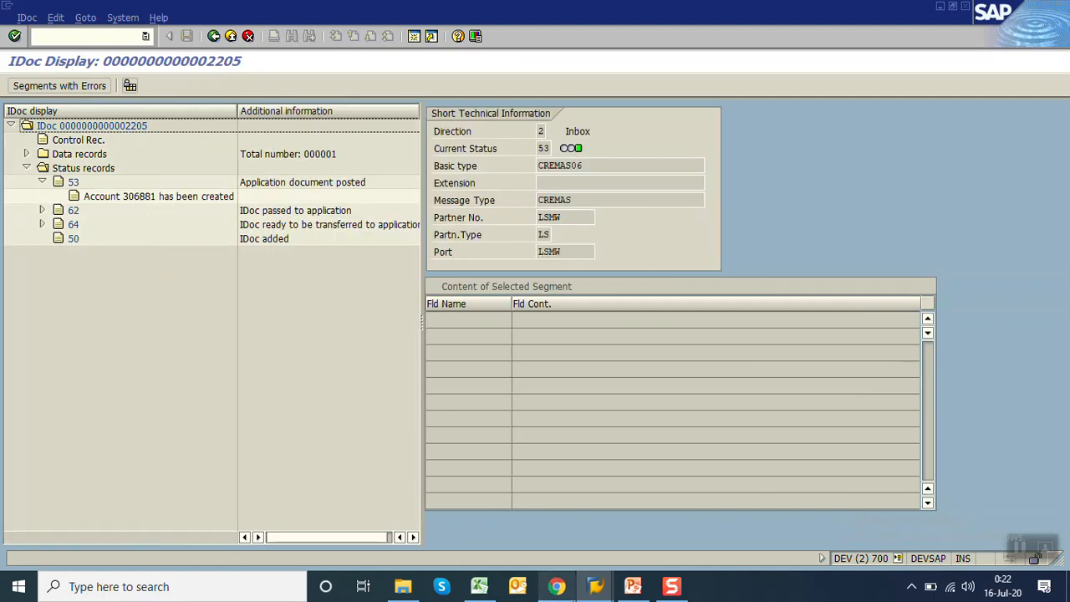
mouse_move(595, 585)
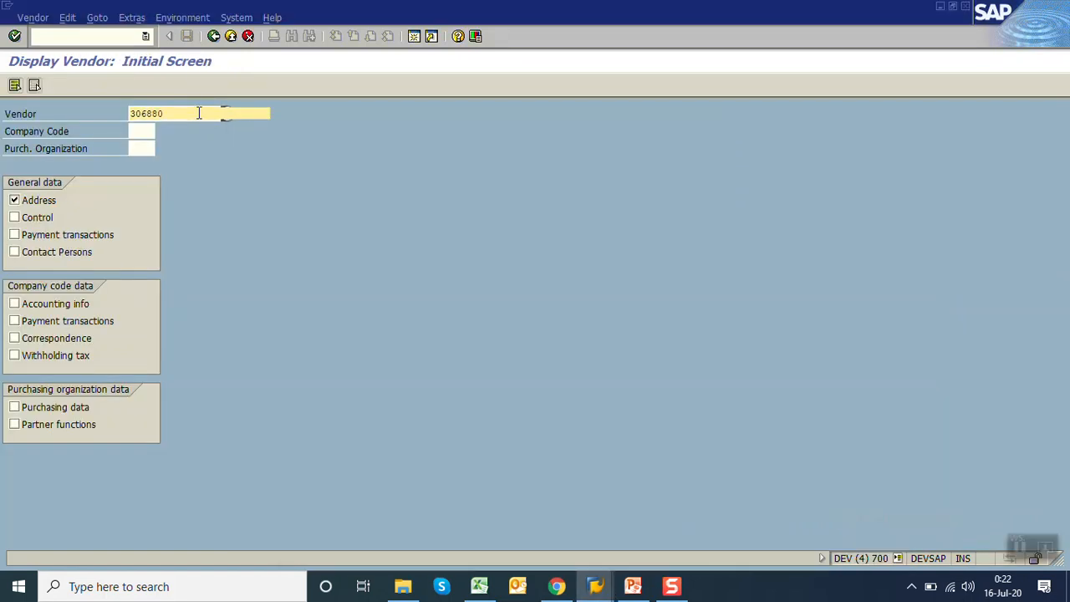
key(Enter)
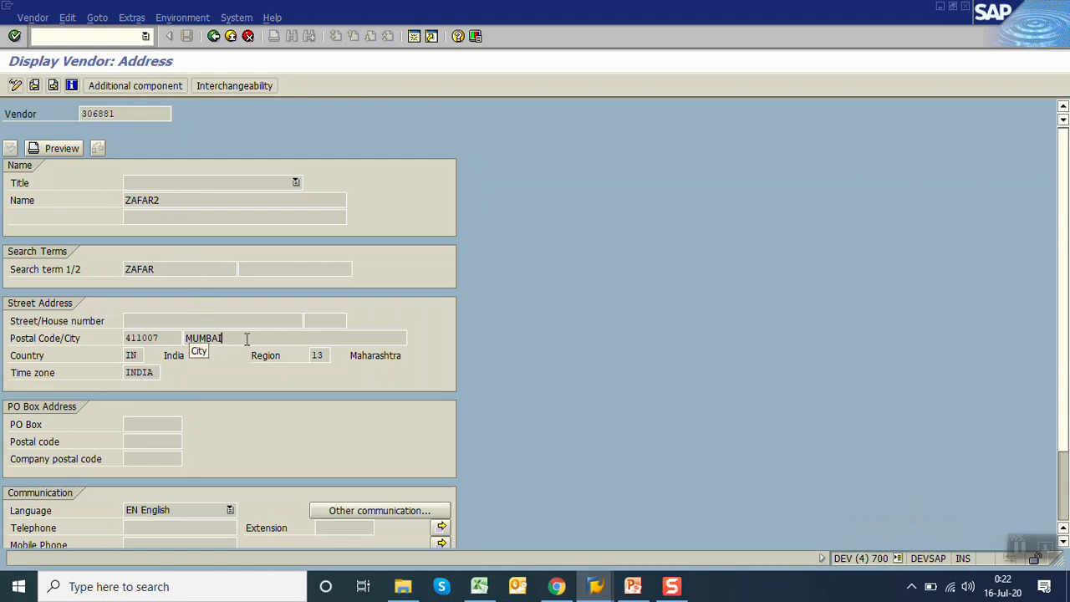
click(479, 586)
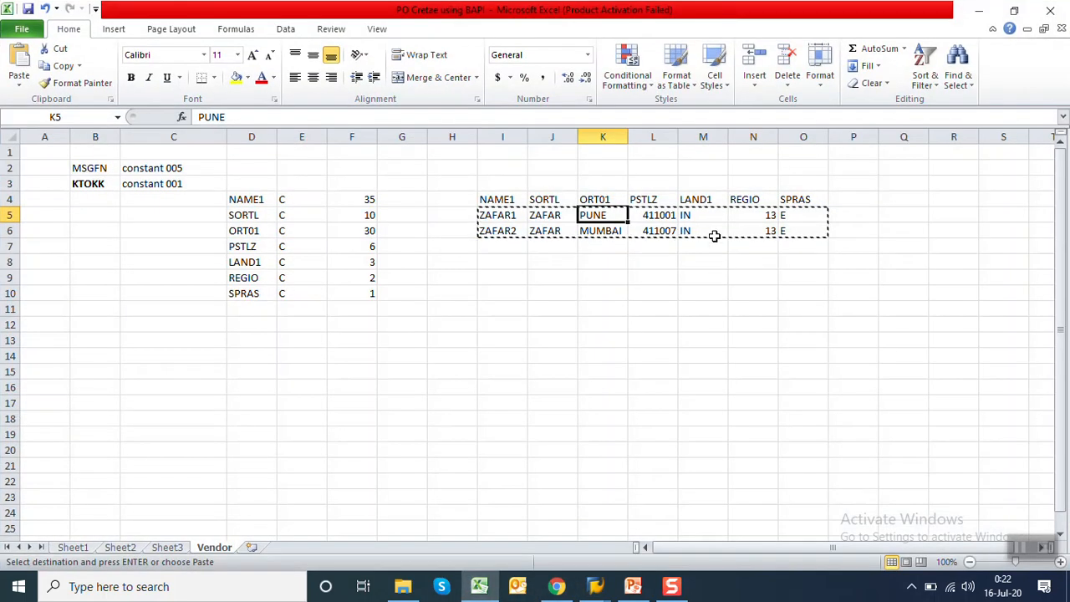
Step: Compare Excel's Vendor sheet rows for ZAFAR1 and ZAFAR2, then return to SAP Easy Access
click(602, 230)
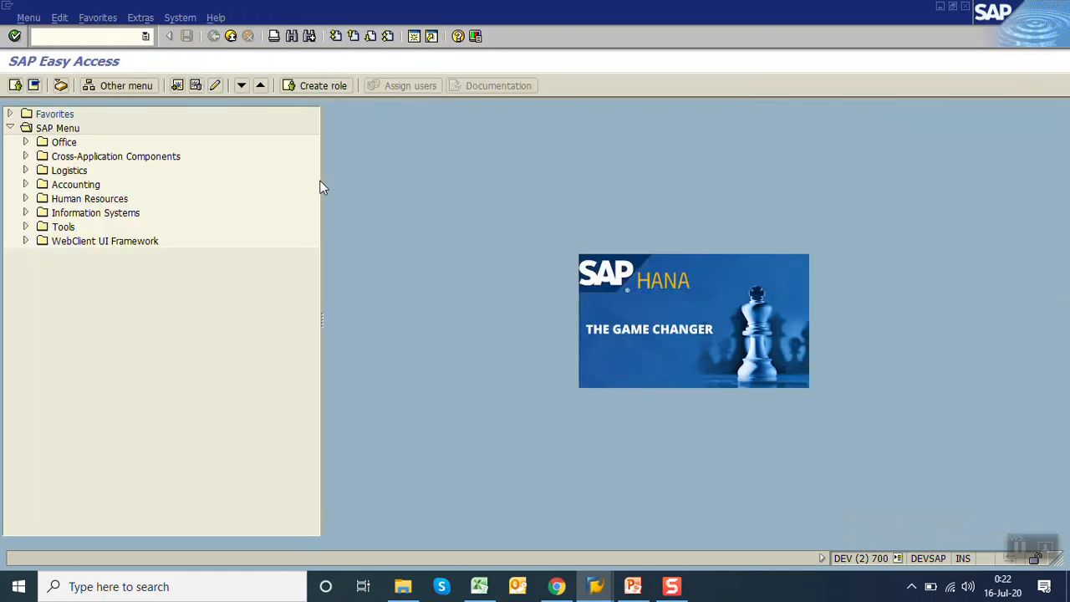
mouse_move(434, 365)
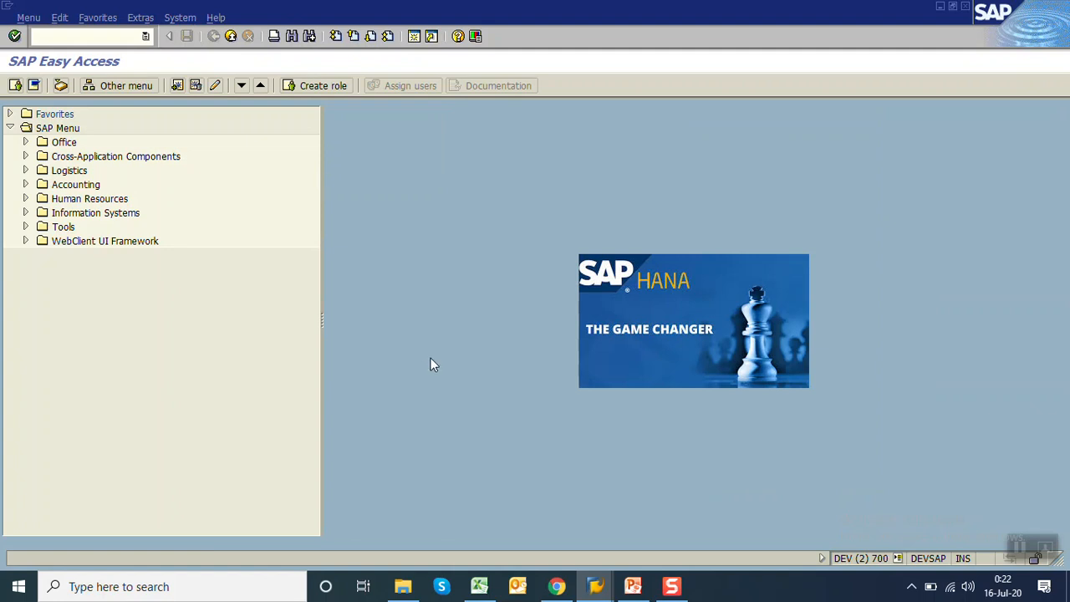
Step: Bring up PowerPoint slide 42, 'LSMW – IDOC Method: Create Vendor'
click(632, 586)
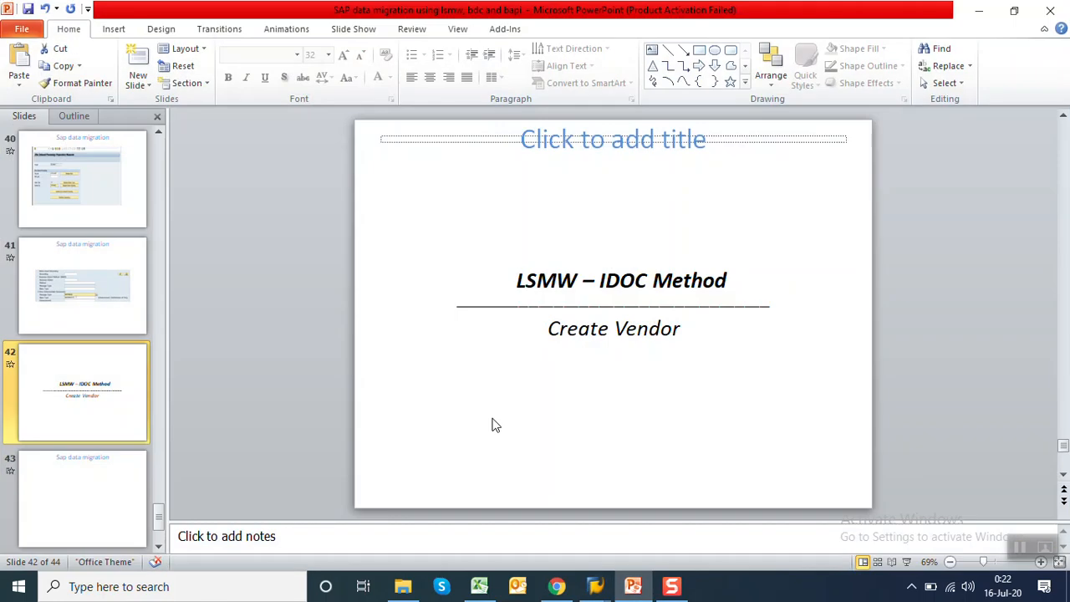